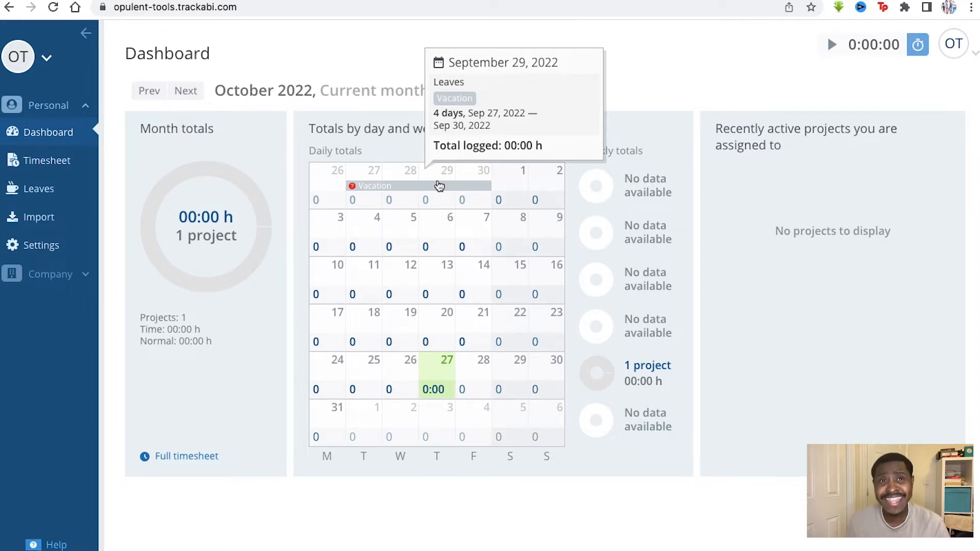
{"action": "mouse_move", "coordinate": [510, 193]}
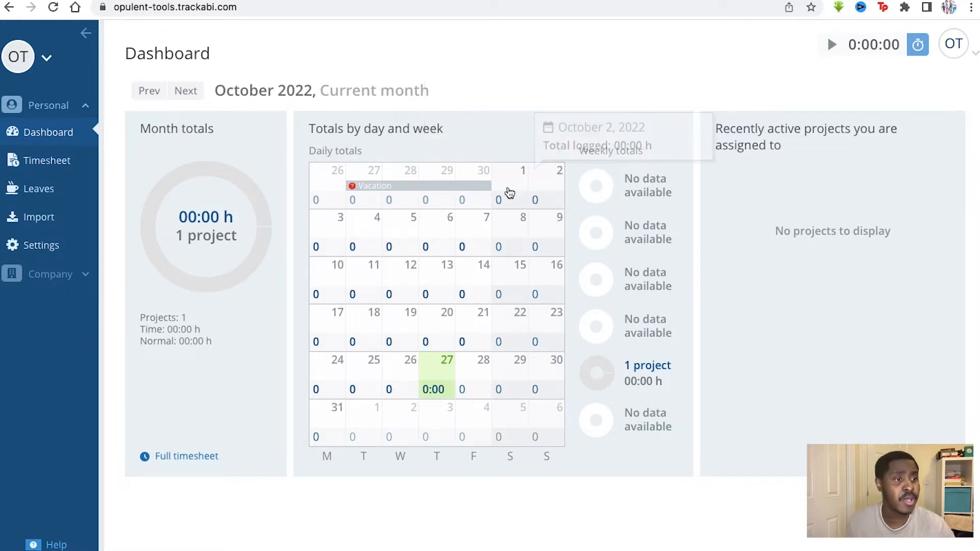
{"action": "mouse_move", "coordinate": [141, 73]}
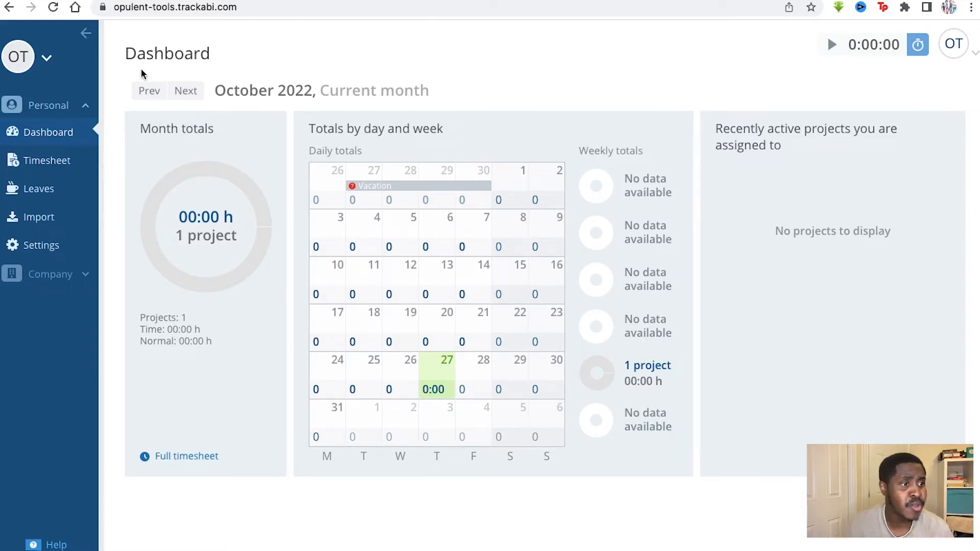
{"action": "mouse_move", "coordinate": [386, 55]}
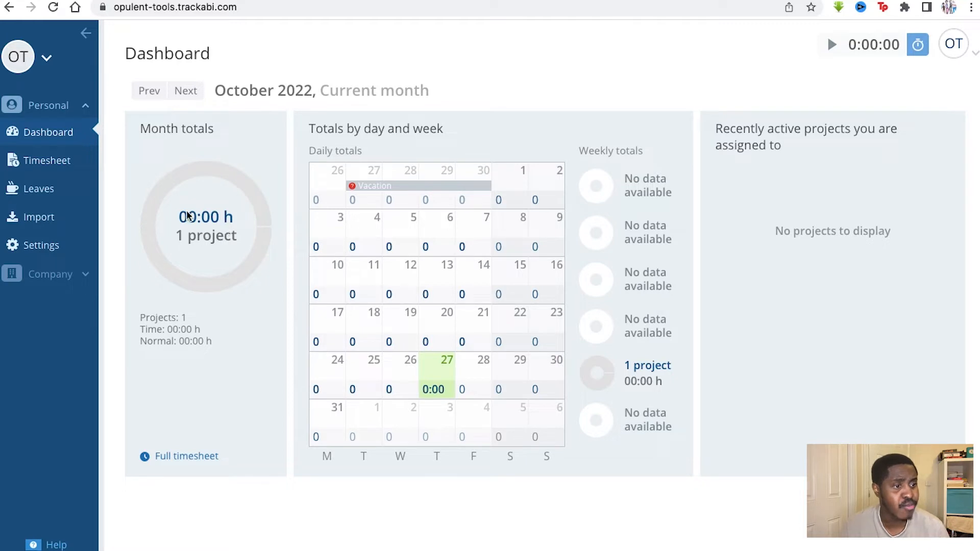
{"action": "mouse_move", "coordinate": [121, 91]}
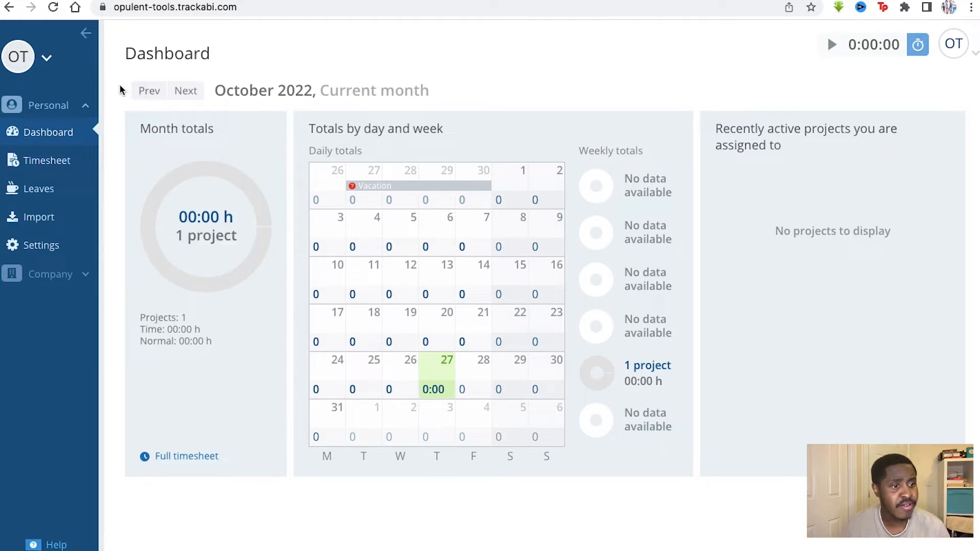
{"action": "mouse_move", "coordinate": [62, 115]}
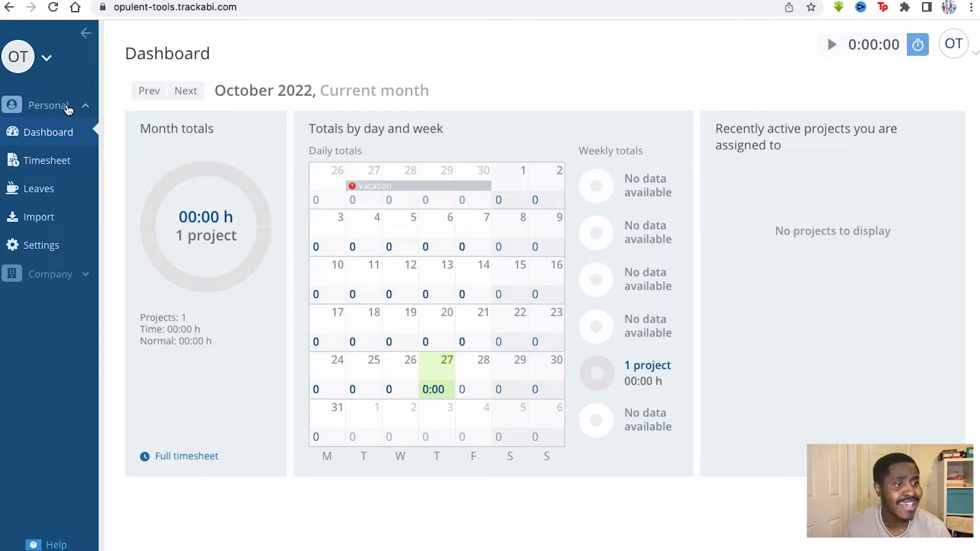
{"action": "mouse_move", "coordinate": [51, 288]}
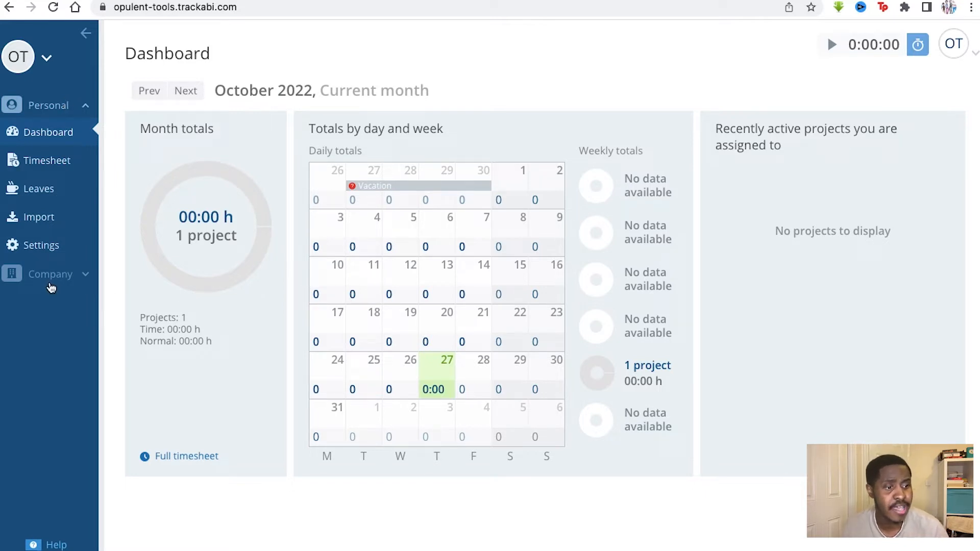
{"action": "mouse_move", "coordinate": [47, 95]}
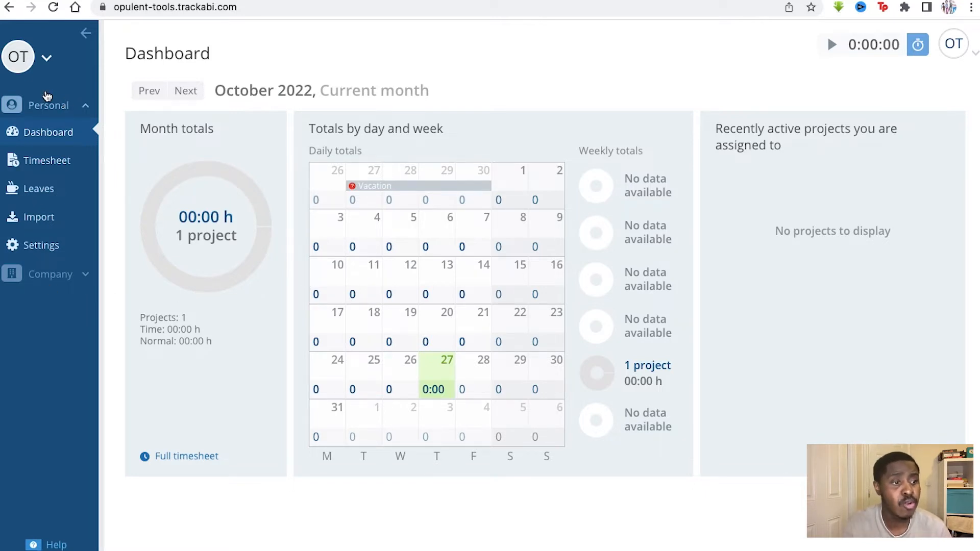
{"action": "mouse_move", "coordinate": [236, 153]}
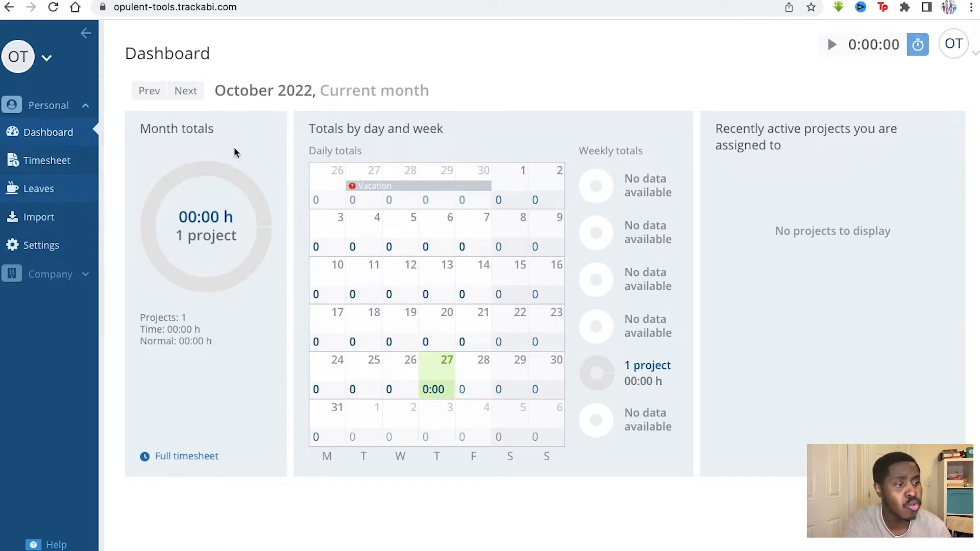
{"action": "mouse_move", "coordinate": [415, 115]}
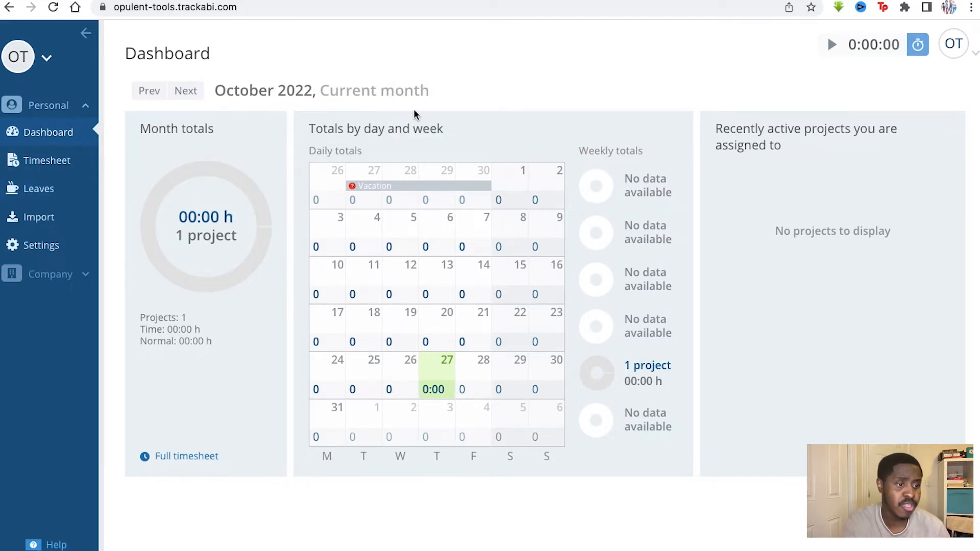
{"action": "mouse_move", "coordinate": [68, 276]}
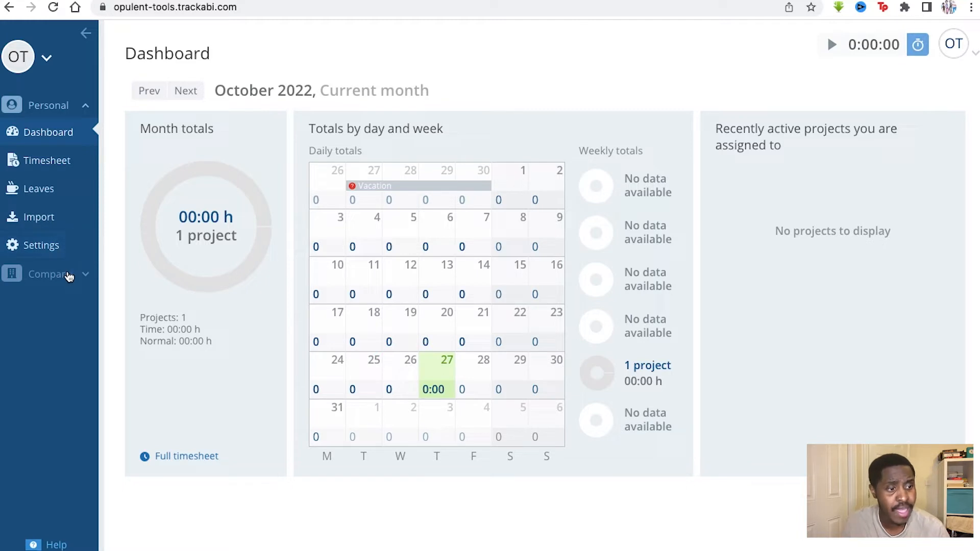
Expand the Company menu listing Dashboard, Insights, Reports, Invoices, Projects, Staff, Roles and Settings
{"action": "left_click", "coordinate": [47, 274]}
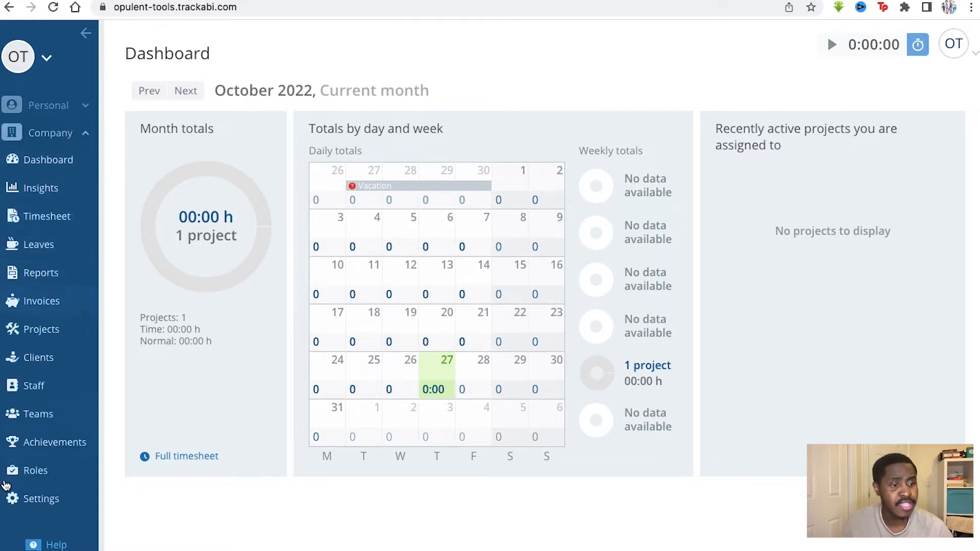
{"action": "mouse_move", "coordinate": [36, 329]}
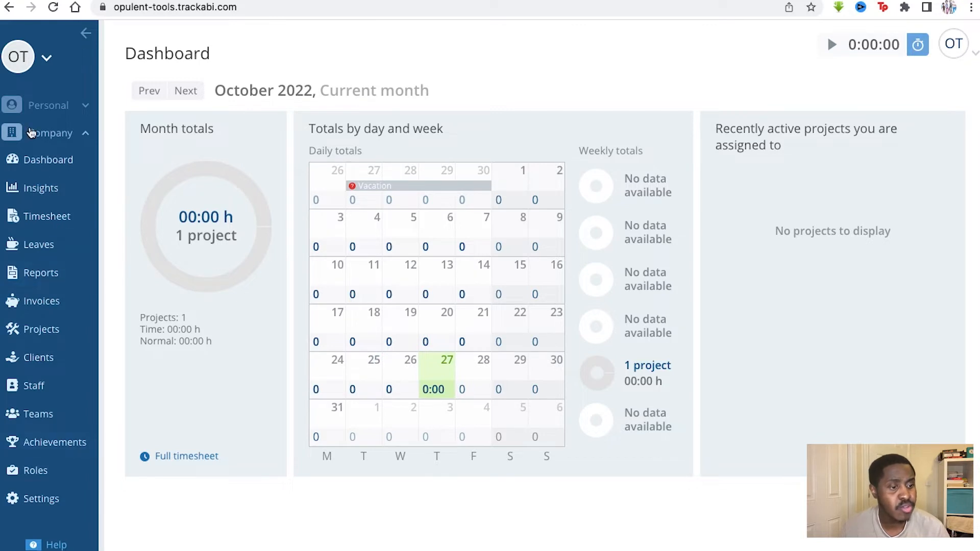
{"action": "mouse_move", "coordinate": [74, 132]}
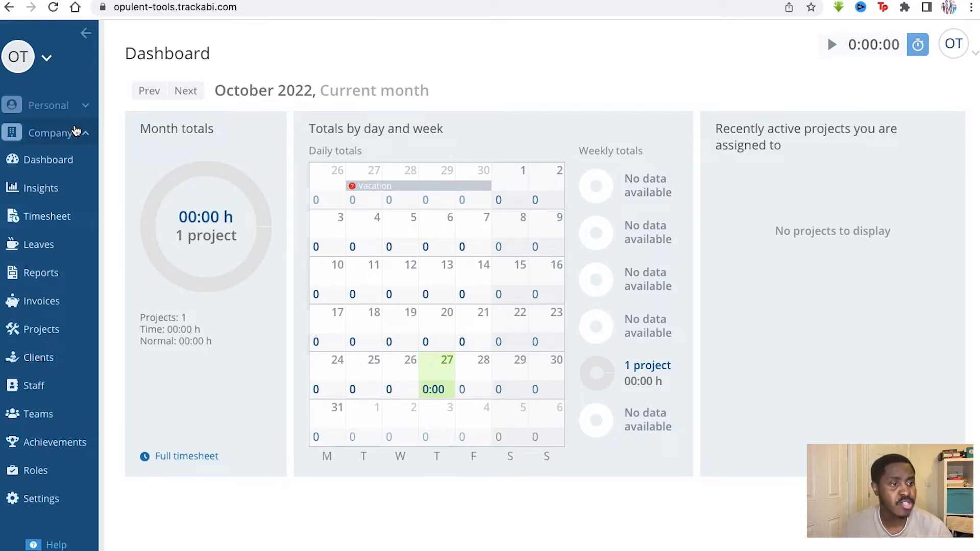
Switch the sidebar back to the Personal pages beside the October 2022 dashboard
{"action": "left_click", "coordinate": [49, 105]}
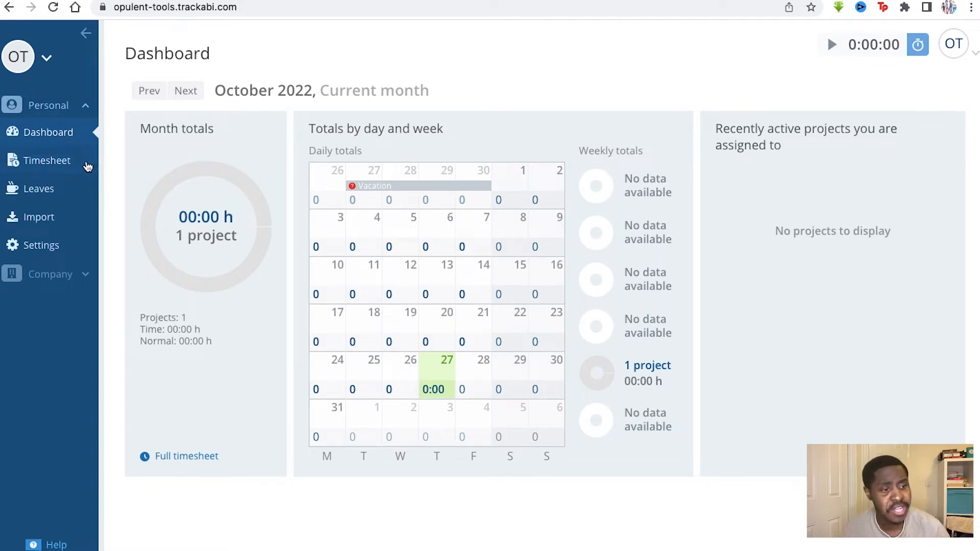
{"action": "mouse_move", "coordinate": [359, 180]}
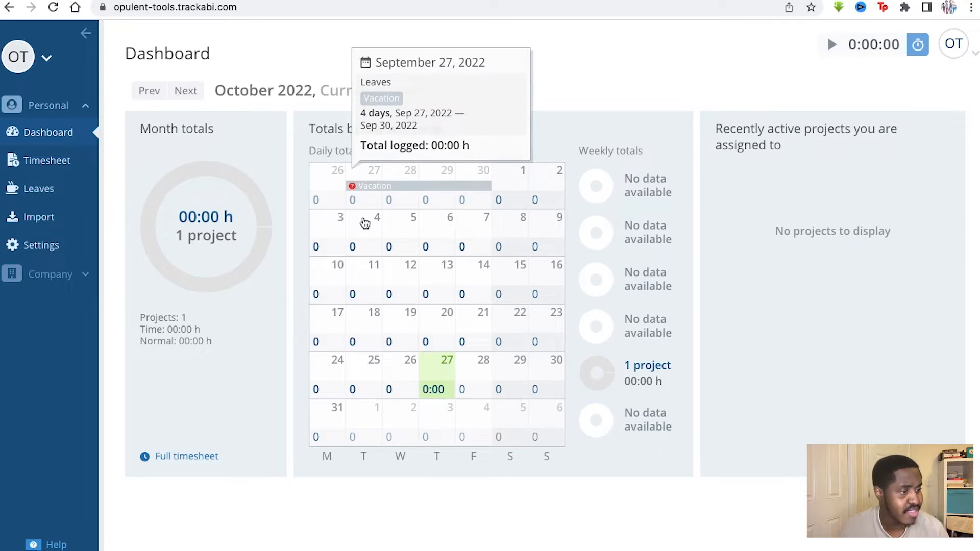
{"action": "mouse_move", "coordinate": [362, 188]}
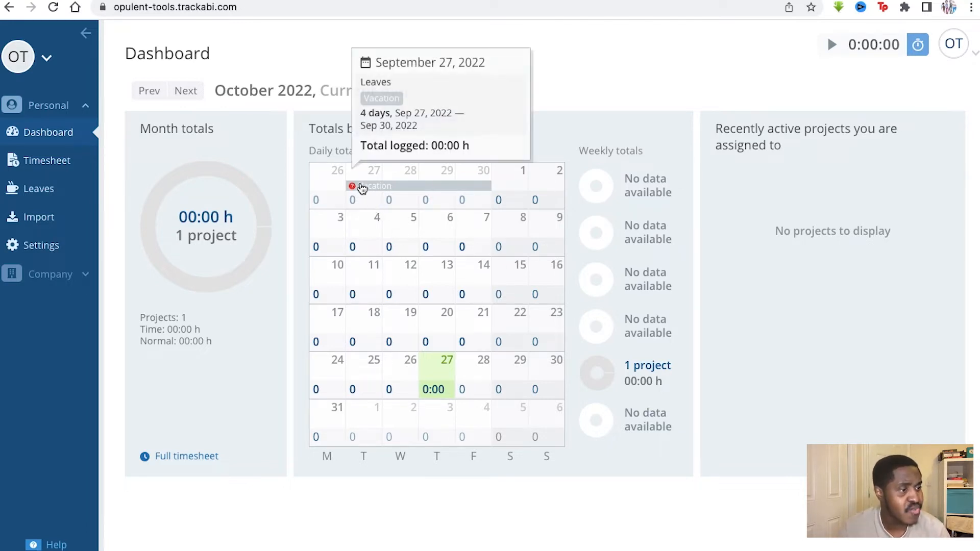
{"action": "mouse_move", "coordinate": [359, 197]}
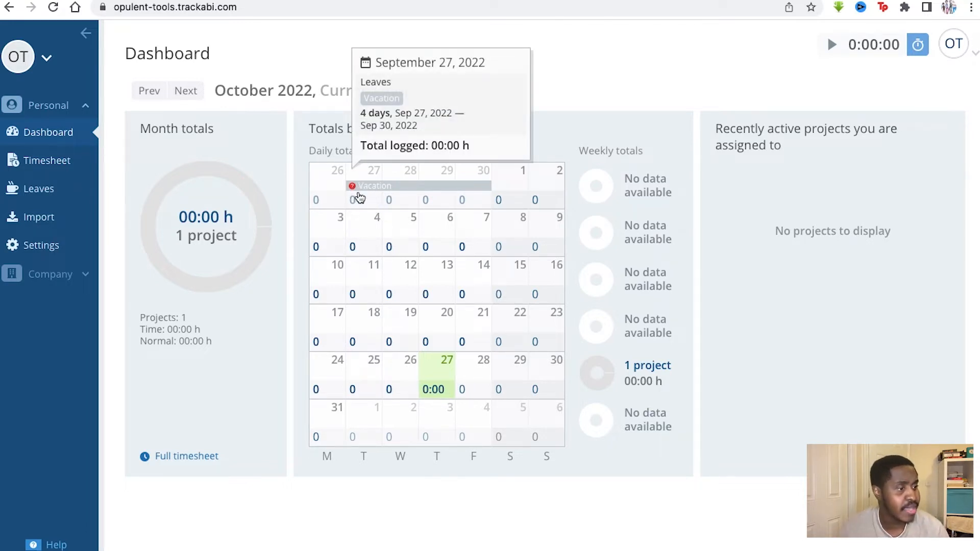
{"action": "mouse_move", "coordinate": [386, 328]}
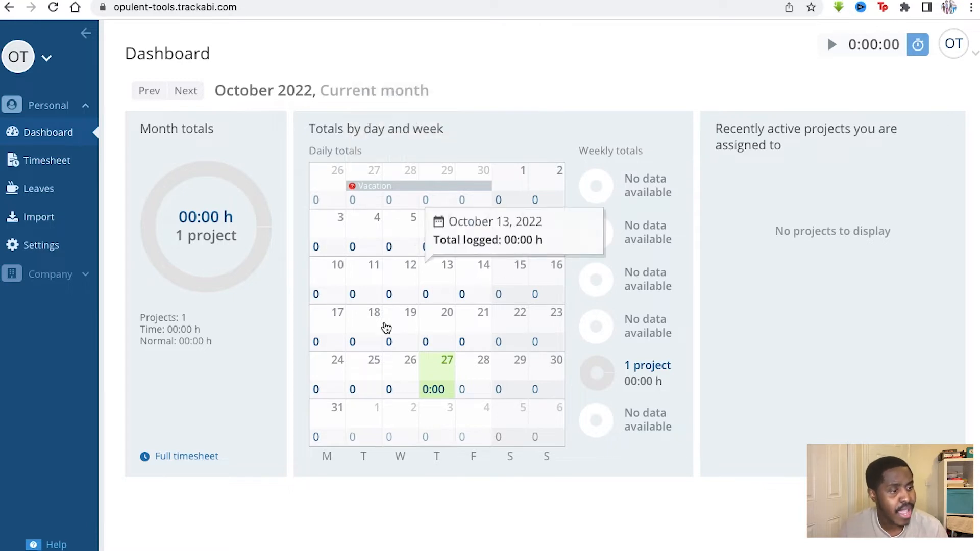
{"action": "mouse_move", "coordinate": [510, 299]}
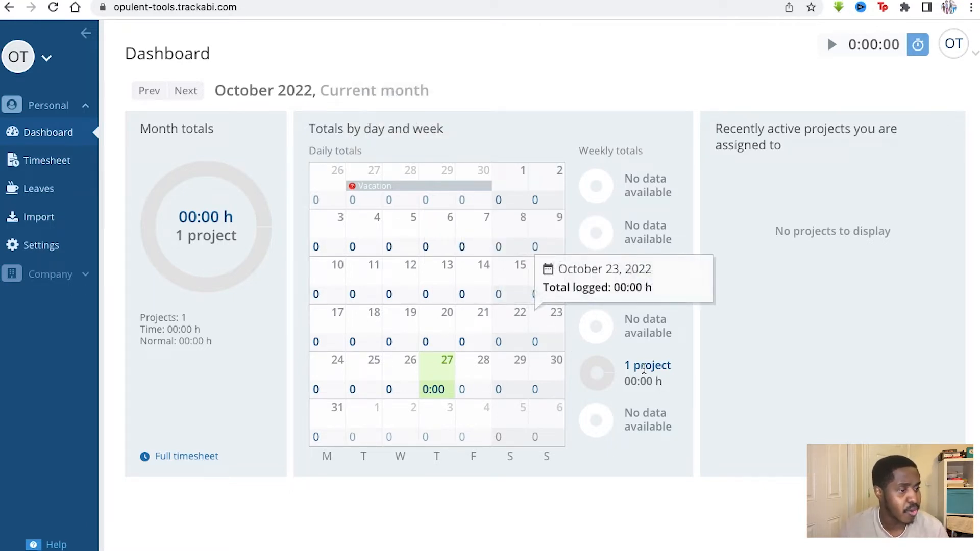
{"action": "mouse_move", "coordinate": [330, 121]}
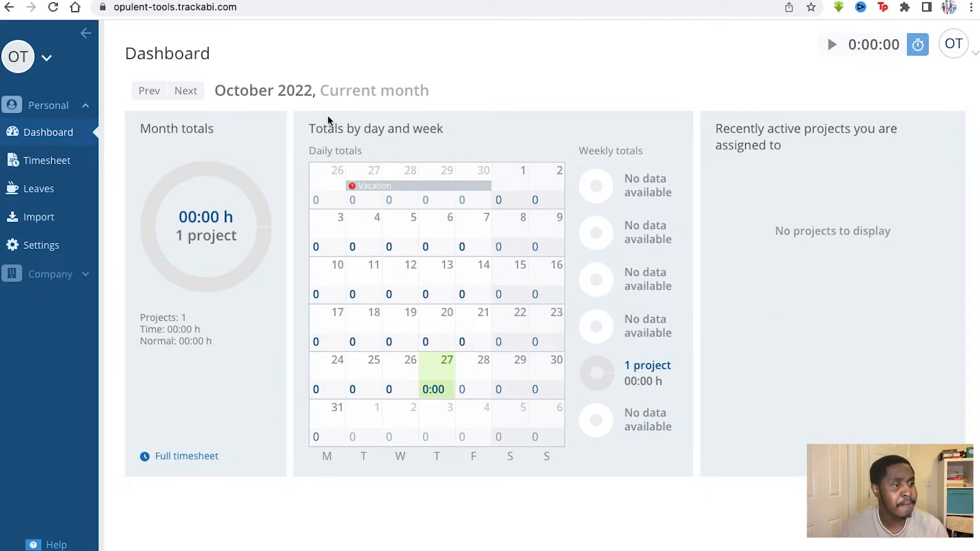
{"action": "mouse_move", "coordinate": [530, 473]}
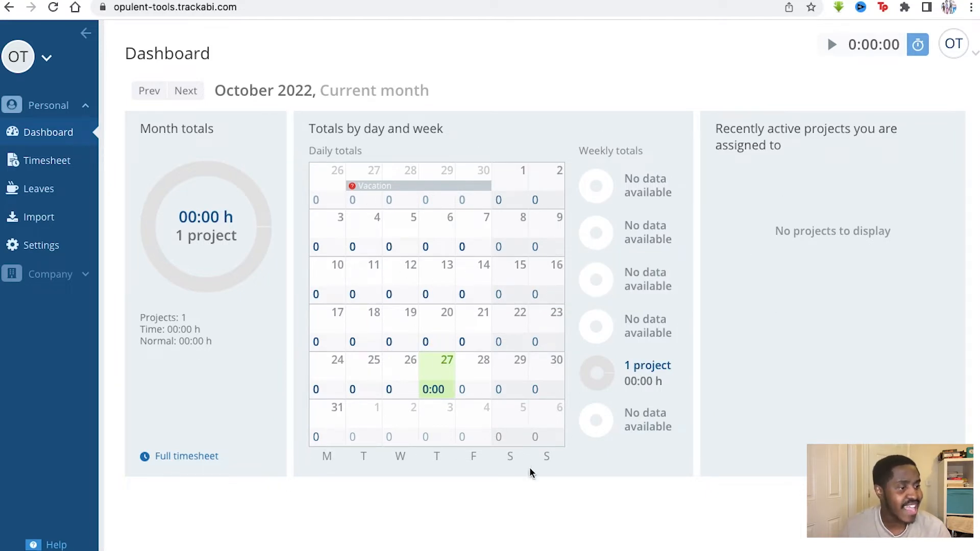
{"action": "mouse_move", "coordinate": [137, 133]}
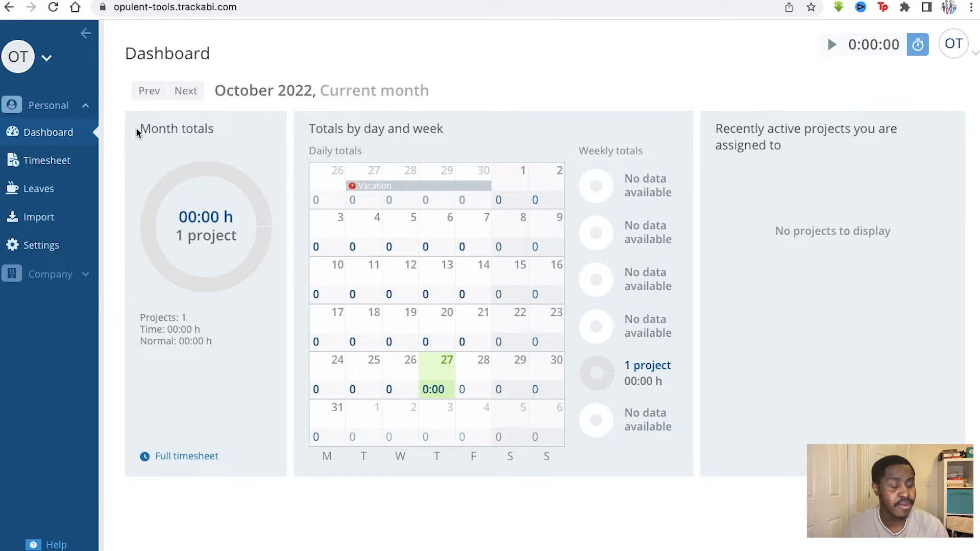
View My Timesheet for today, yesterday and this week, then add a blank manual entry row
{"action": "left_click", "coordinate": [48, 161]}
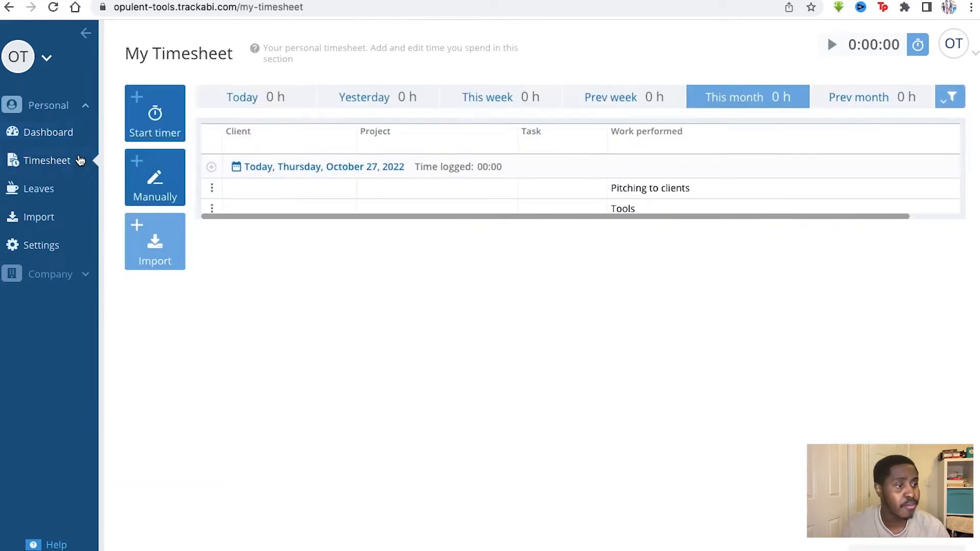
{"action": "mouse_move", "coordinate": [280, 166]}
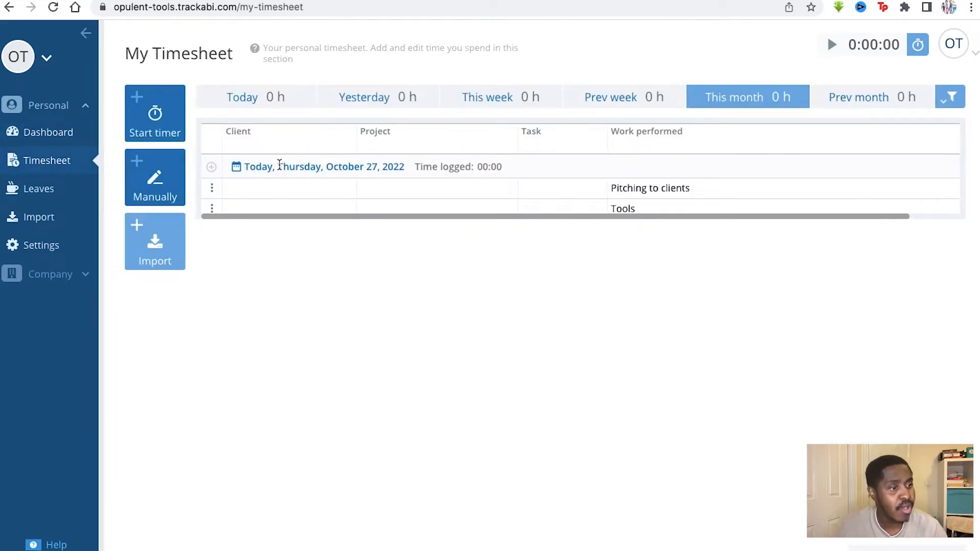
{"action": "mouse_move", "coordinate": [686, 99]}
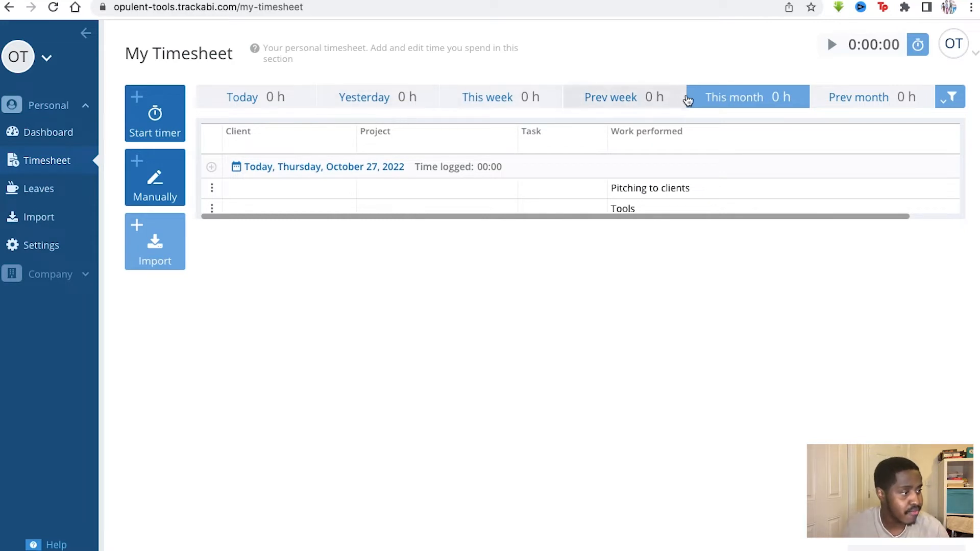
{"action": "mouse_move", "coordinate": [487, 97]}
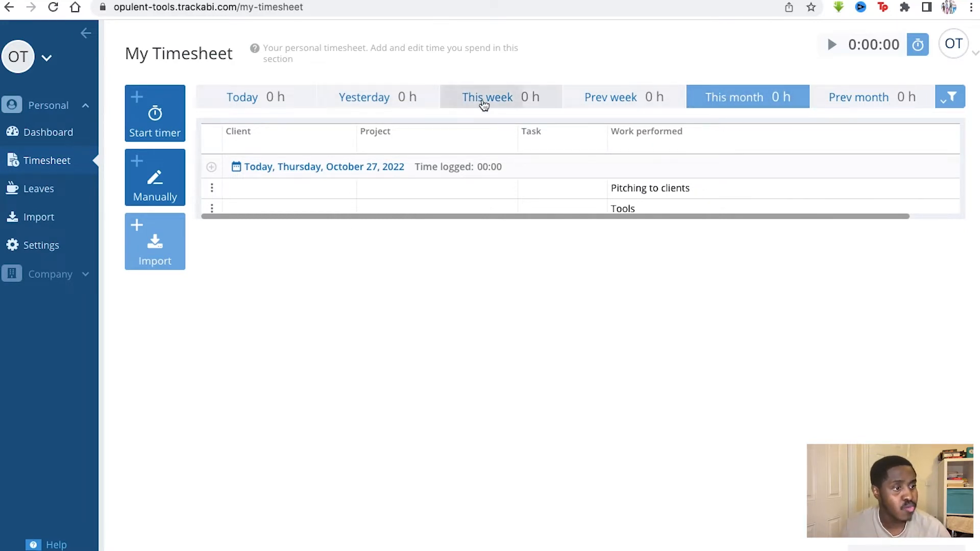
{"action": "left_click", "coordinate": [242, 97]}
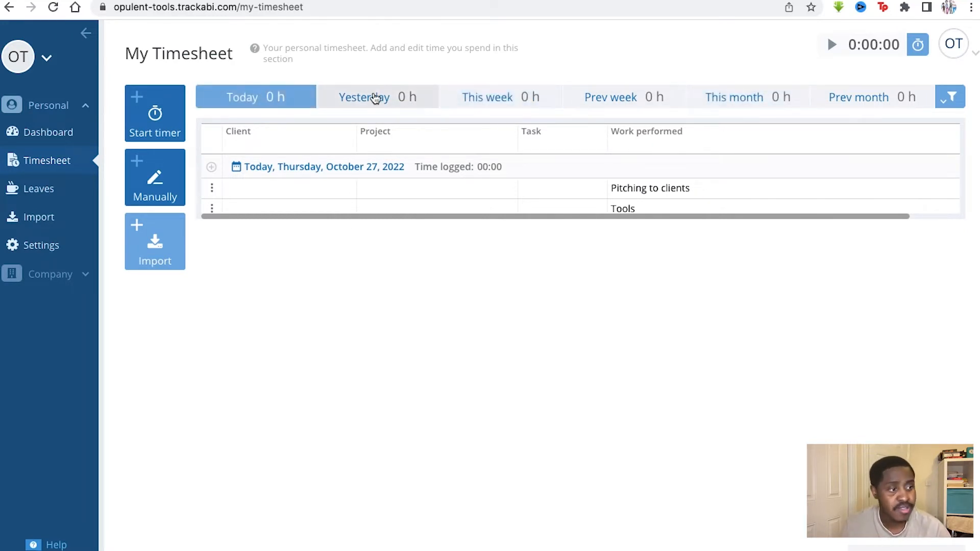
{"action": "left_click", "coordinate": [363, 97]}
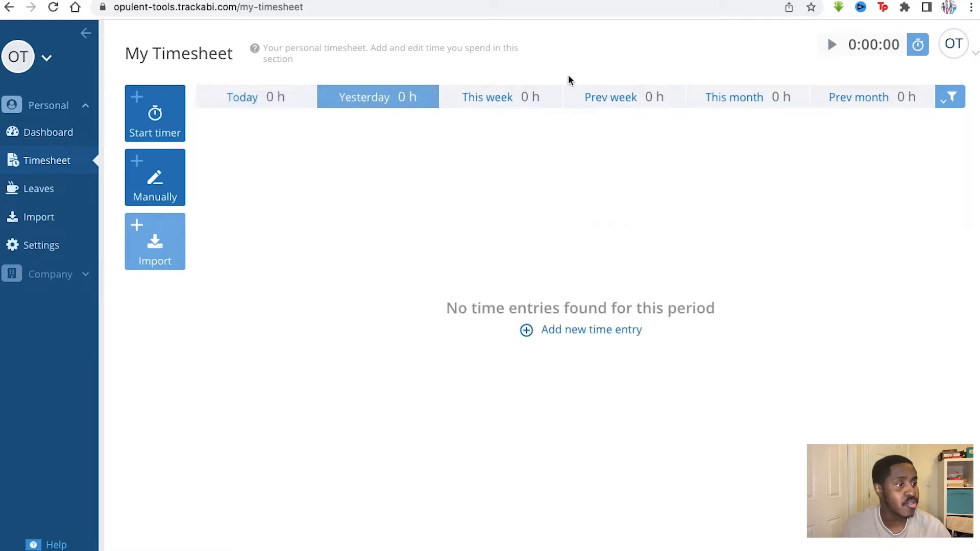
{"action": "left_click", "coordinate": [487, 97]}
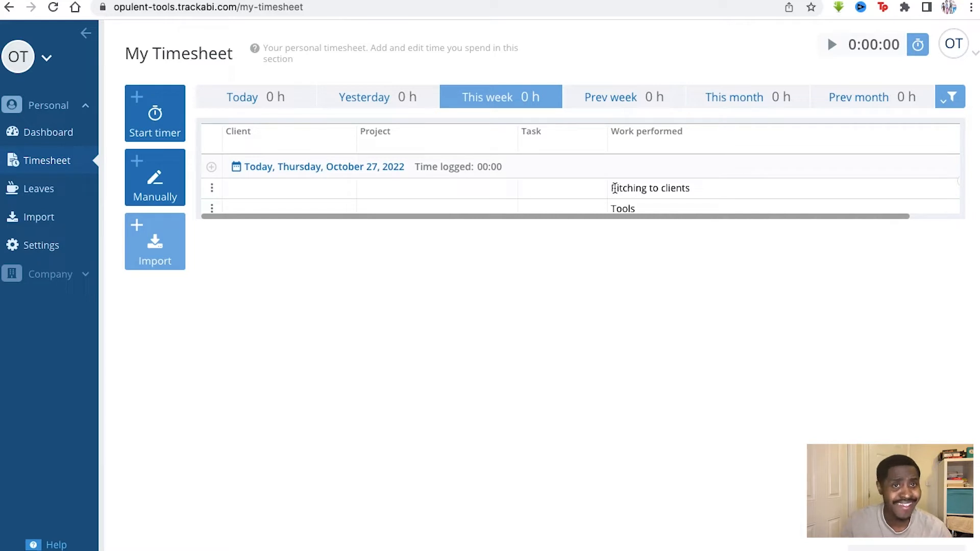
{"action": "mouse_move", "coordinate": [307, 136]}
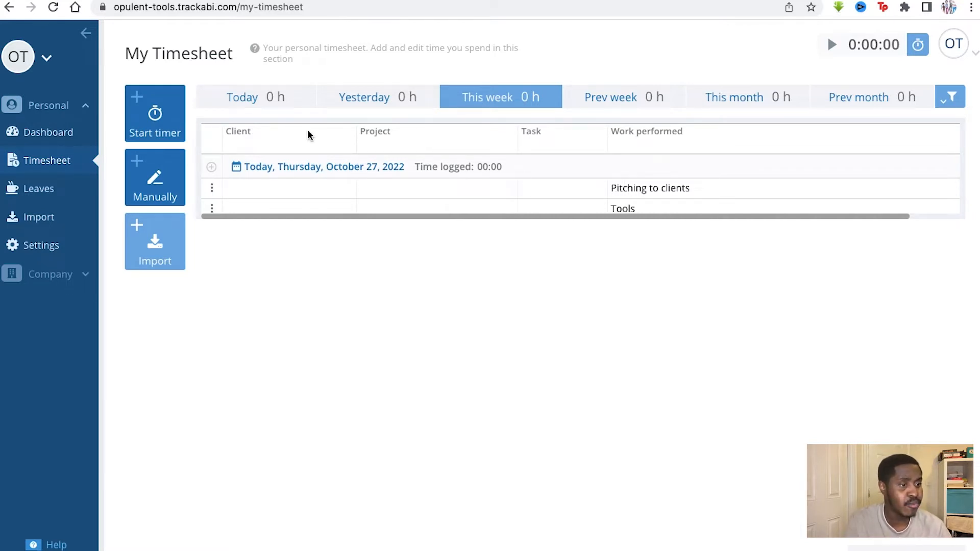
{"action": "mouse_move", "coordinate": [155, 119]}
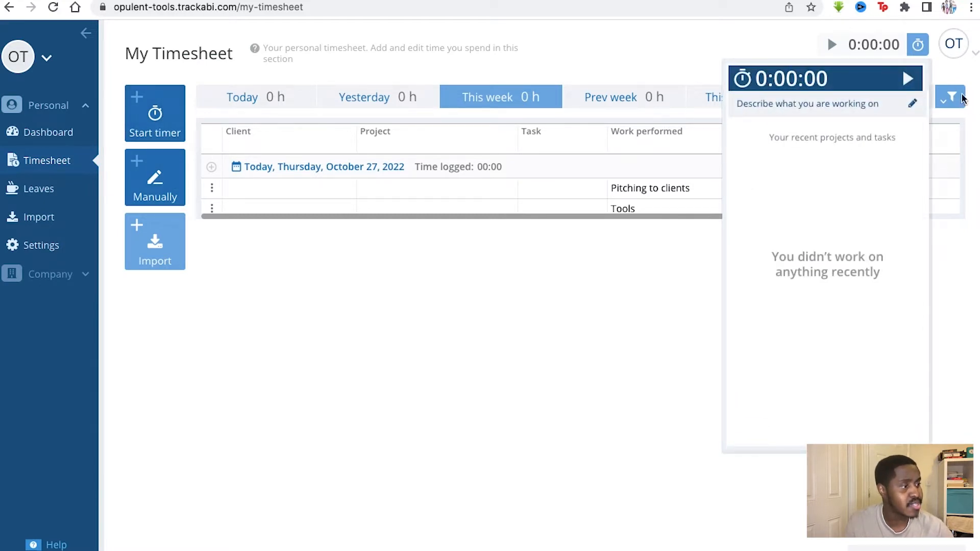
{"action": "mouse_move", "coordinate": [662, 135]}
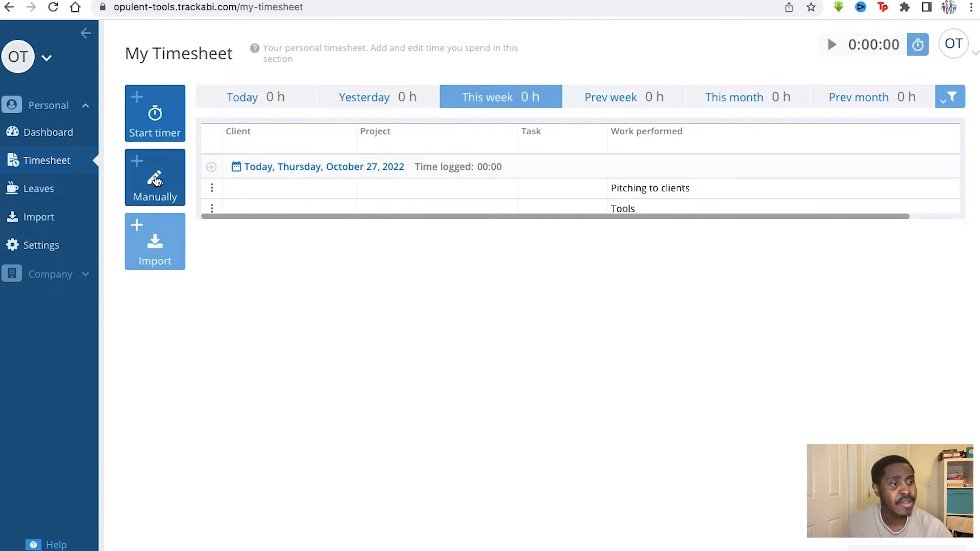
{"action": "left_click", "coordinate": [154, 176]}
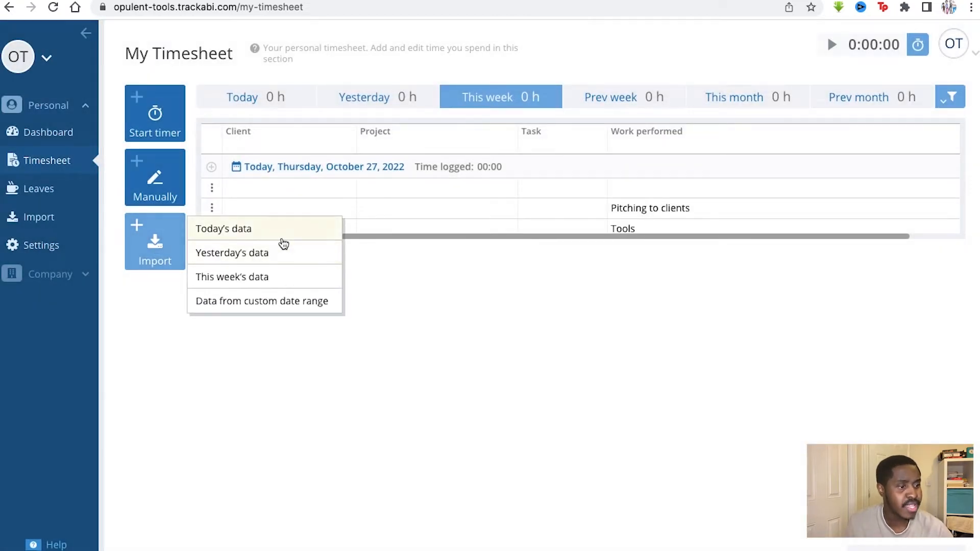
{"action": "mouse_move", "coordinate": [409, 282]}
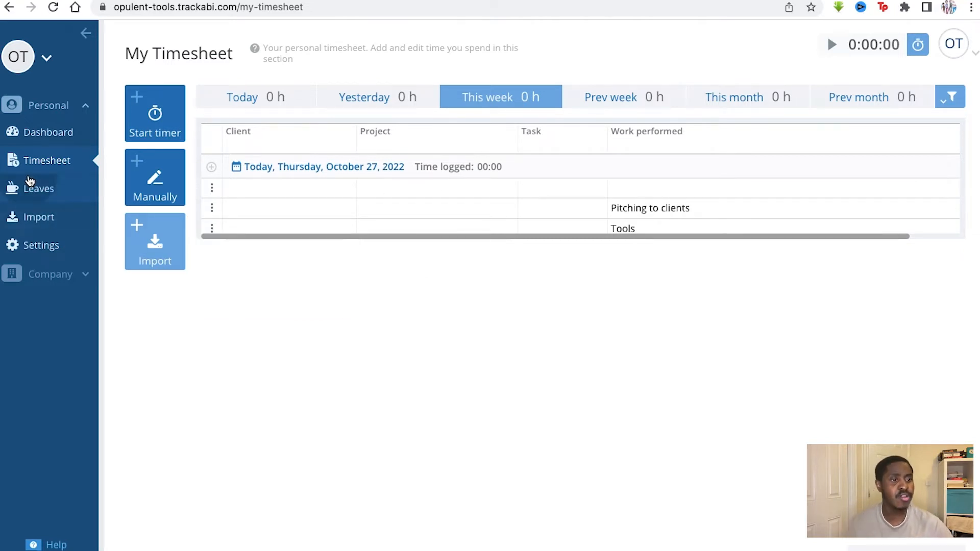
Show My Leaves for 2022 down to the pending Vacation request at the end of September
{"action": "left_click", "coordinate": [38, 187]}
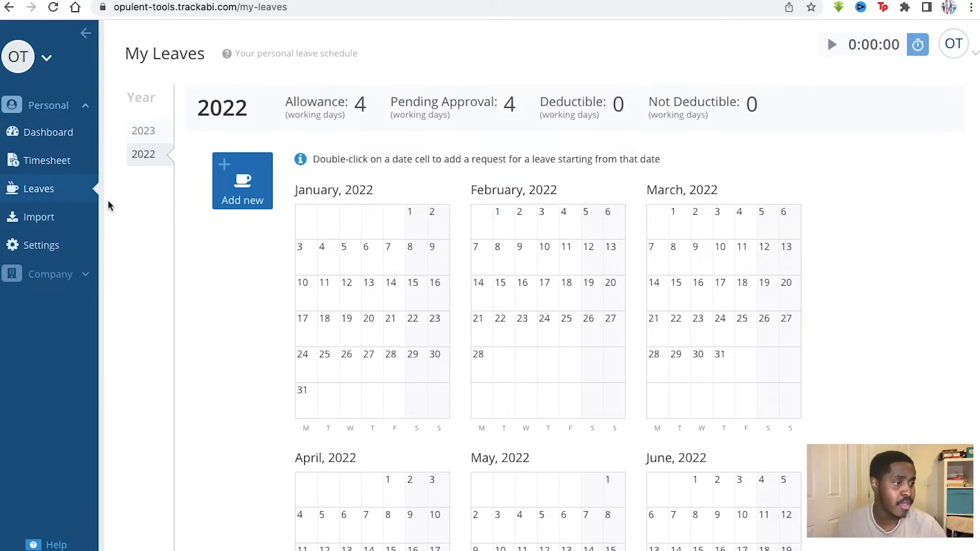
{"action": "mouse_move", "coordinate": [377, 291]}
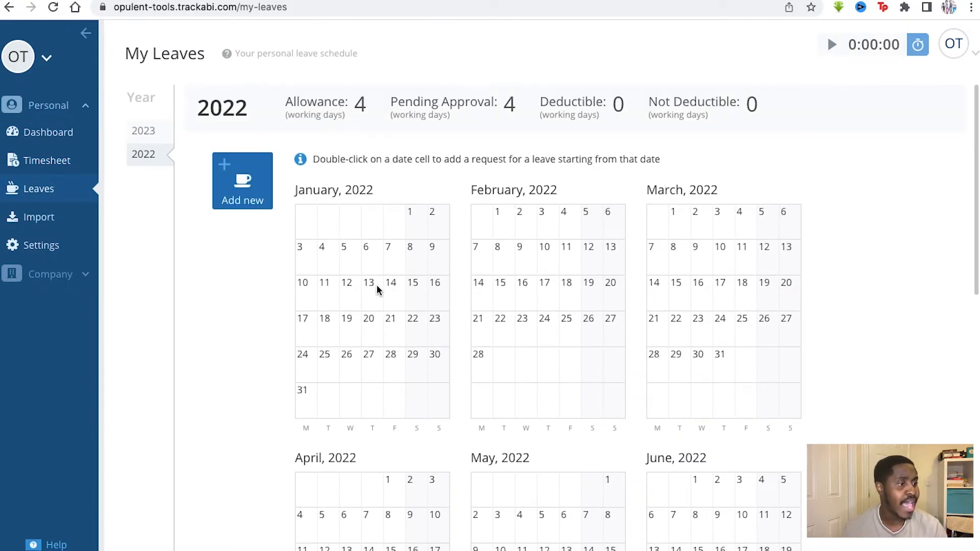
{"action": "mouse_move", "coordinate": [474, 312]}
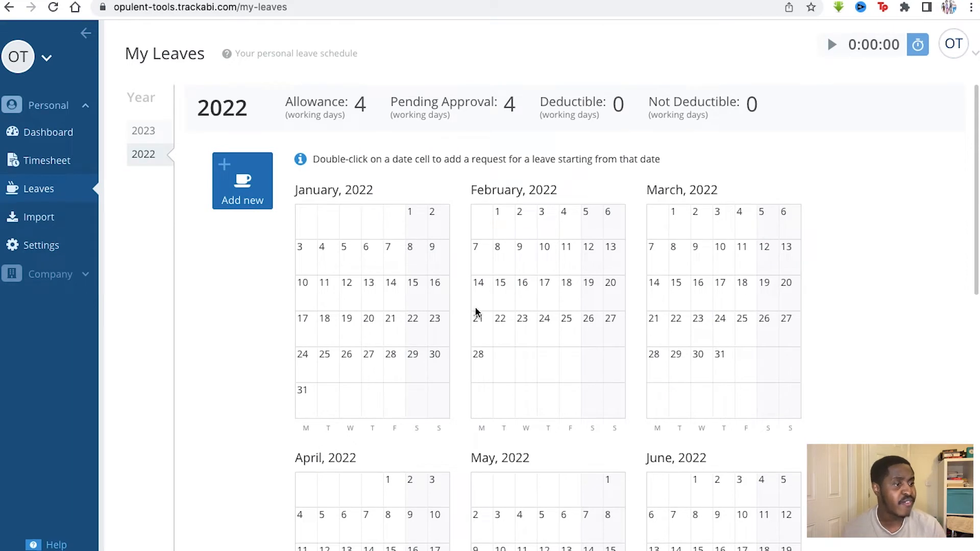
{"action": "scroll", "scroll_direction": "up", "scroll_amount": 3}
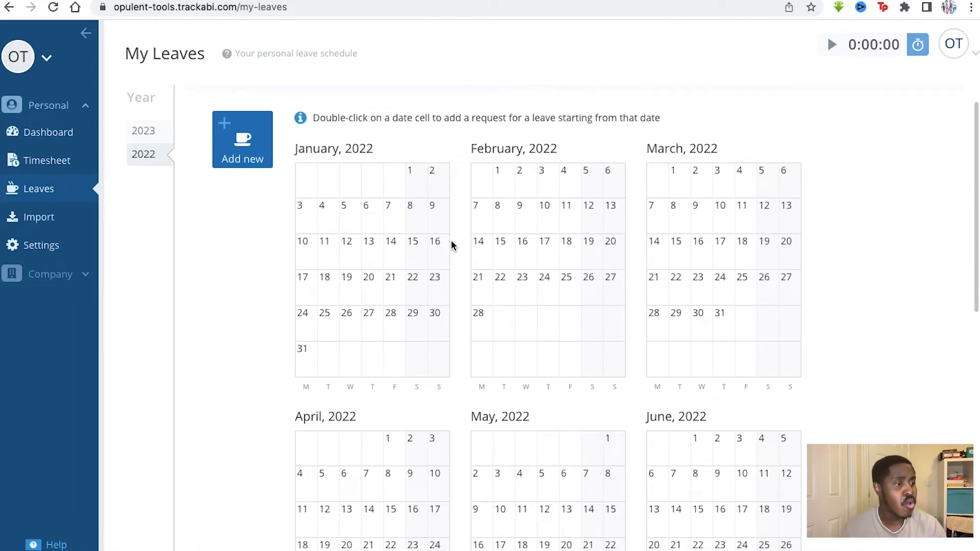
{"action": "mouse_move", "coordinate": [505, 269]}
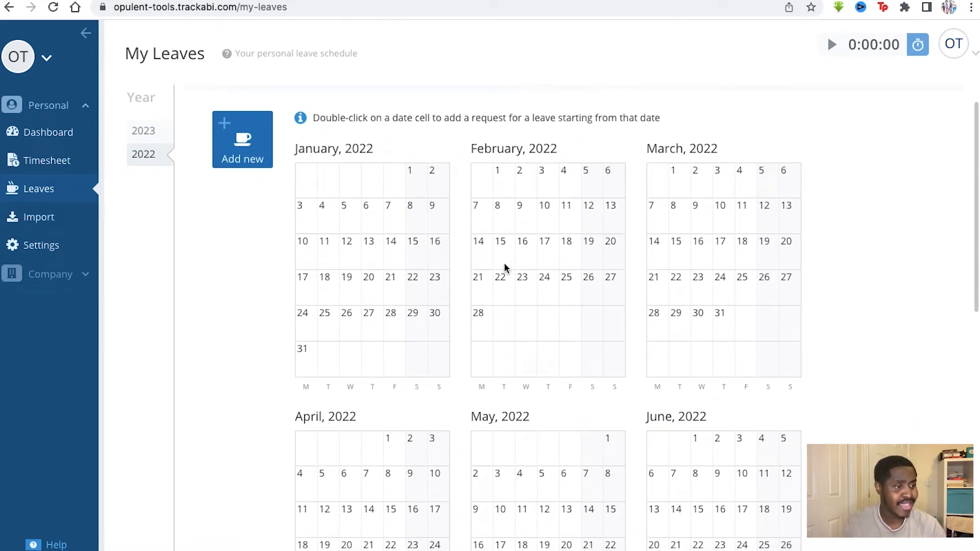
{"action": "scroll", "scroll_direction": "down", "scroll_amount": 3}
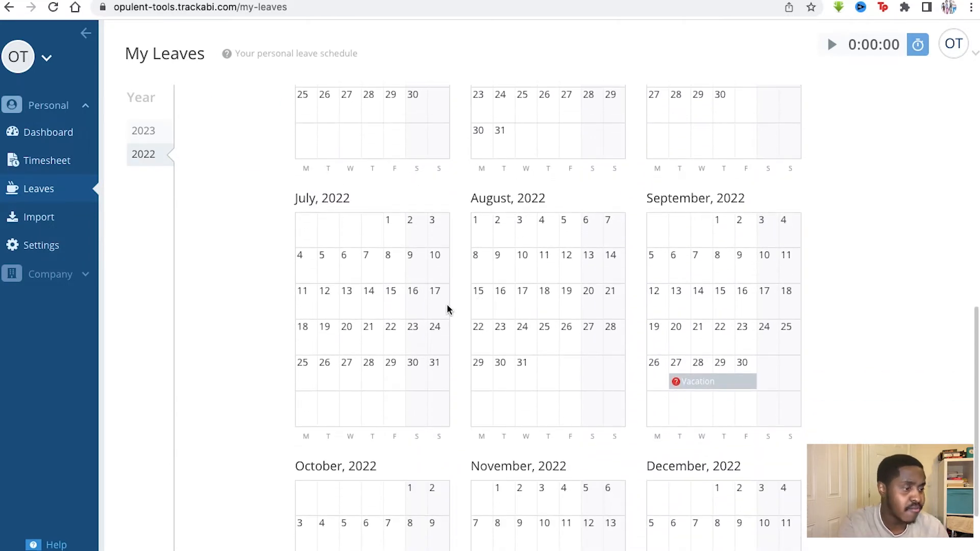
{"action": "mouse_move", "coordinate": [664, 368]}
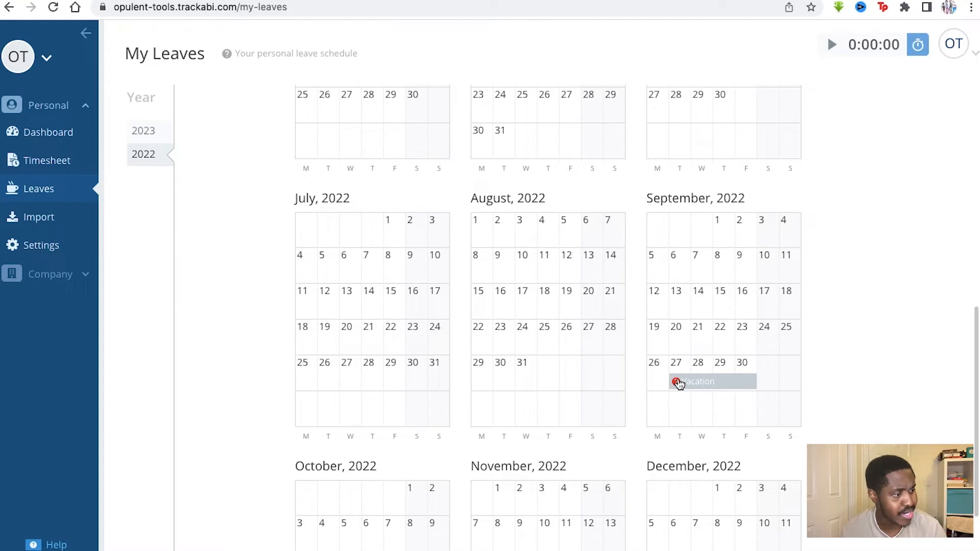
{"action": "mouse_move", "coordinate": [678, 378]}
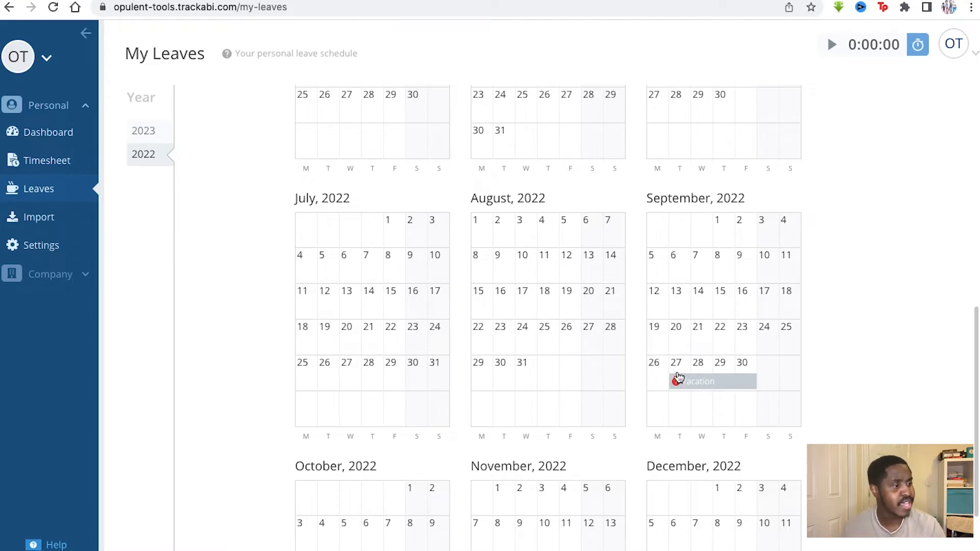
{"action": "mouse_move", "coordinate": [468, 291]}
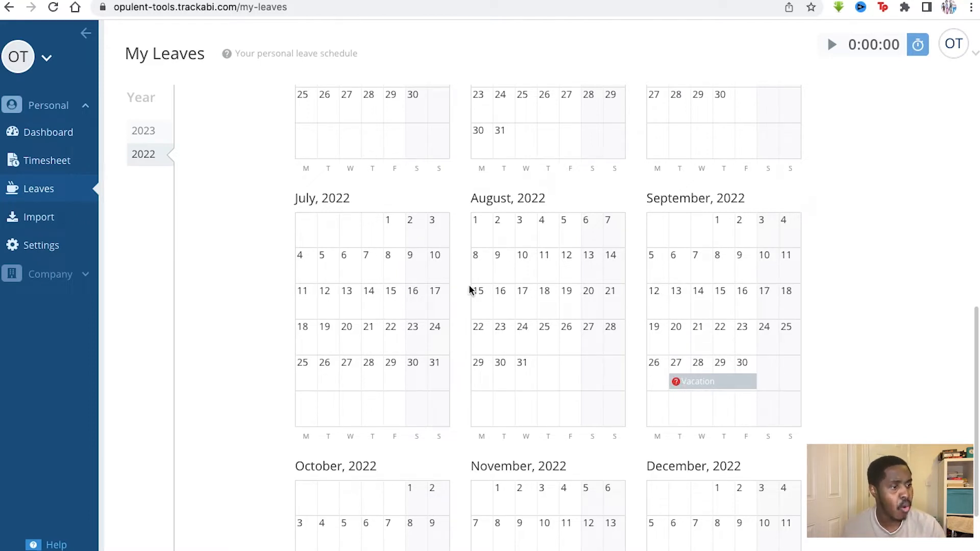
{"action": "mouse_move", "coordinate": [517, 300]}
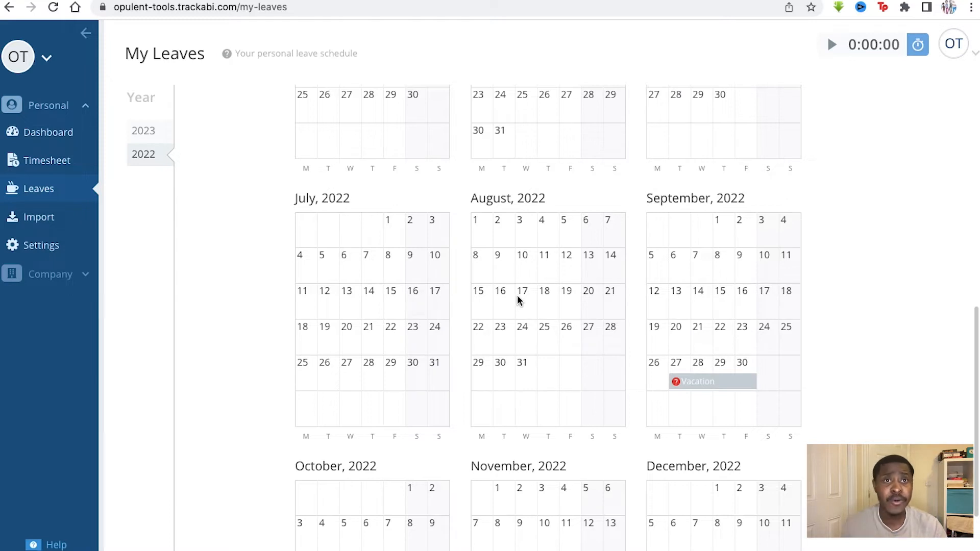
{"action": "mouse_move", "coordinate": [414, 287]}
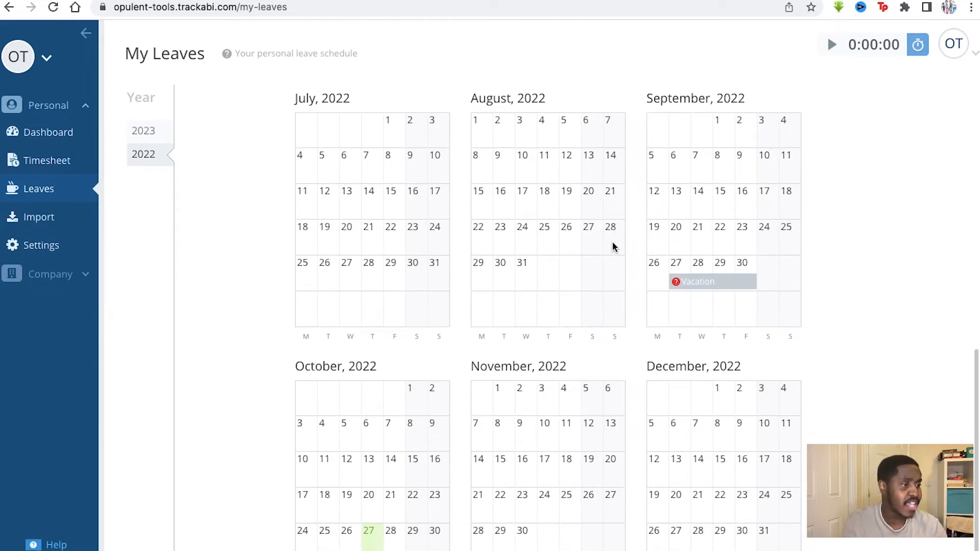
{"action": "scroll", "scroll_direction": "down", "scroll_amount": 3}
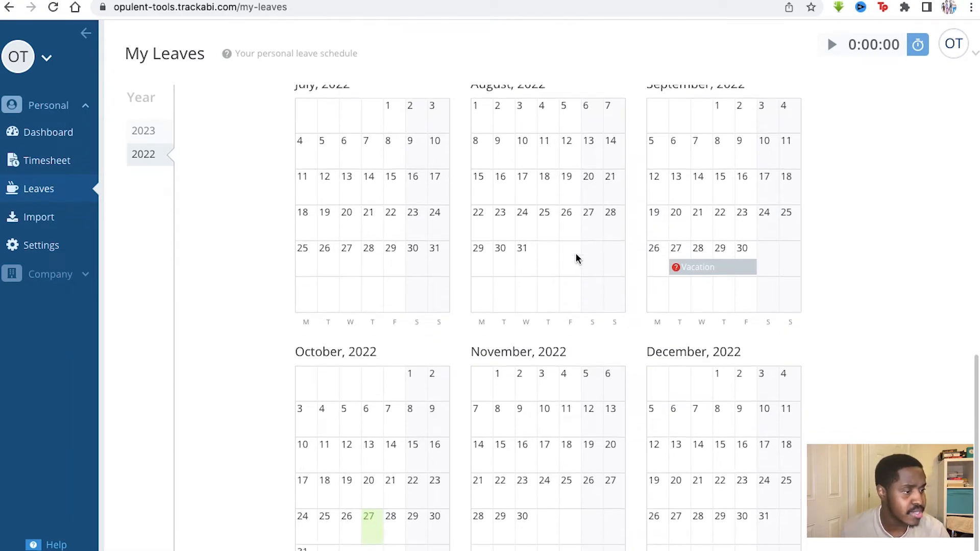
Show the 2023 leave calendar with its 20-day allowance and no pending or deducted days
{"action": "left_click", "coordinate": [143, 131]}
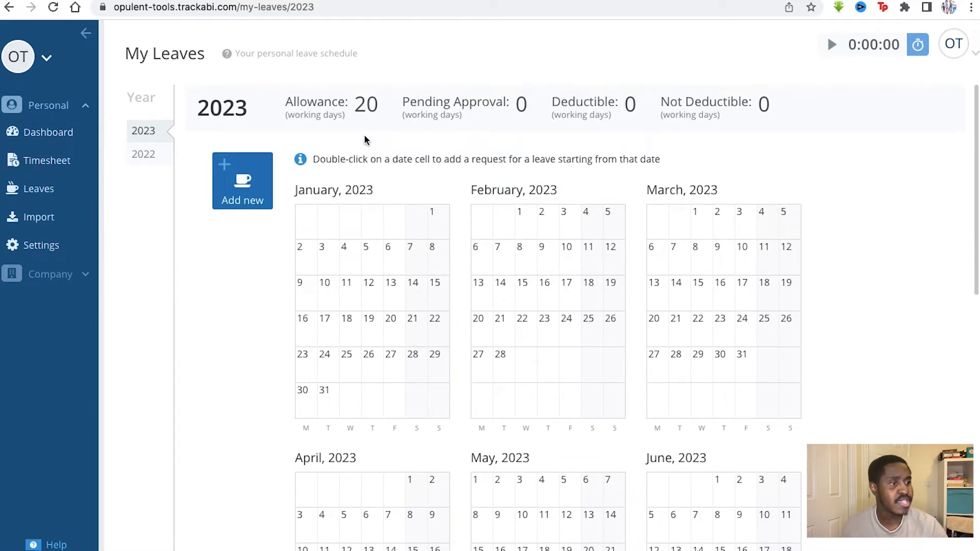
{"action": "mouse_move", "coordinate": [506, 99]}
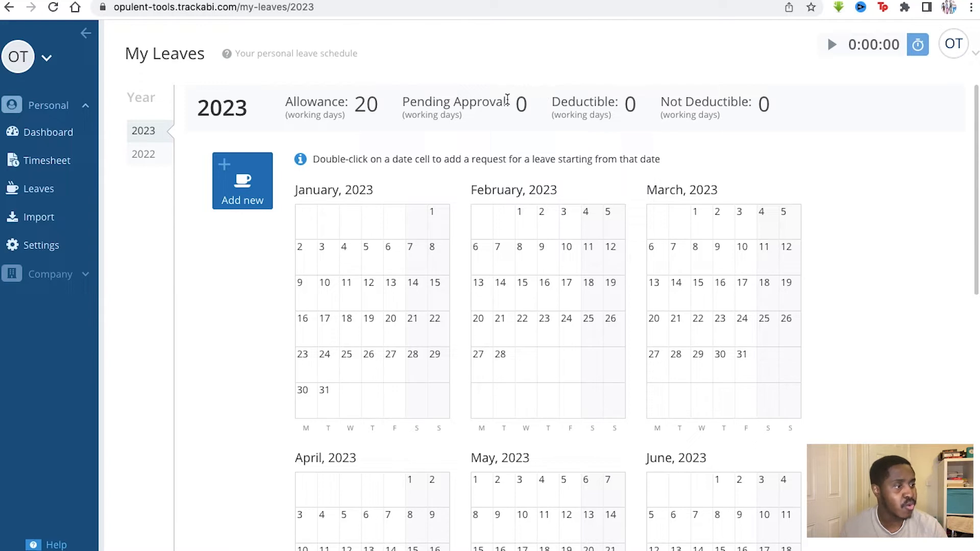
{"action": "mouse_move", "coordinate": [614, 114]}
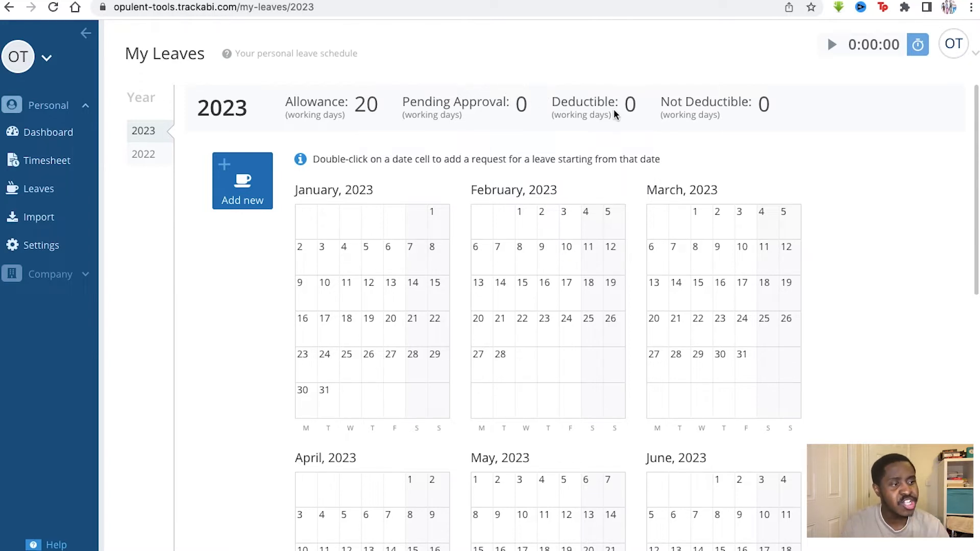
{"action": "mouse_move", "coordinate": [399, 91]}
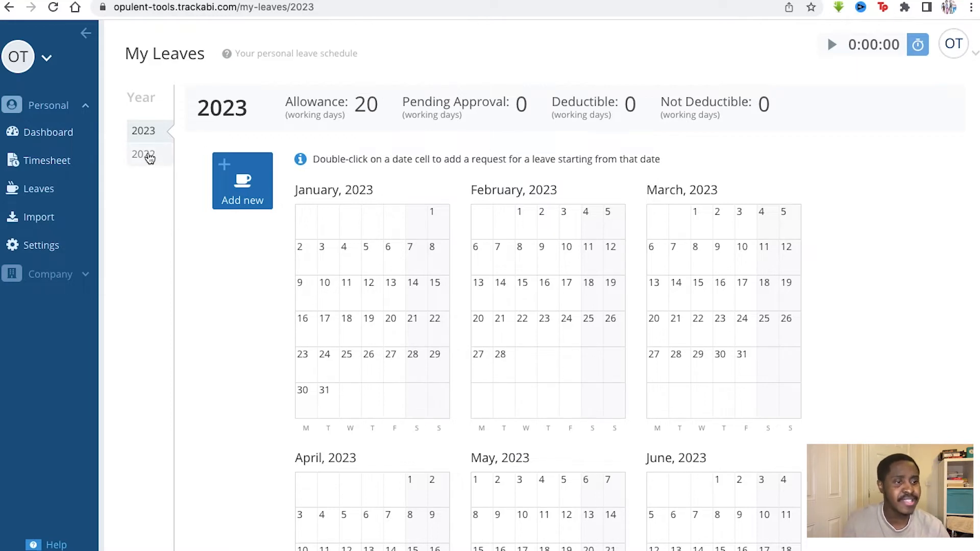
{"action": "mouse_move", "coordinate": [41, 189]}
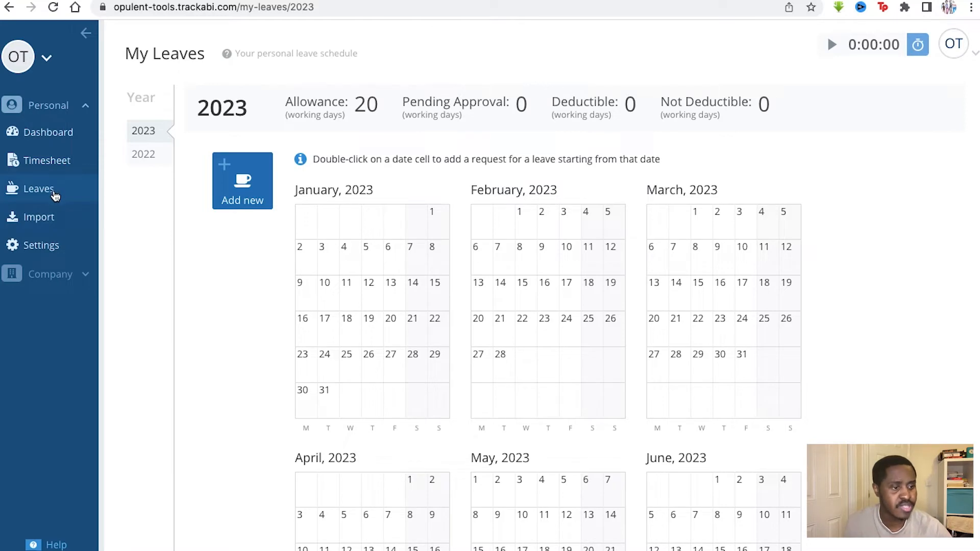
Start linking a first import source, offering GitLab, GitHub, Toggl and Bitbucket
{"action": "left_click", "coordinate": [38, 217]}
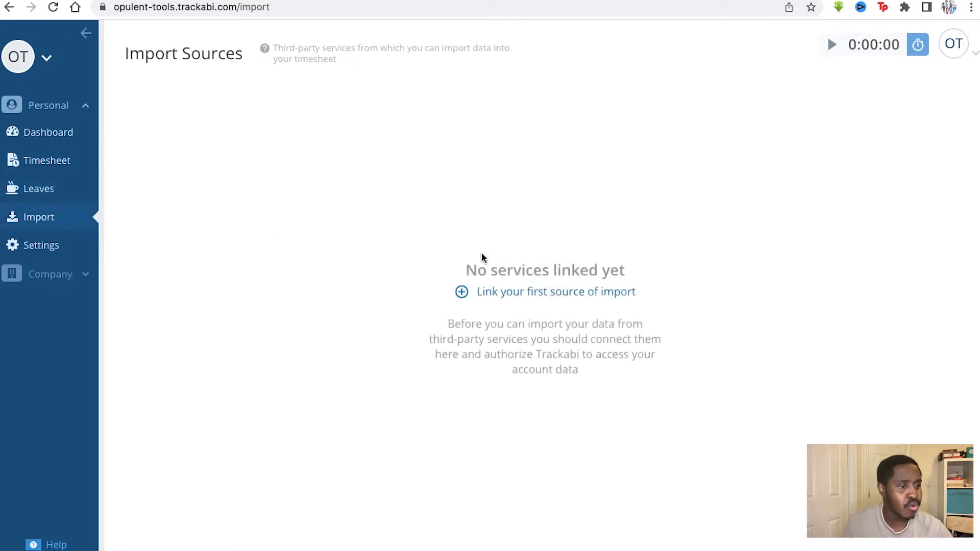
{"action": "left_click", "coordinate": [556, 291]}
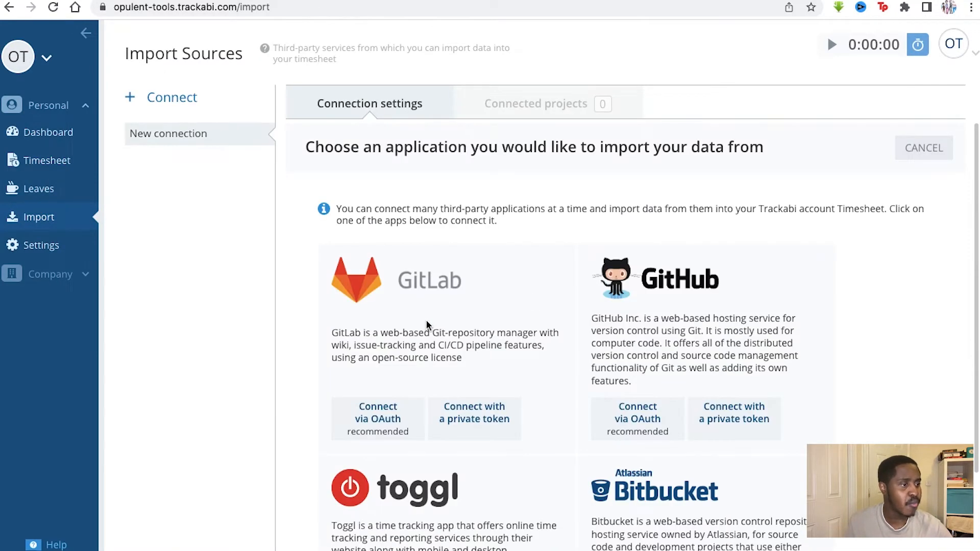
{"action": "mouse_move", "coordinate": [533, 304]}
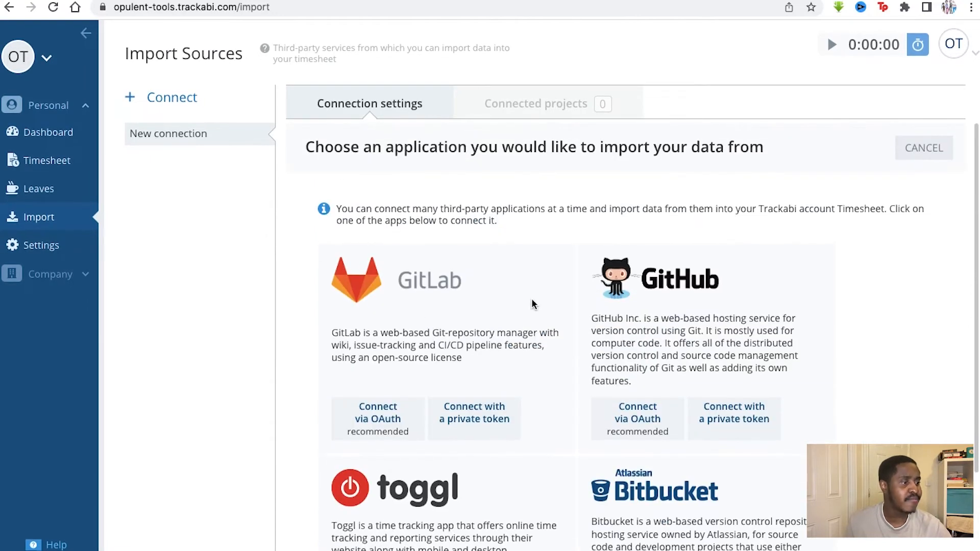
{"action": "mouse_move", "coordinate": [451, 294]}
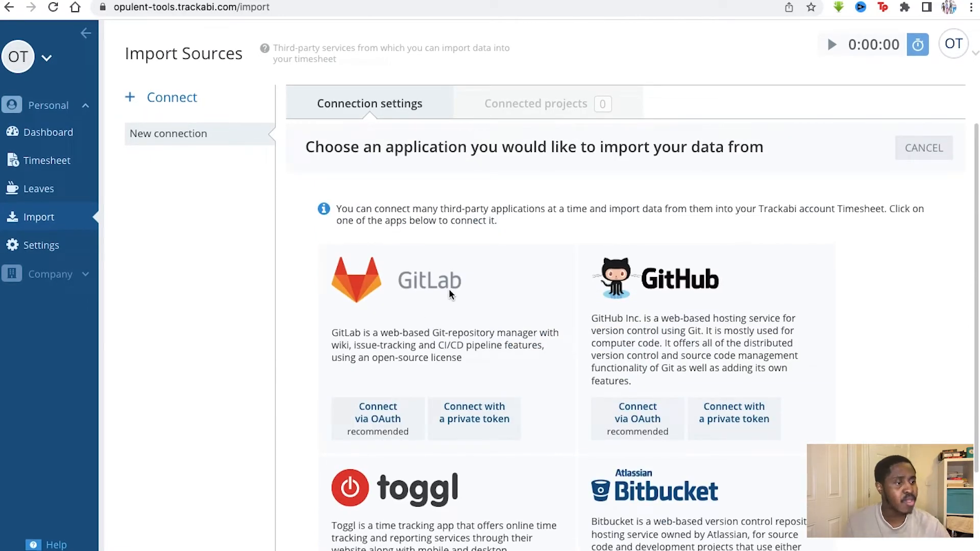
{"action": "mouse_move", "coordinate": [420, 274]}
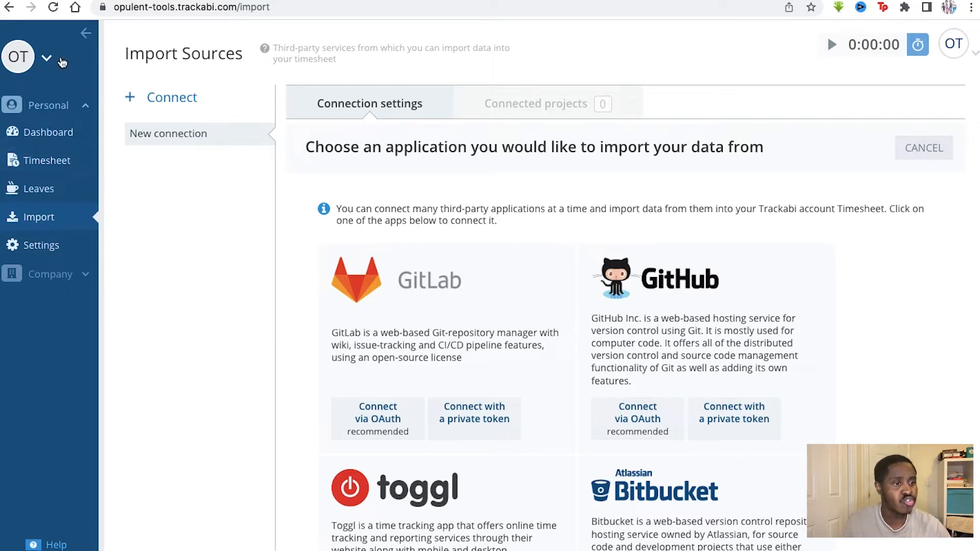
Show personal Notifications settings: running-timer reminder every 02:00, no-running-timer reminder off
{"action": "left_click", "coordinate": [42, 245]}
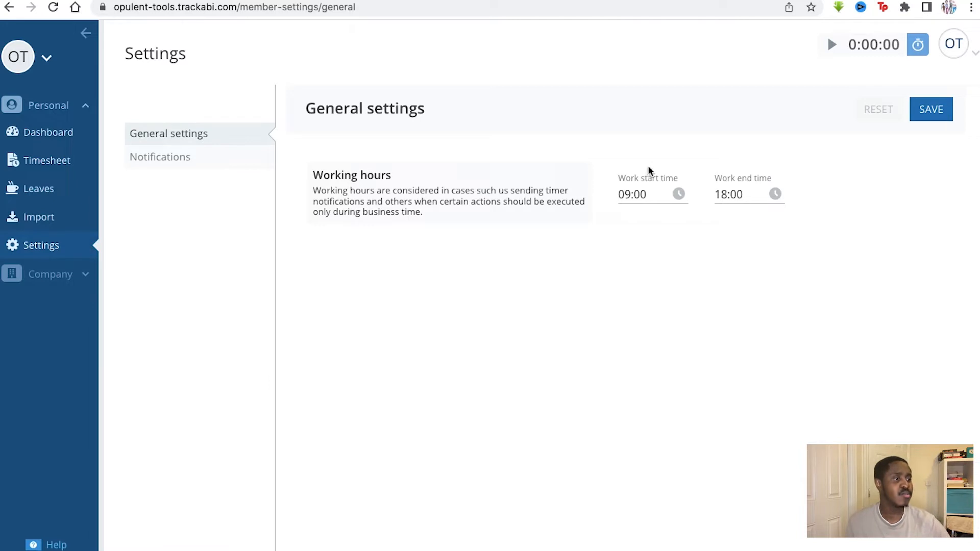
{"action": "mouse_move", "coordinate": [256, 175]}
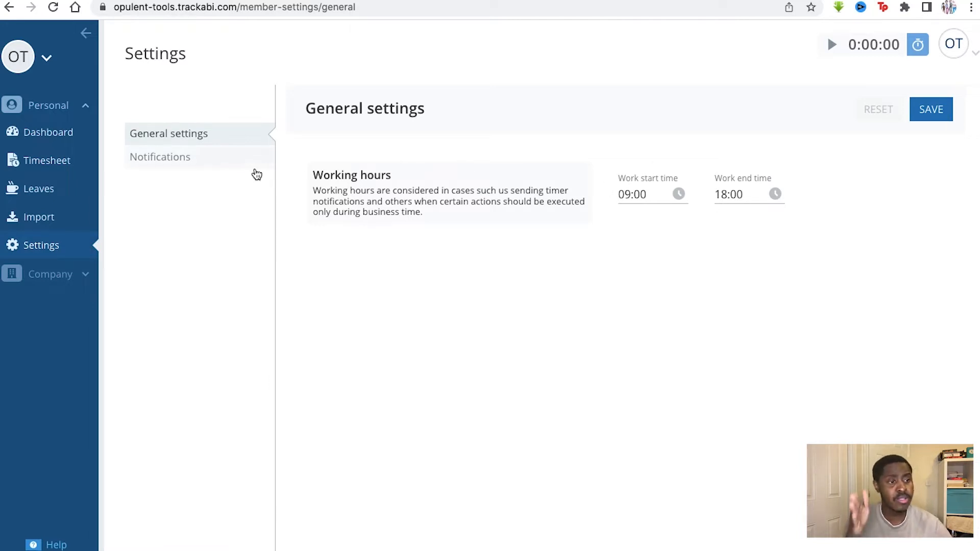
{"action": "left_click", "coordinate": [160, 157]}
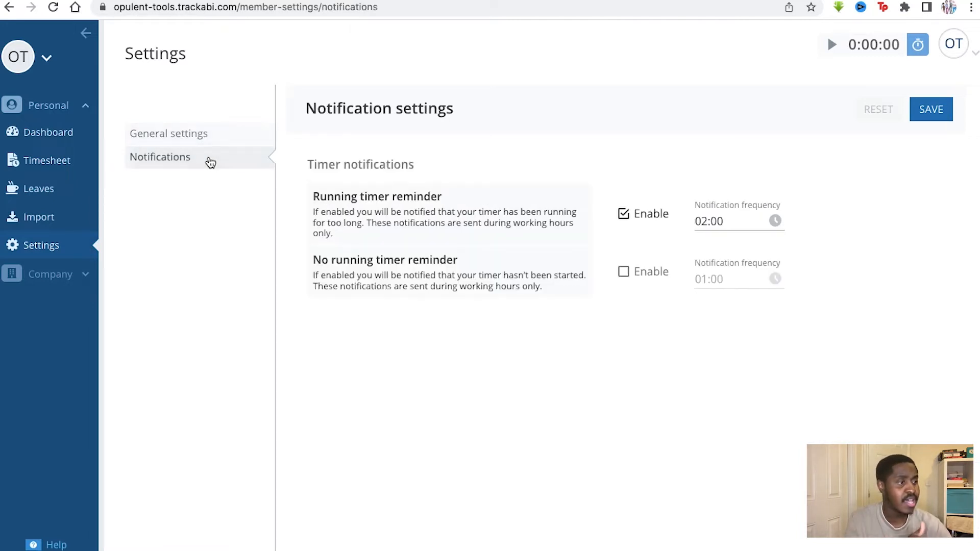
{"action": "mouse_move", "coordinate": [80, 263]}
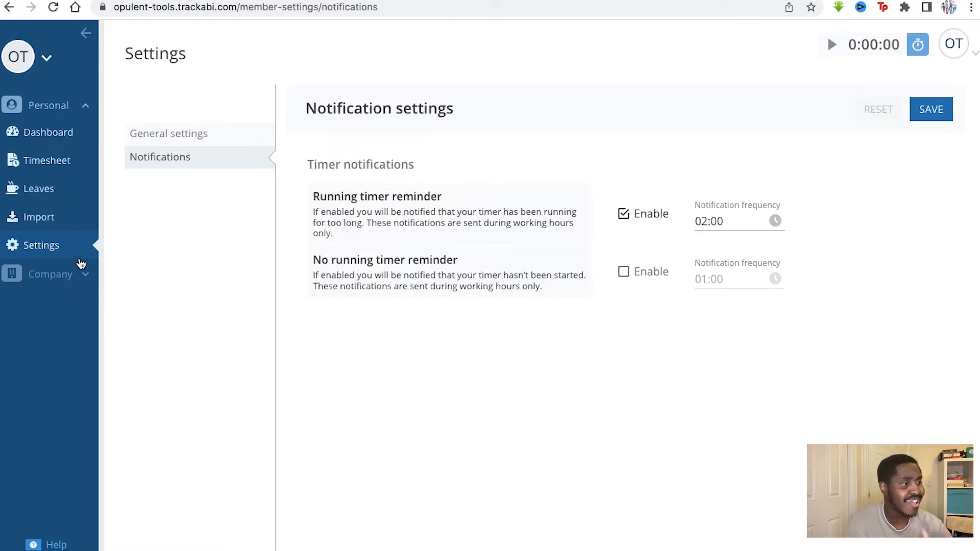
{"action": "mouse_move", "coordinate": [91, 279]}
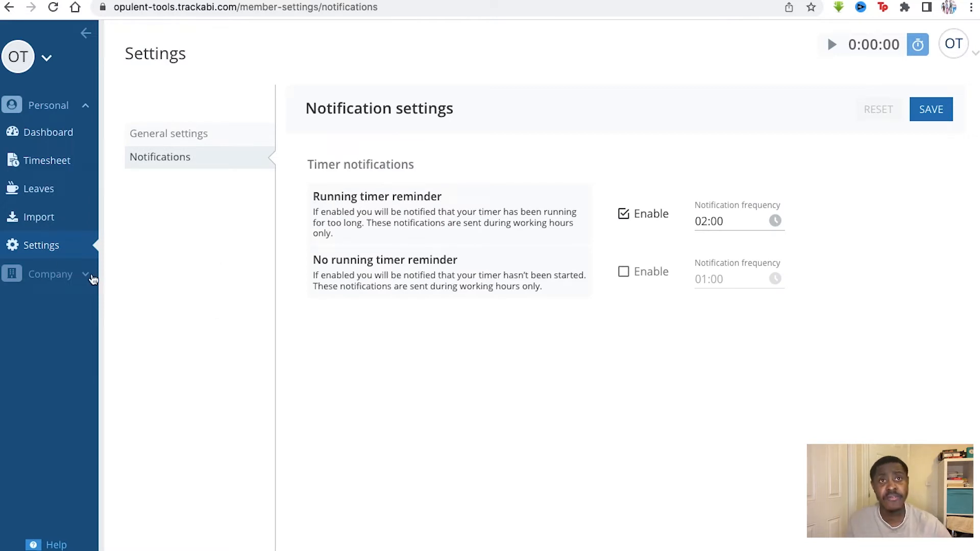
{"action": "mouse_move", "coordinate": [110, 150]}
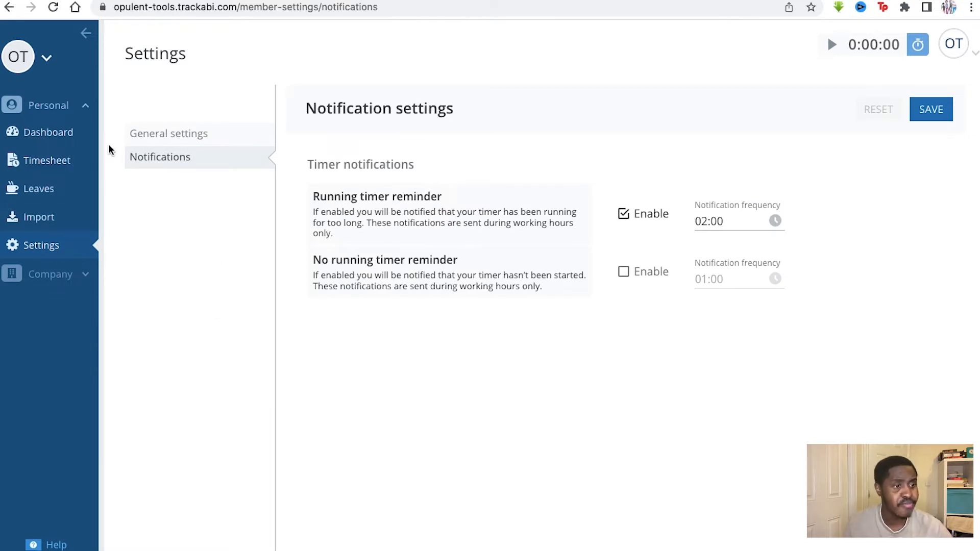
{"action": "mouse_move", "coordinate": [76, 274]}
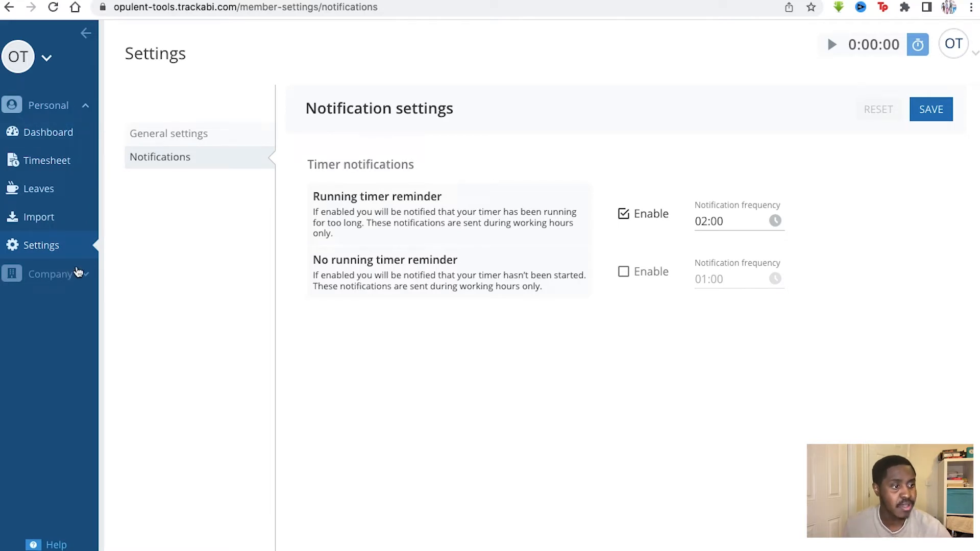
View the Company Dashboard for October 2022 monthly, by client then daily, billable then logged time
{"action": "left_click", "coordinate": [51, 274]}
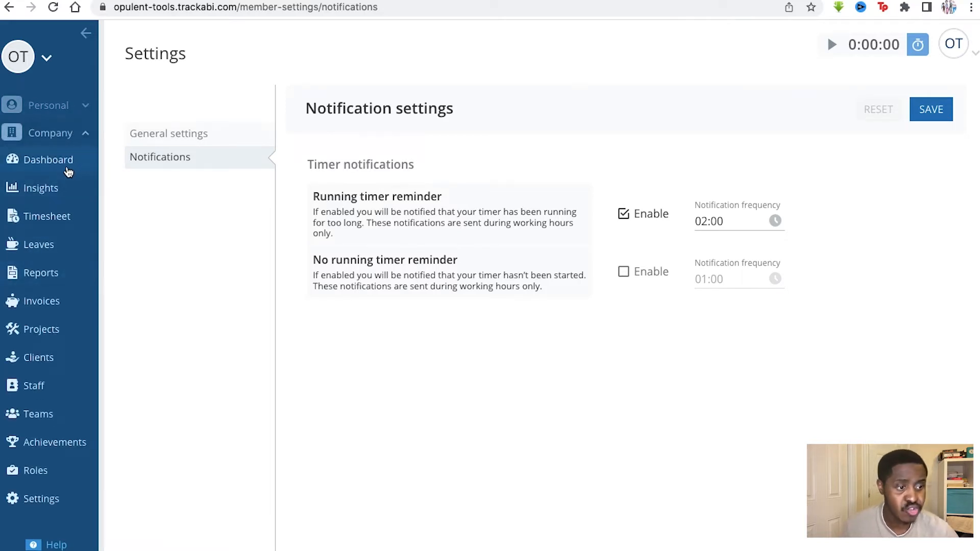
{"action": "left_click", "coordinate": [48, 160]}
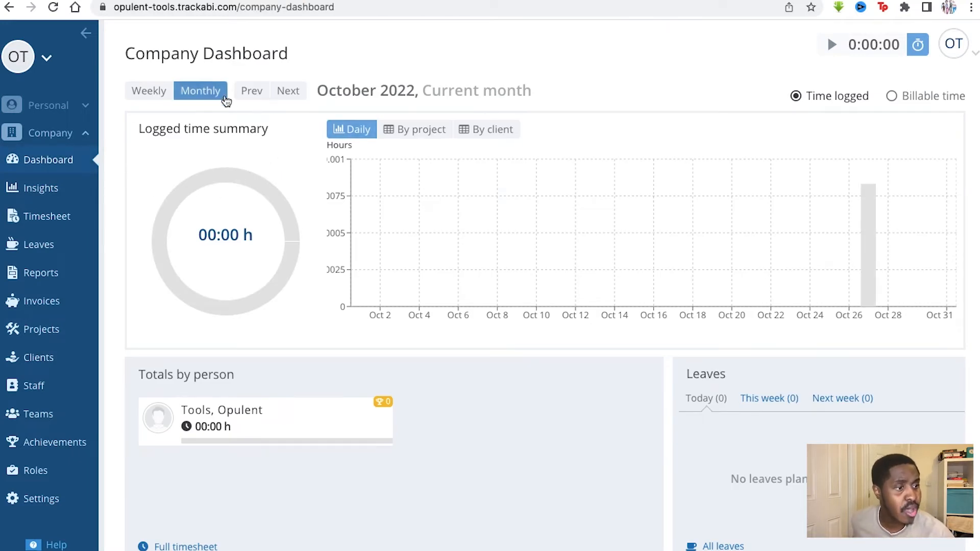
{"action": "mouse_move", "coordinate": [360, 256]}
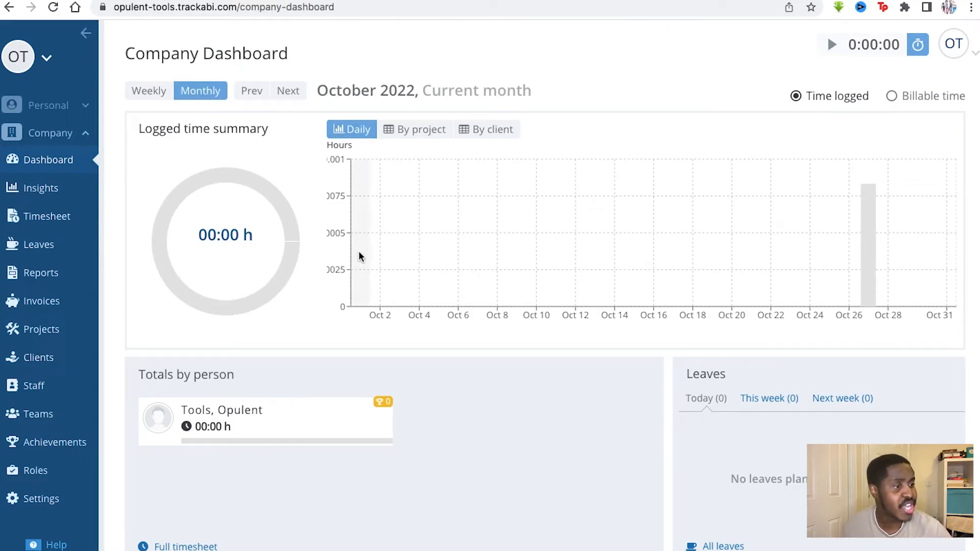
{"action": "mouse_move", "coordinate": [767, 222]}
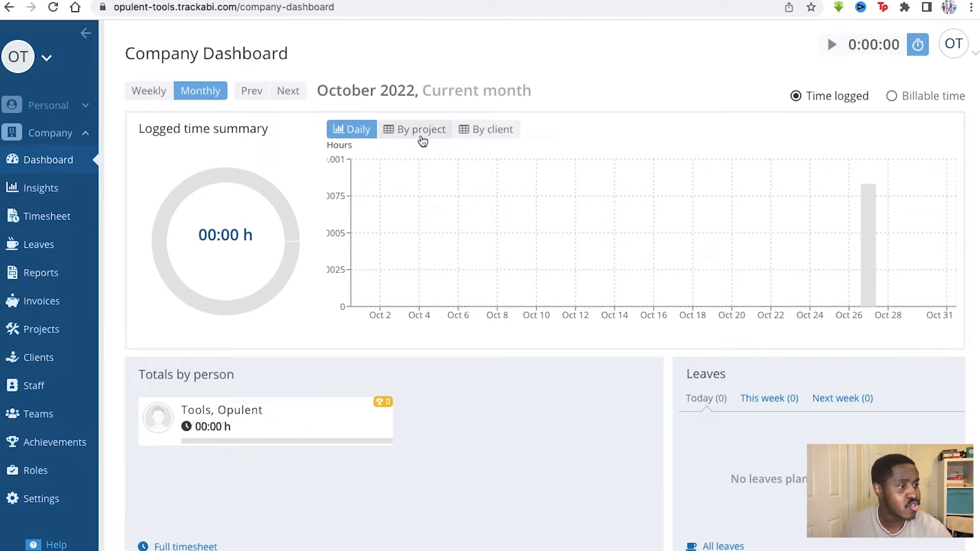
{"action": "left_click", "coordinate": [492, 130]}
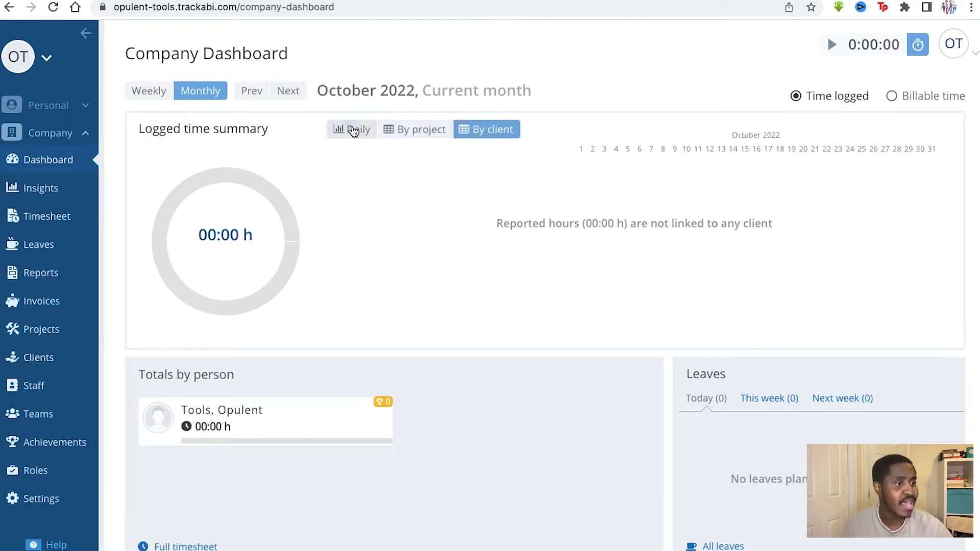
{"action": "left_click", "coordinate": [352, 129]}
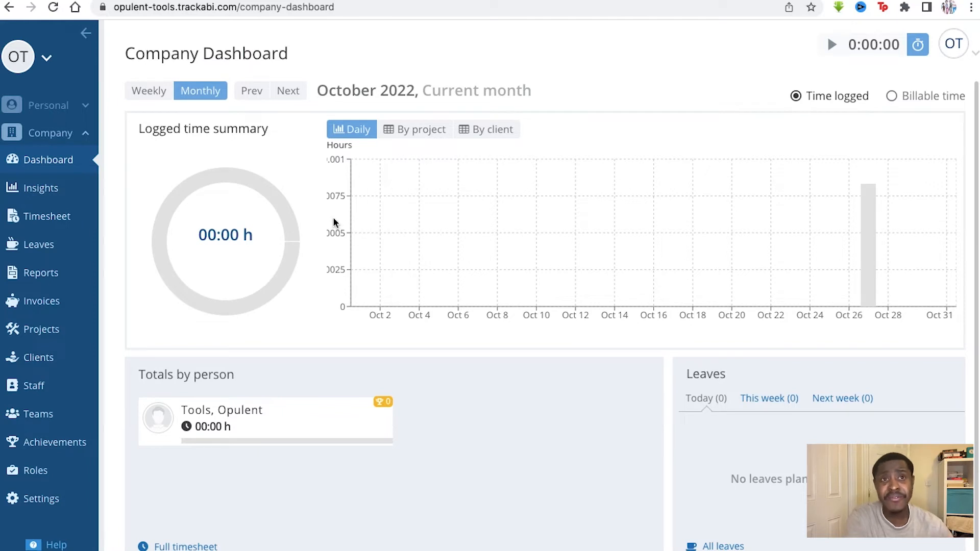
{"action": "mouse_move", "coordinate": [472, 253]}
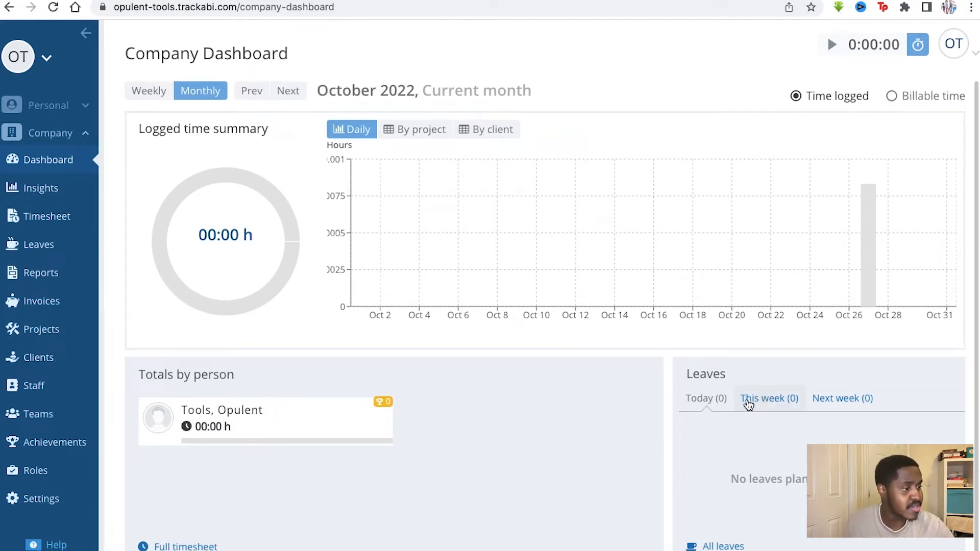
{"action": "mouse_move", "coordinate": [767, 403]}
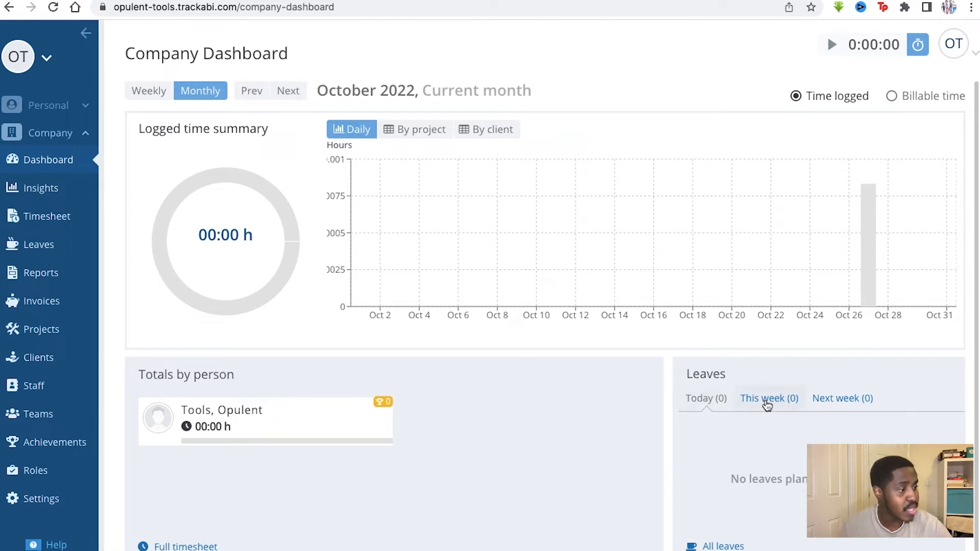
{"action": "mouse_move", "coordinate": [896, 85]}
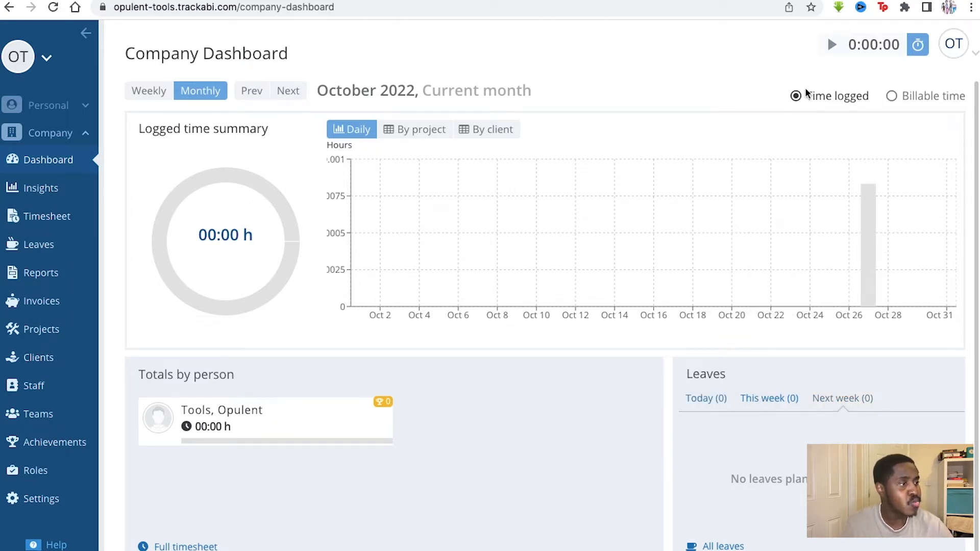
{"action": "left_click", "coordinate": [886, 96]}
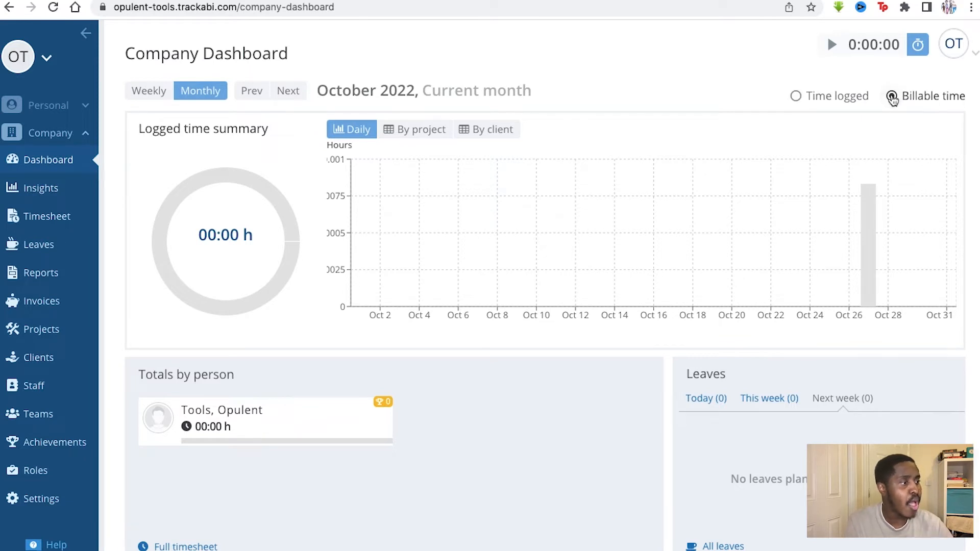
{"action": "left_click", "coordinate": [887, 96]}
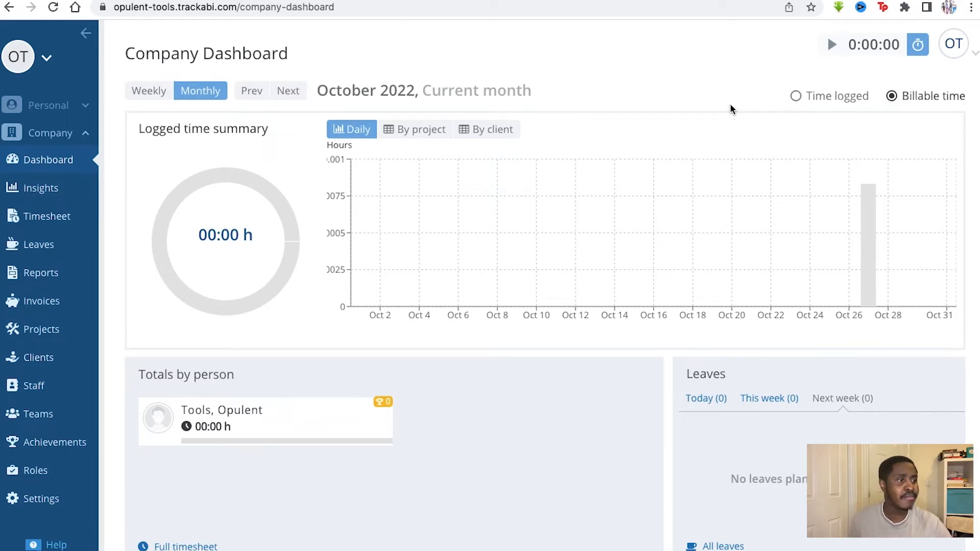
{"action": "mouse_move", "coordinate": [799, 100]}
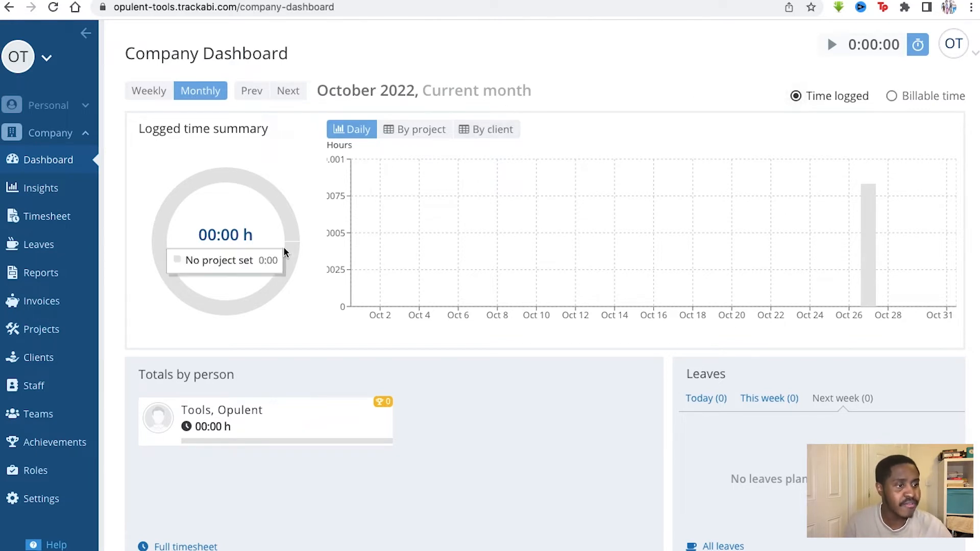
View company Insights weekly, the previous week, then the October 2022 monthly summary
{"action": "left_click", "coordinate": [40, 188]}
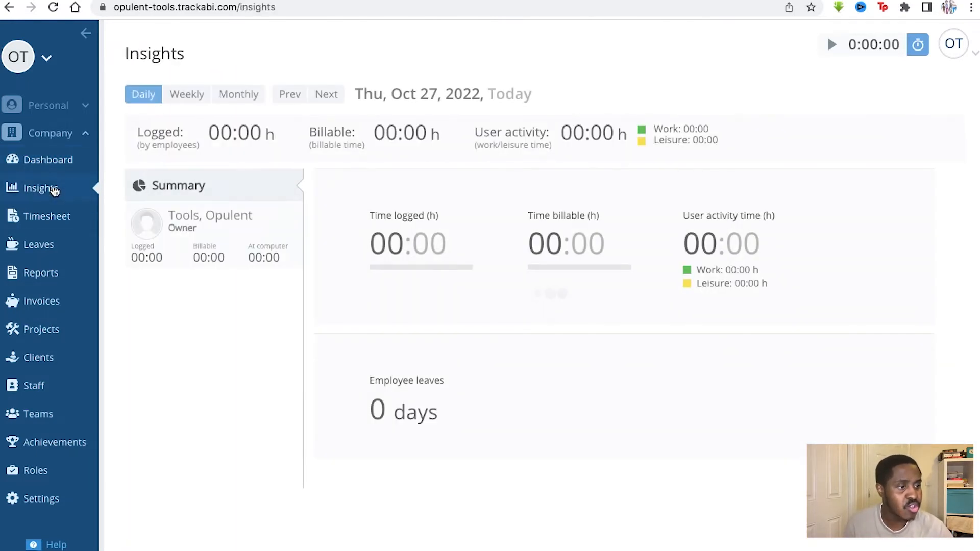
{"action": "mouse_move", "coordinate": [255, 185]}
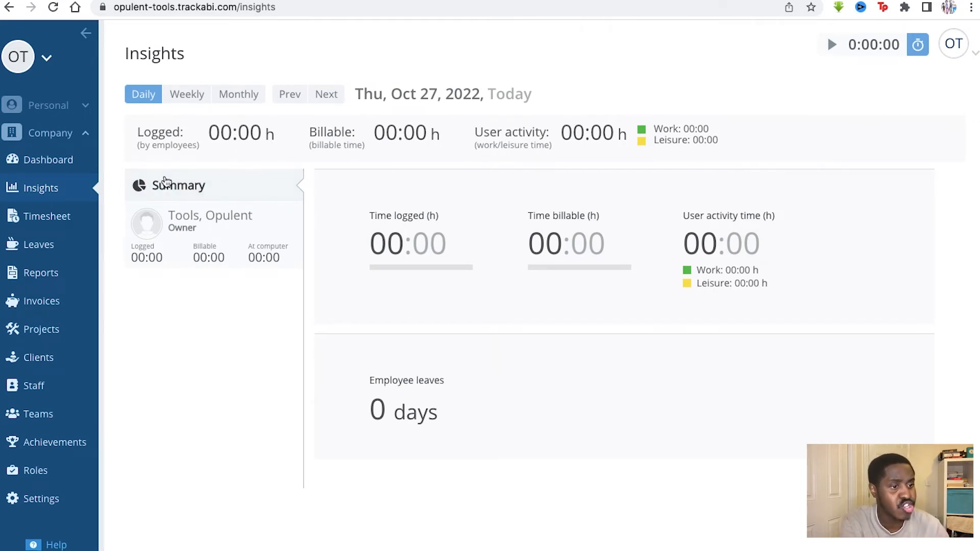
{"action": "left_click", "coordinate": [48, 159]}
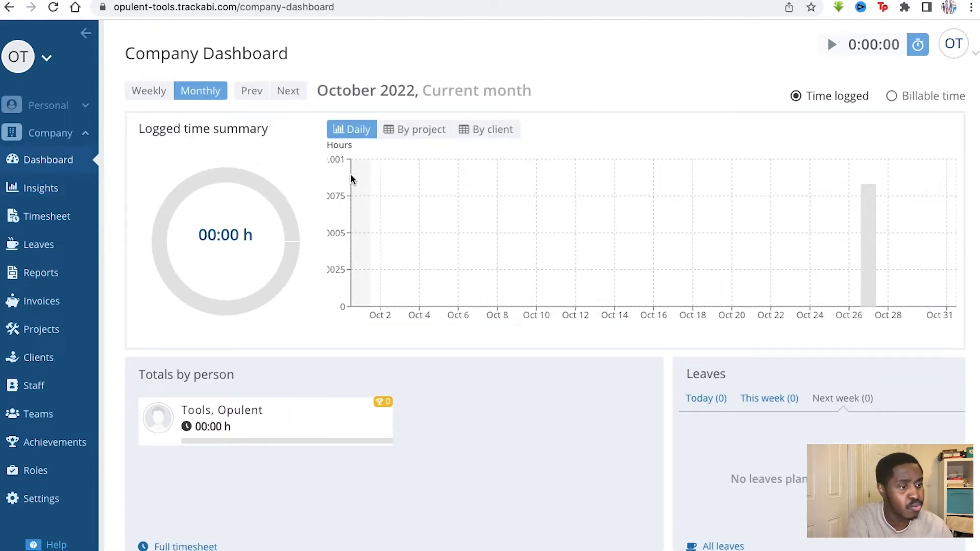
{"action": "left_click", "coordinate": [40, 188]}
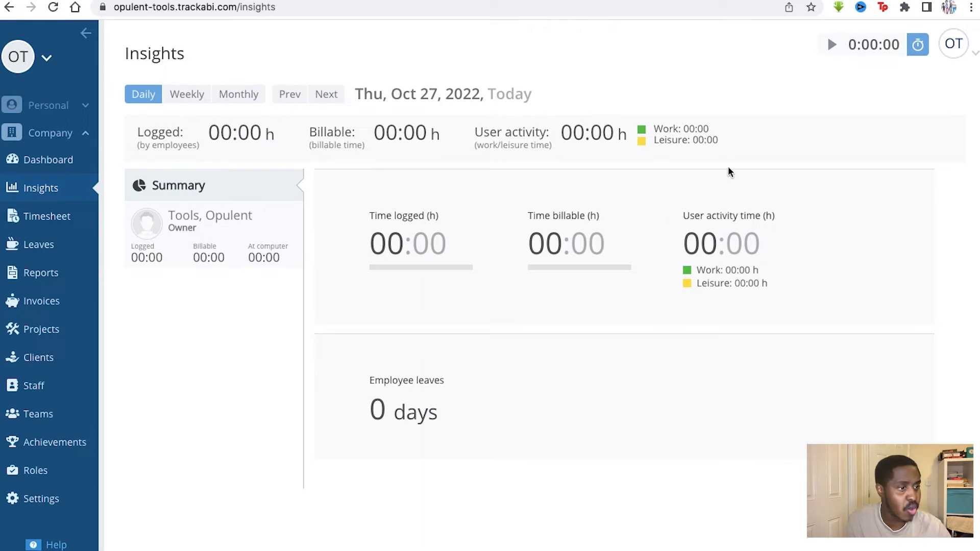
{"action": "left_click", "coordinate": [186, 94]}
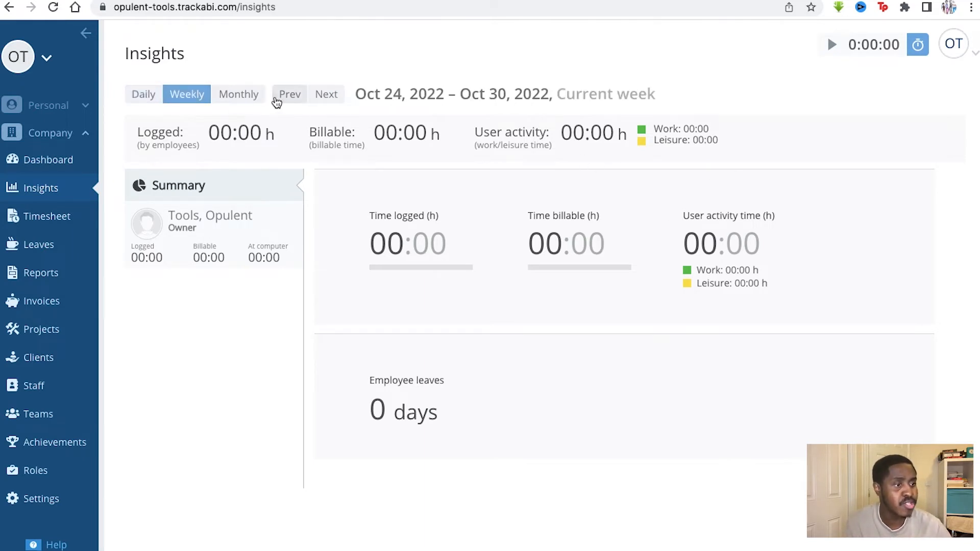
{"action": "left_click", "coordinate": [288, 94]}
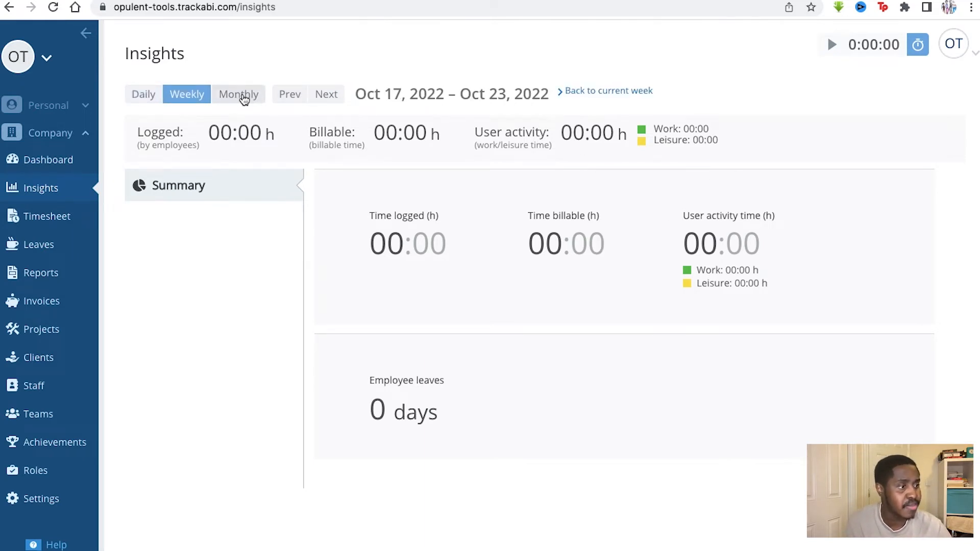
{"action": "left_click", "coordinate": [238, 94]}
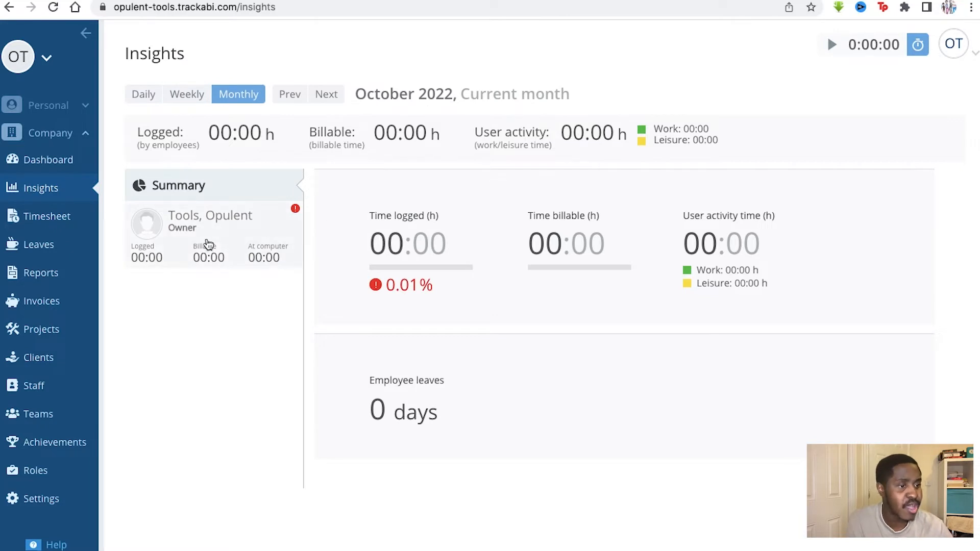
{"action": "left_click", "coordinate": [46, 215]}
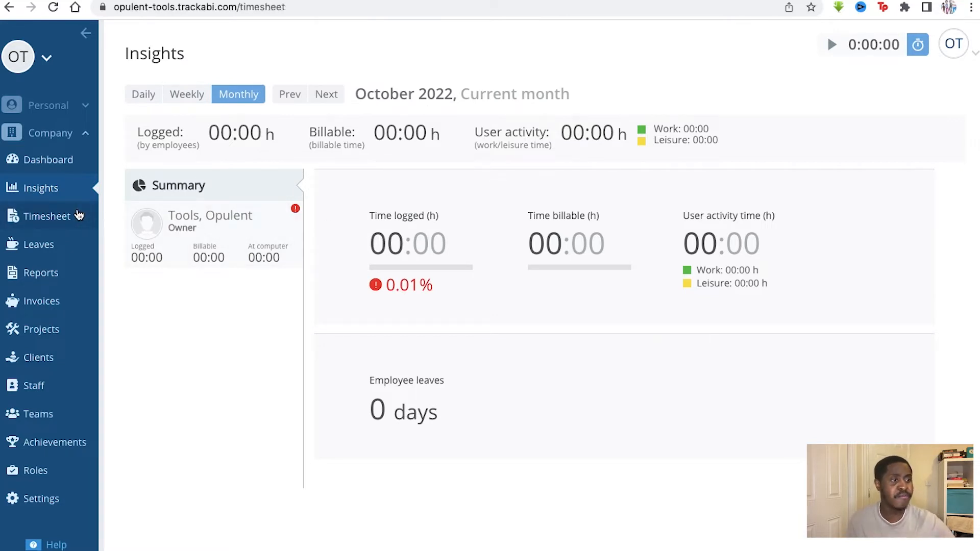
Enter WORK as the work performed on the first October 27, 2022 company timesheet entry
{"action": "left_click", "coordinate": [46, 217]}
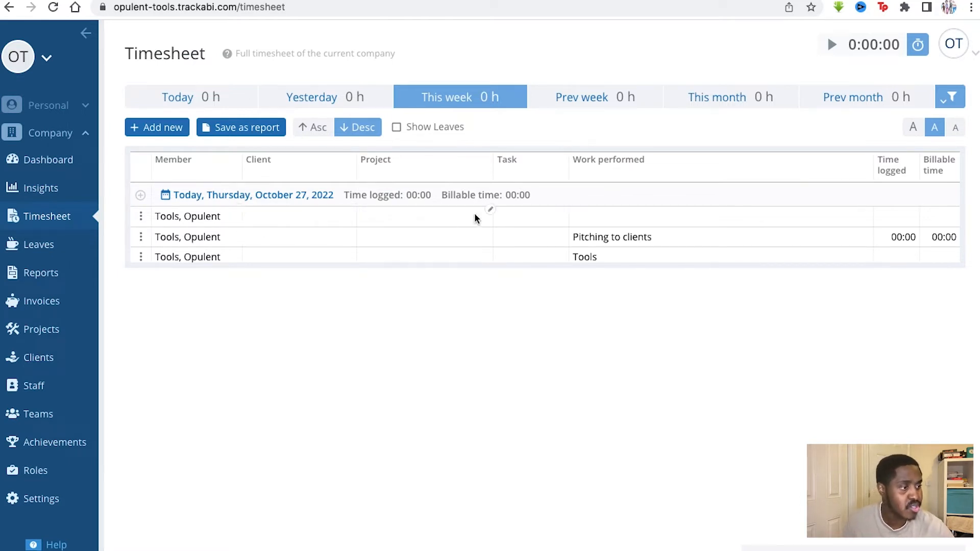
{"action": "mouse_move", "coordinate": [588, 226]}
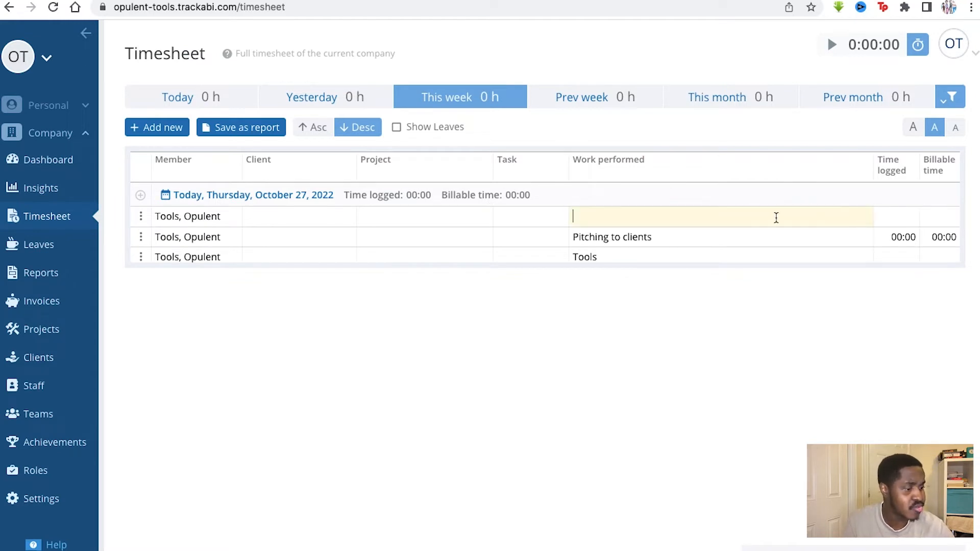
{"action": "type", "text": "WORK"}
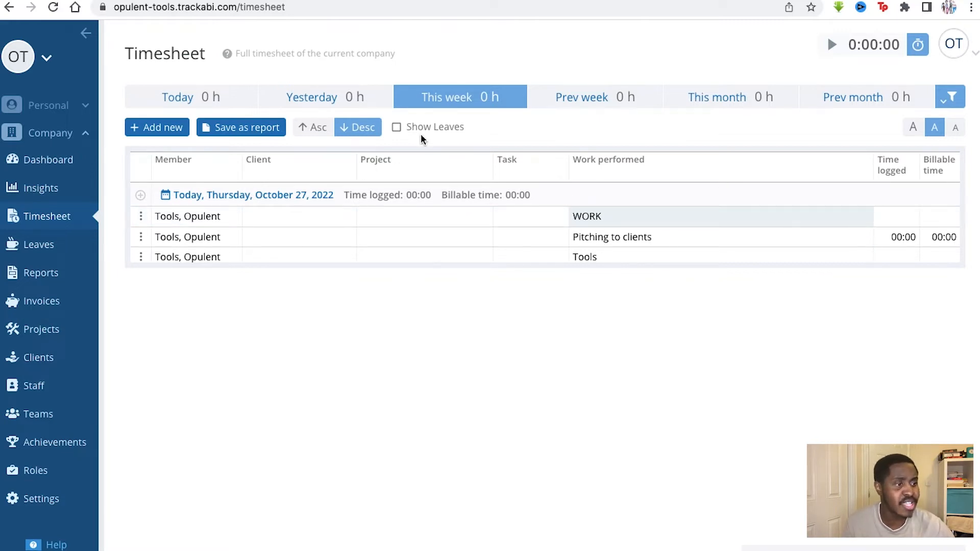
{"action": "mouse_move", "coordinate": [390, 93]}
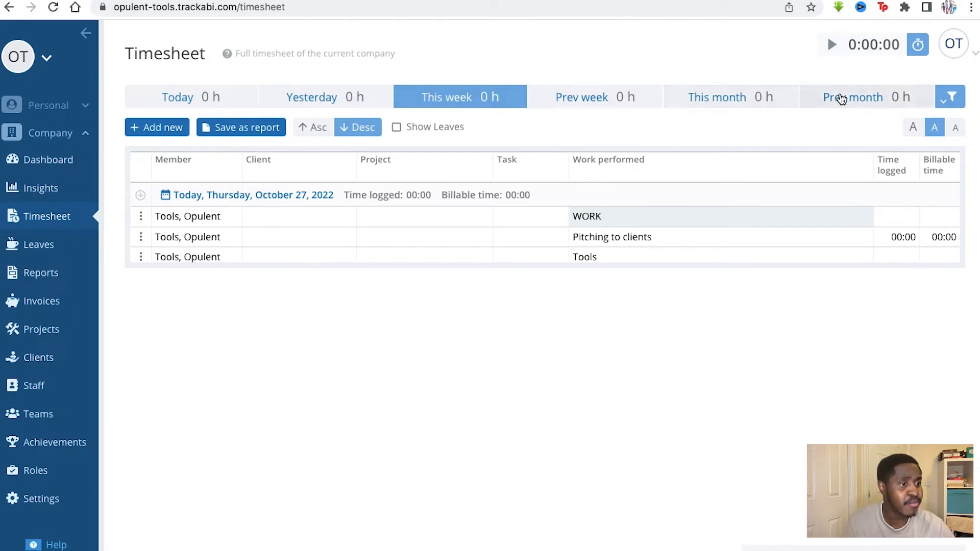
{"action": "mouse_move", "coordinate": [325, 97]}
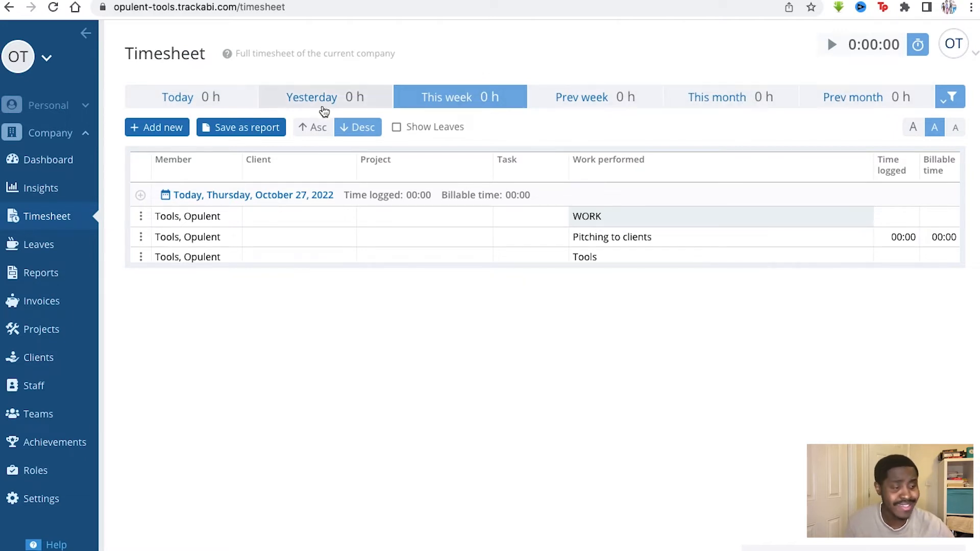
{"action": "mouse_move", "coordinate": [241, 127]}
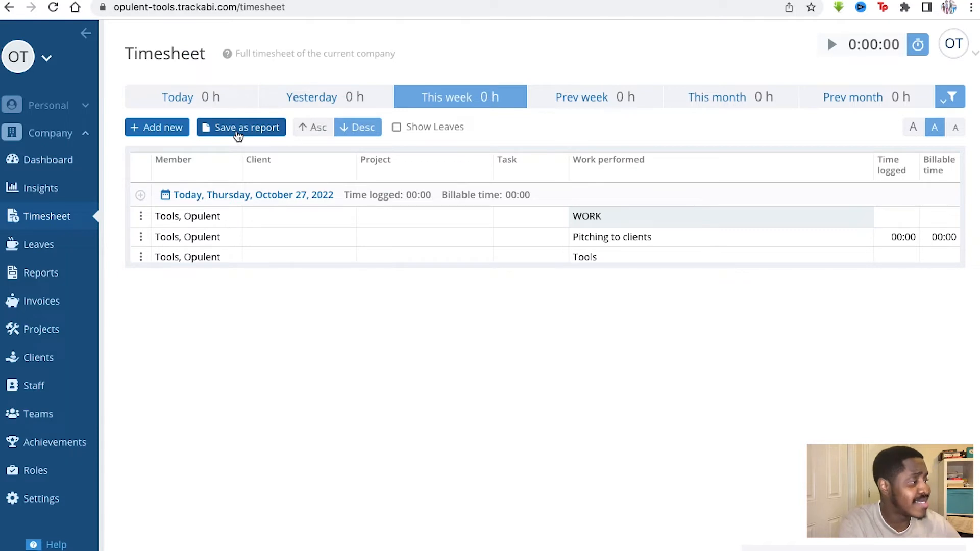
{"action": "mouse_move", "coordinate": [289, 124]}
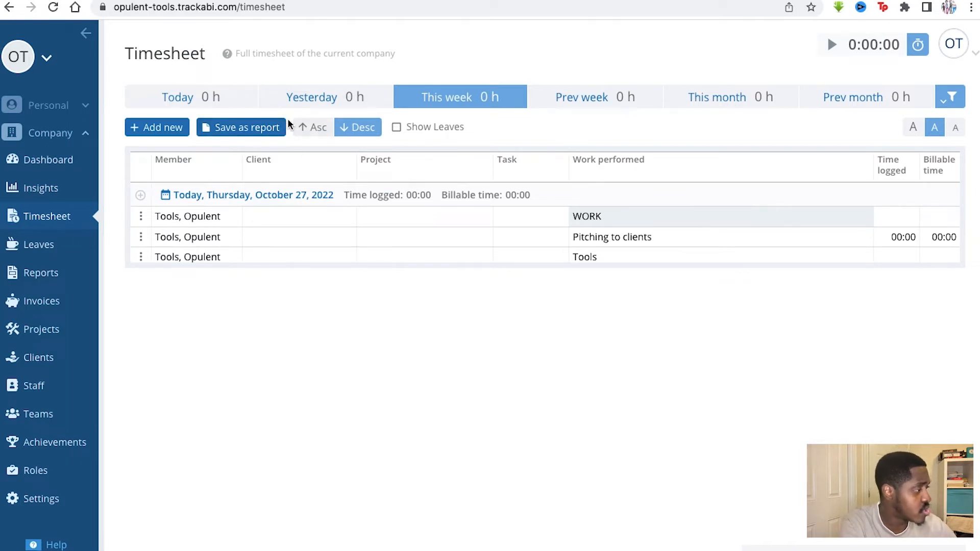
{"action": "left_click", "coordinate": [156, 128]}
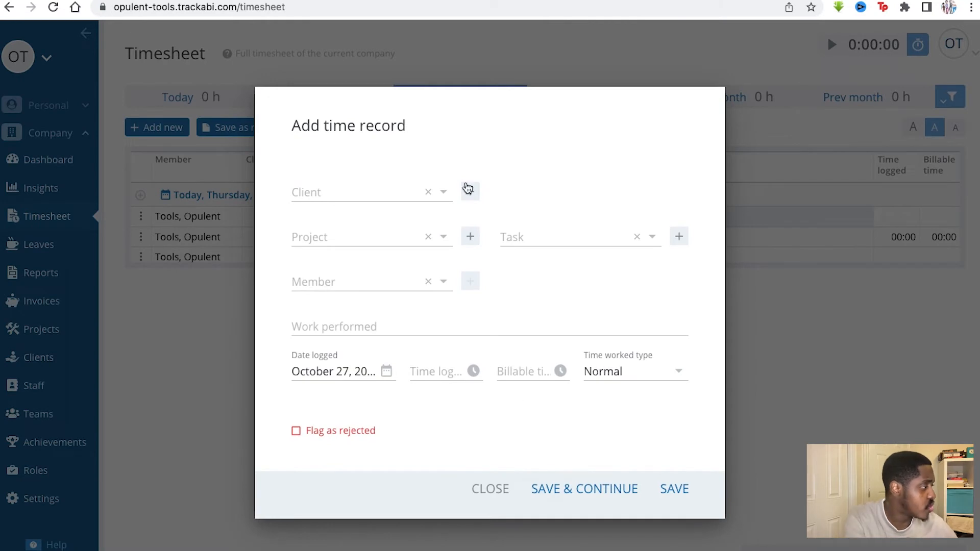
{"action": "mouse_move", "coordinate": [494, 250]}
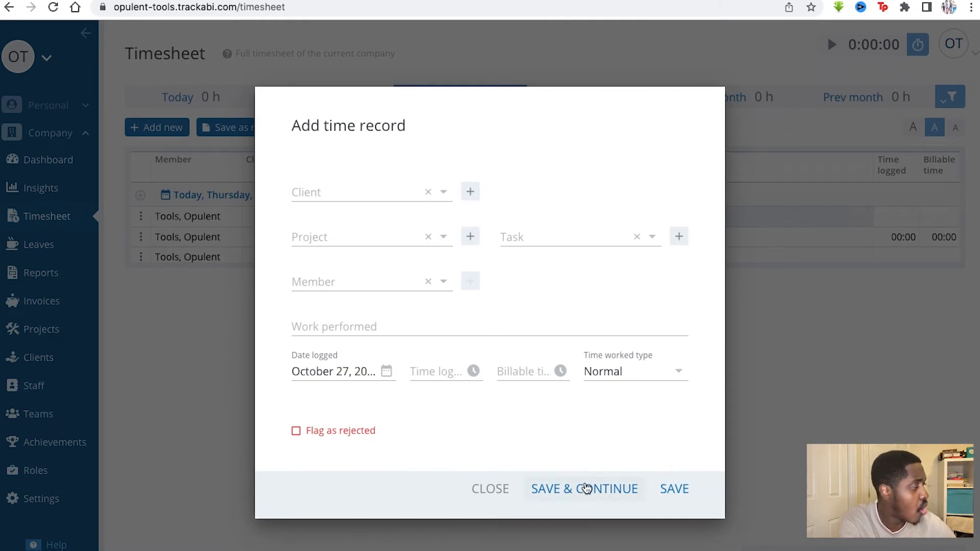
{"action": "left_click", "coordinate": [584, 489]}
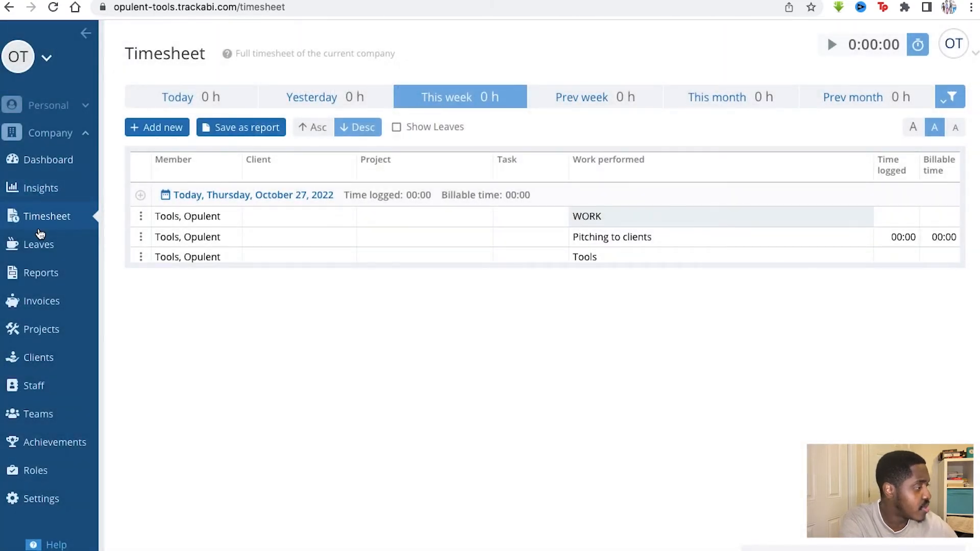
Review the company's 2023 Leave Schedule: one employee, 20-day allowance, no leaves booked
{"action": "left_click", "coordinate": [38, 244]}
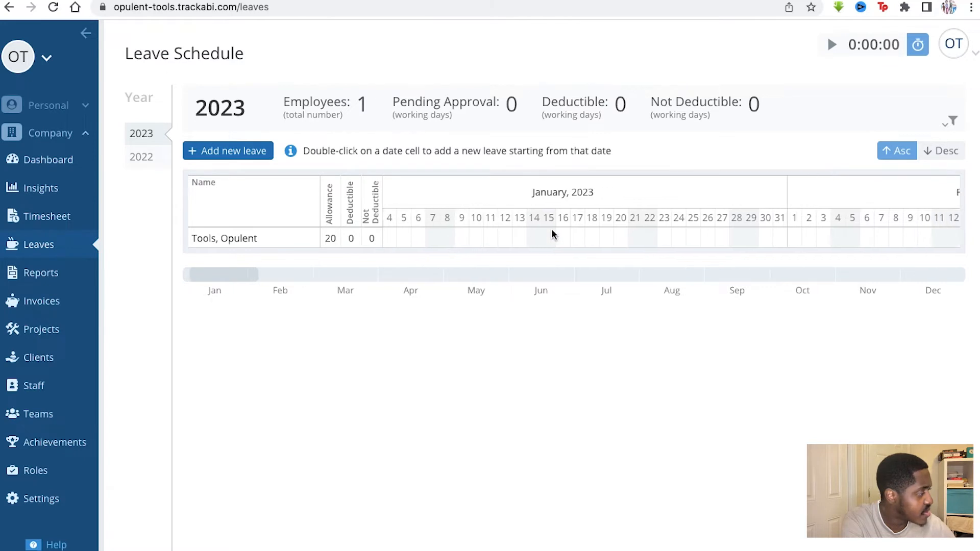
{"action": "scroll", "scroll_direction": "right", "scroll_amount": 3}
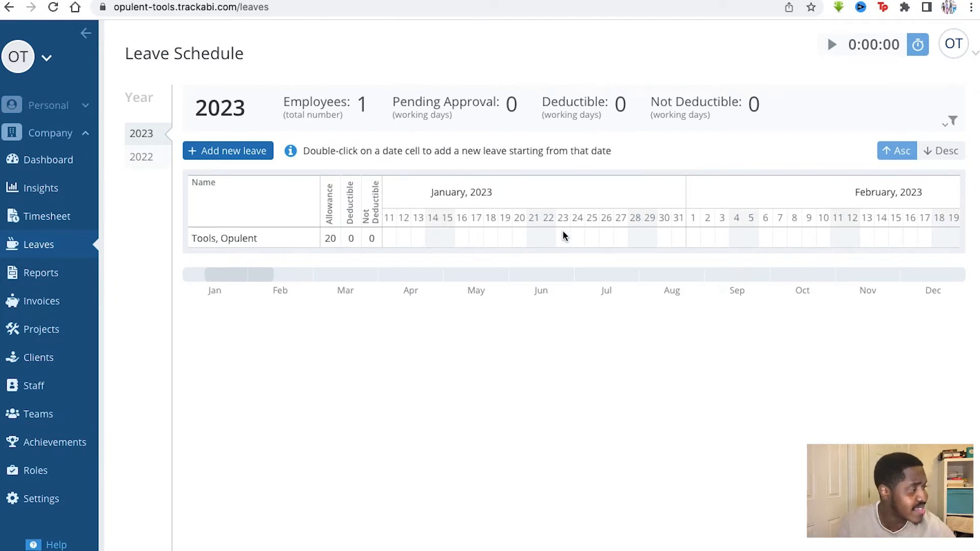
{"action": "mouse_move", "coordinate": [610, 238]}
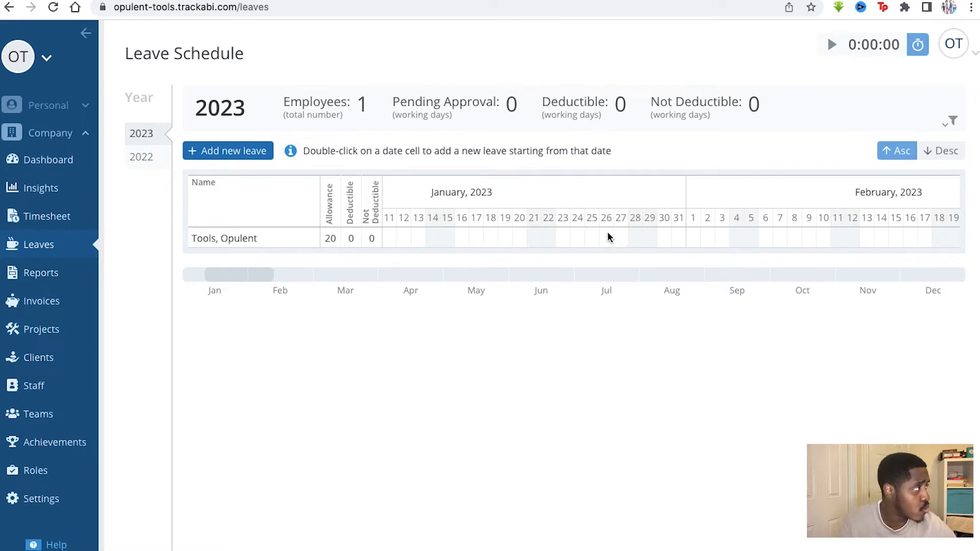
{"action": "mouse_move", "coordinate": [305, 189]}
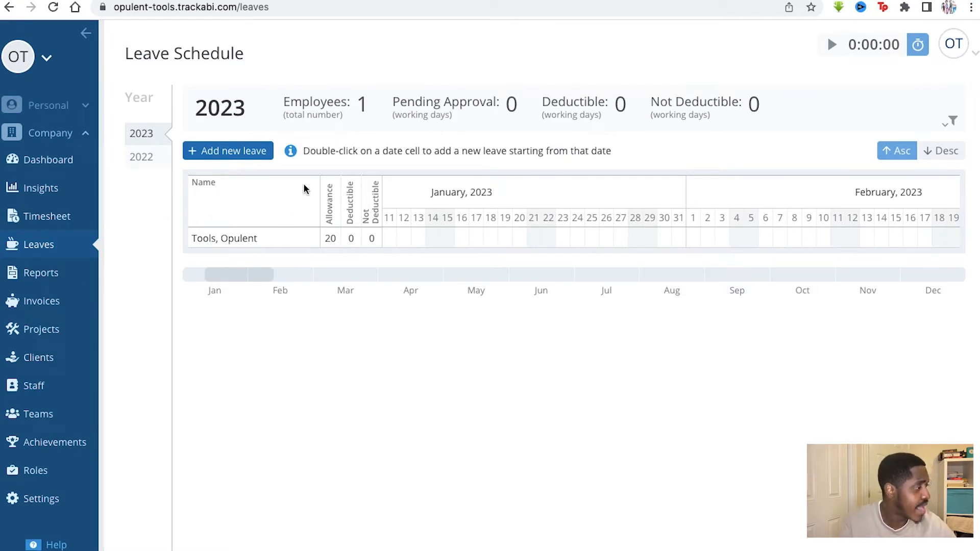
View the 2022 company Reports list filtered by name 'job', returning from Timesheet
{"action": "left_click", "coordinate": [41, 274]}
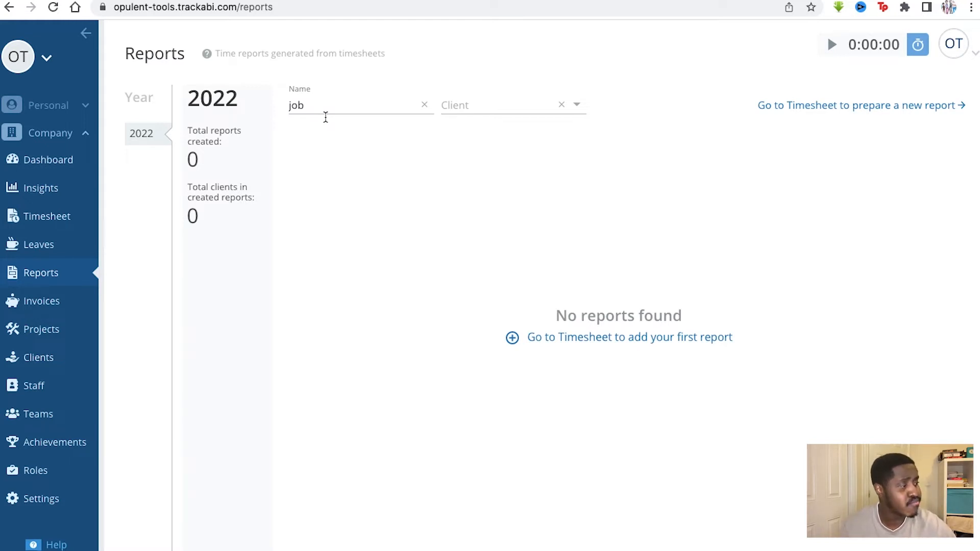
{"action": "mouse_move", "coordinate": [462, 172]}
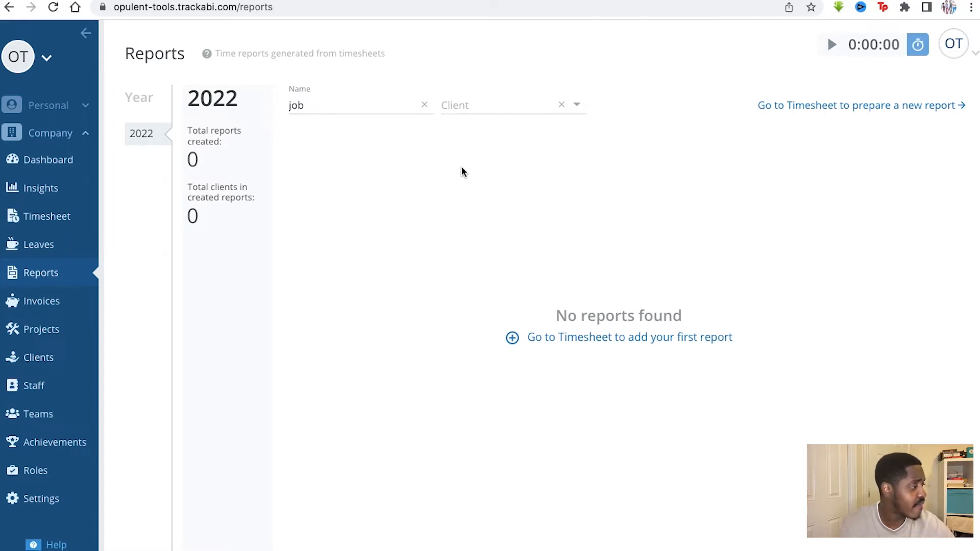
{"action": "mouse_move", "coordinate": [555, 331]}
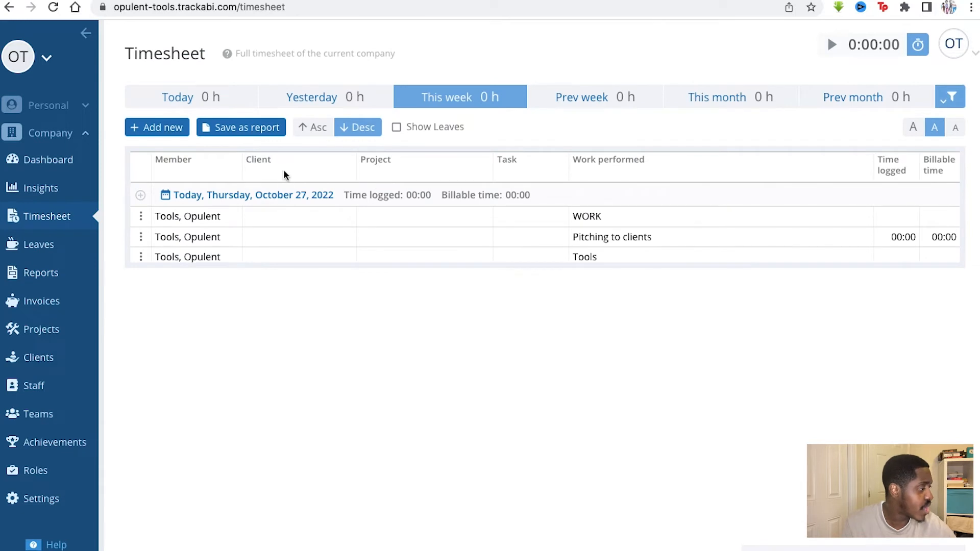
{"action": "left_click", "coordinate": [41, 273]}
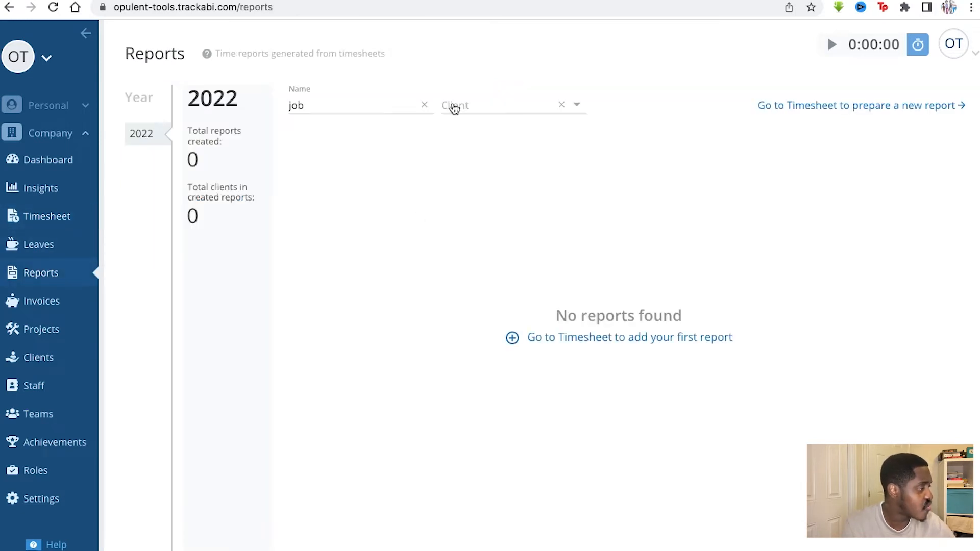
{"action": "mouse_move", "coordinate": [336, 282]}
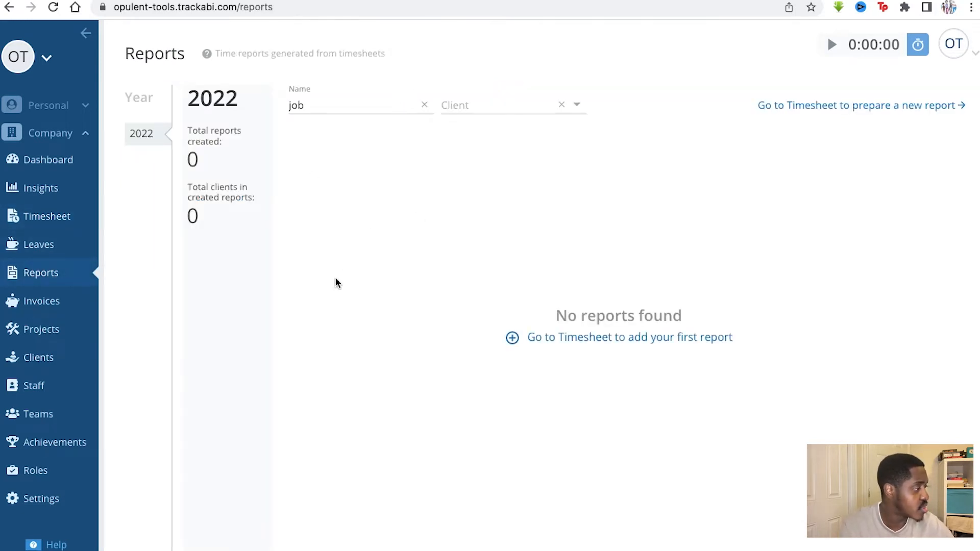
{"action": "mouse_move", "coordinate": [24, 305]}
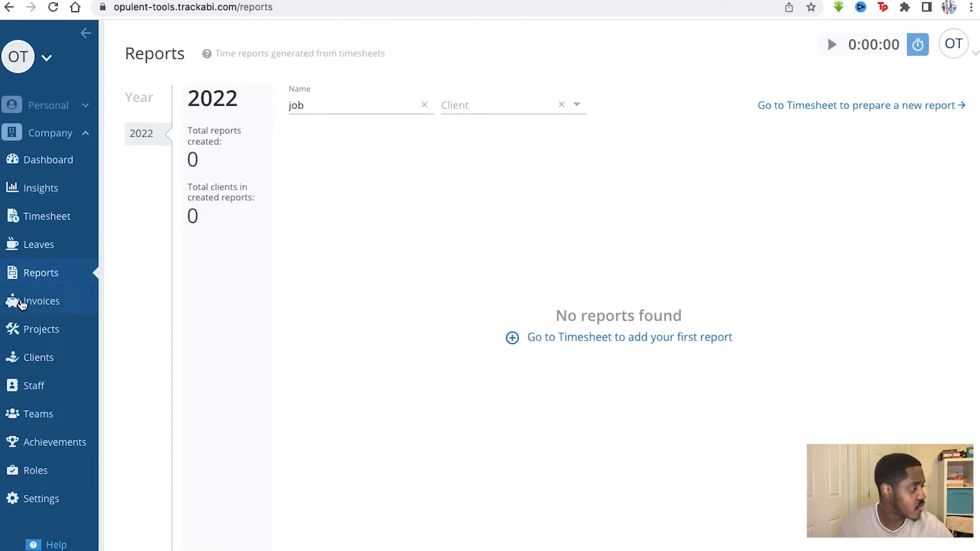
Expand the Opulent Tools invoices to reveal draft invoice #20221027/1 for $50.00
{"action": "left_click", "coordinate": [41, 300]}
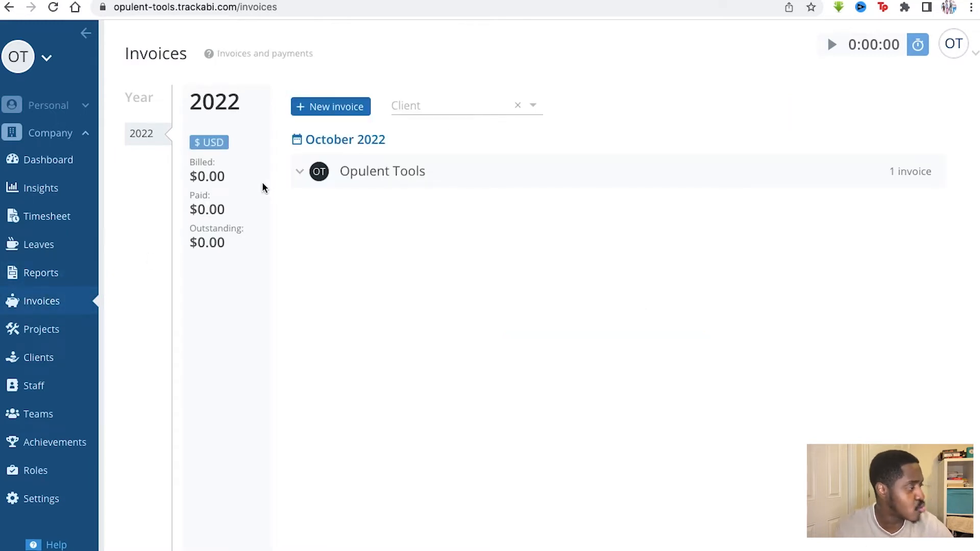
{"action": "mouse_move", "coordinate": [256, 180]}
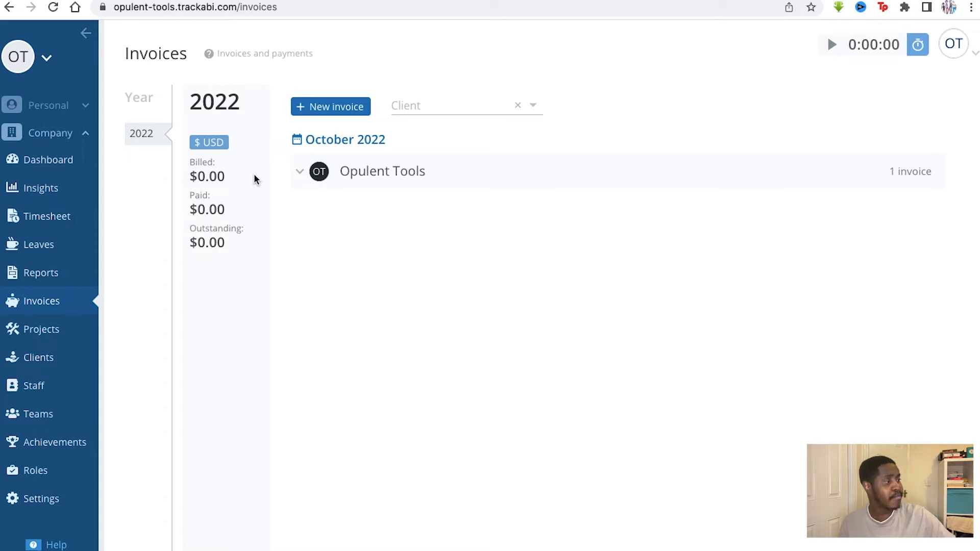
{"action": "mouse_move", "coordinate": [453, 176]}
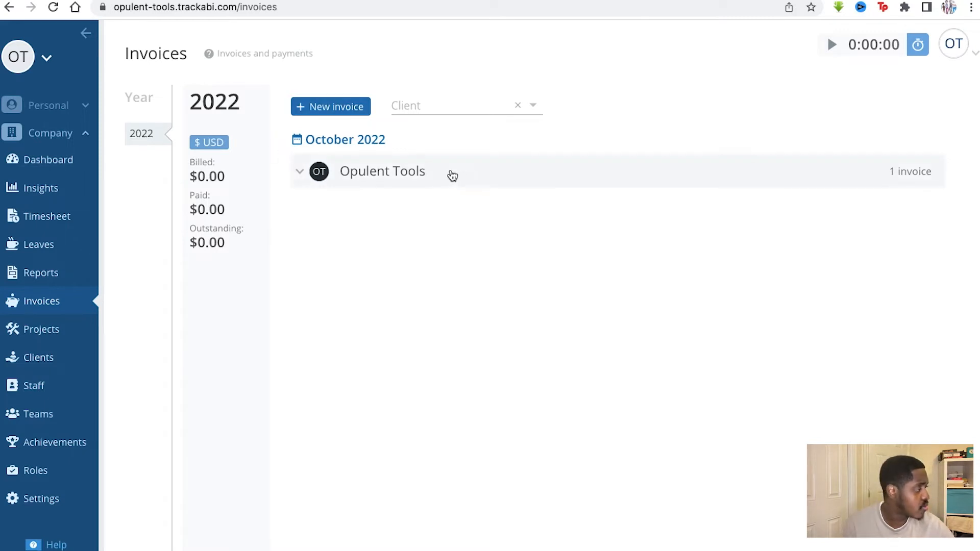
{"action": "left_click", "coordinate": [299, 172]}
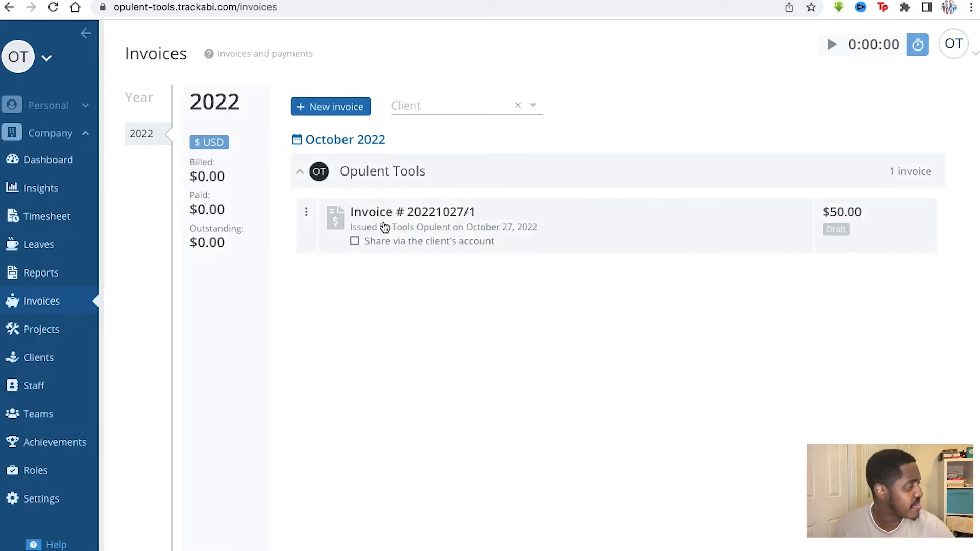
{"action": "mouse_move", "coordinate": [534, 201]}
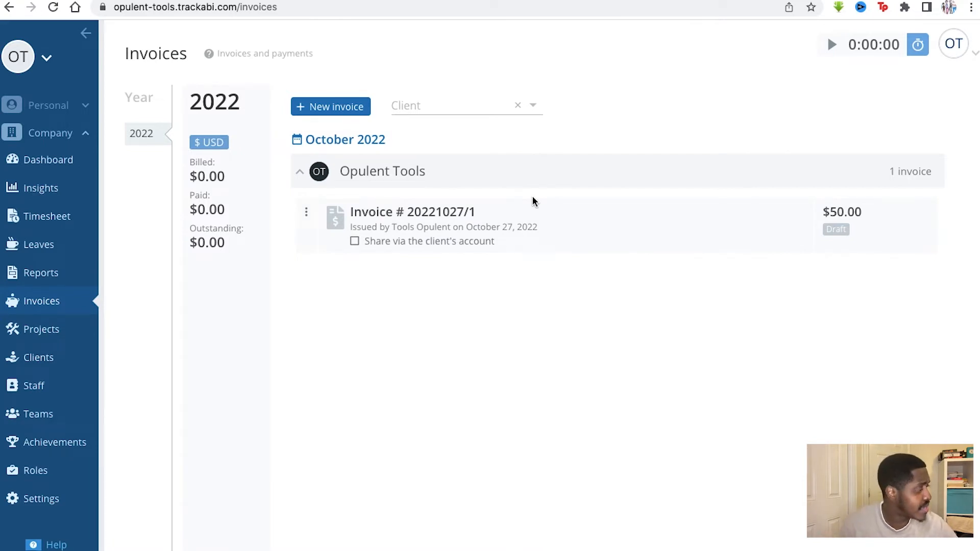
{"action": "left_click", "coordinate": [300, 172]}
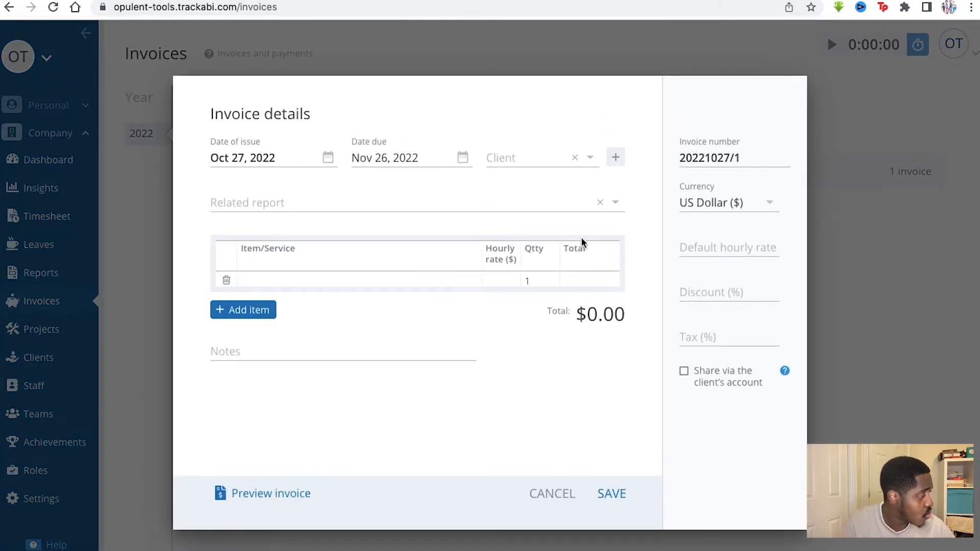
{"action": "mouse_move", "coordinate": [362, 175]}
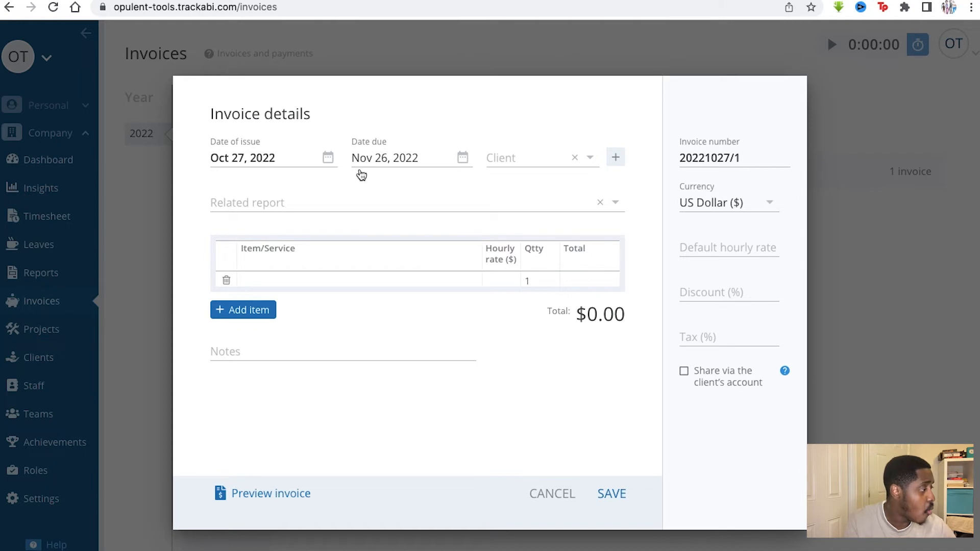
{"action": "mouse_move", "coordinate": [297, 158]}
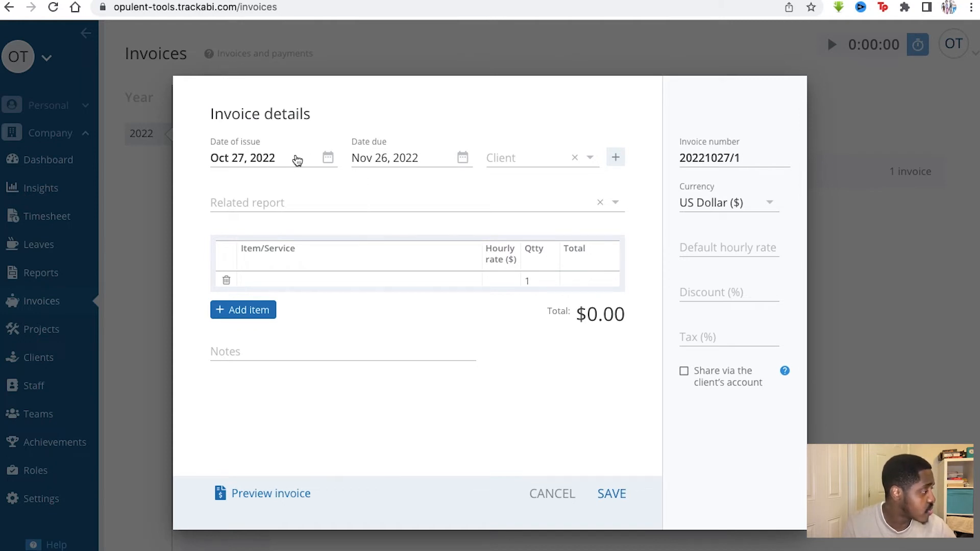
{"action": "mouse_move", "coordinate": [705, 223]}
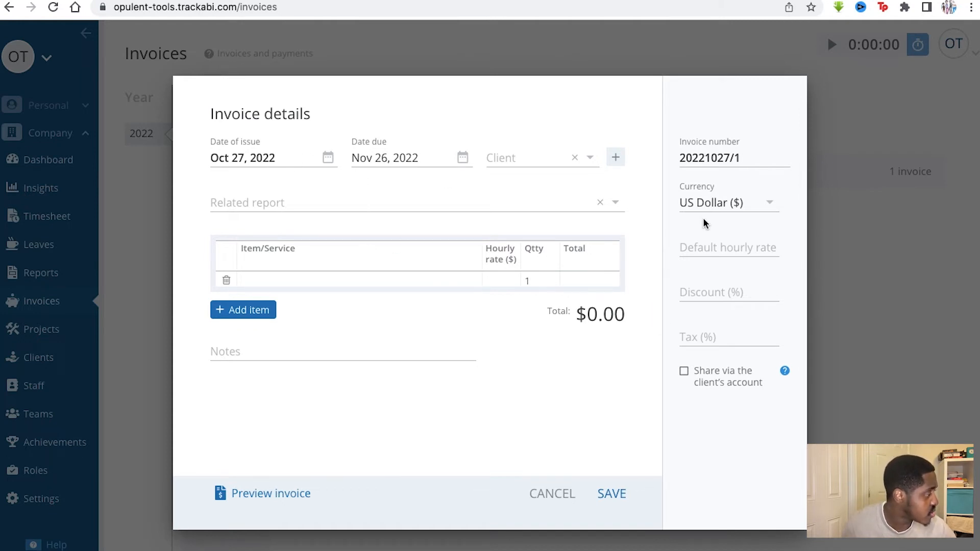
{"action": "mouse_move", "coordinate": [715, 244]}
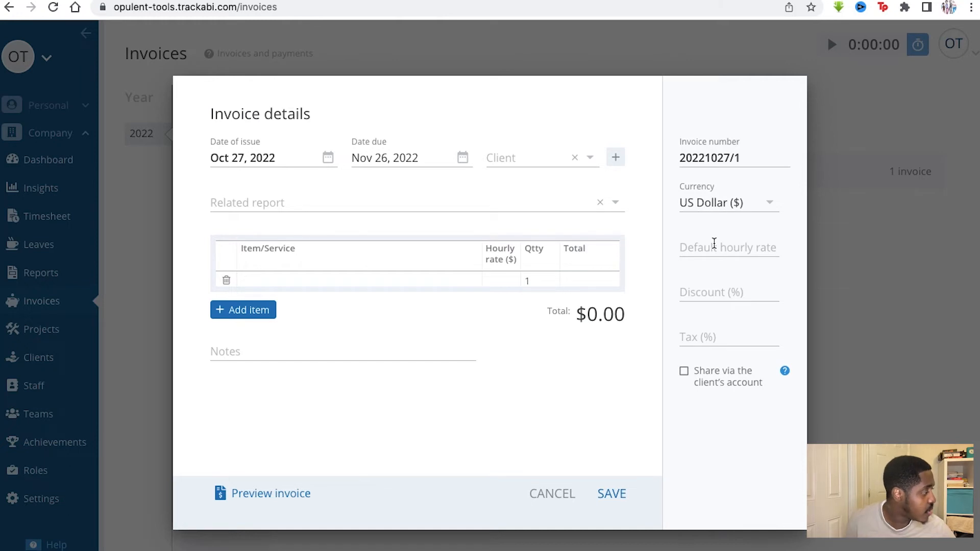
{"action": "mouse_move", "coordinate": [456, 299]}
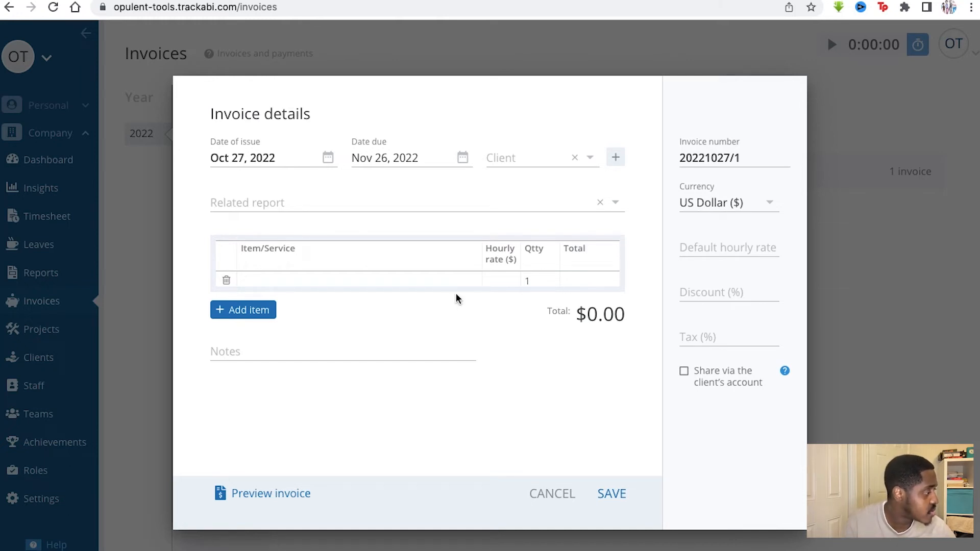
{"action": "mouse_move", "coordinate": [530, 300]}
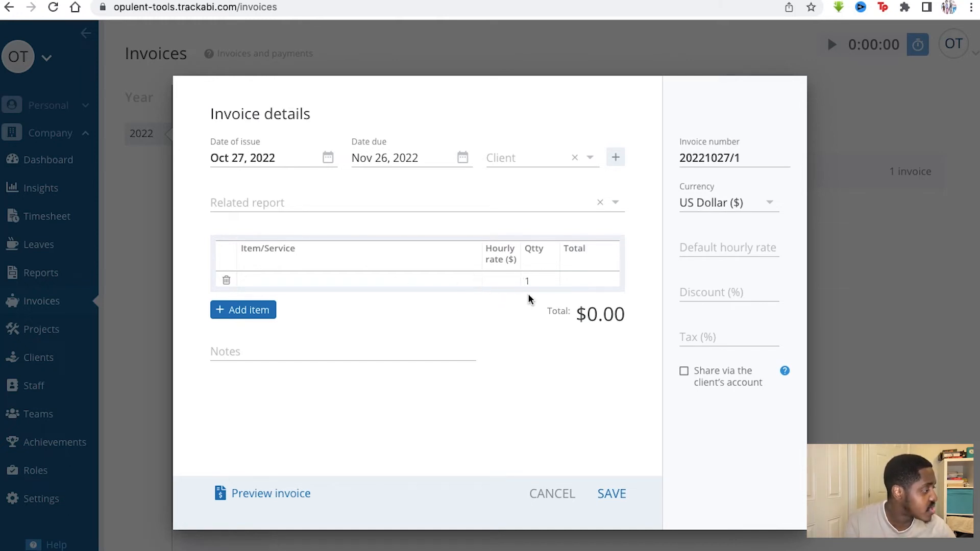
{"action": "mouse_move", "coordinate": [451, 275]}
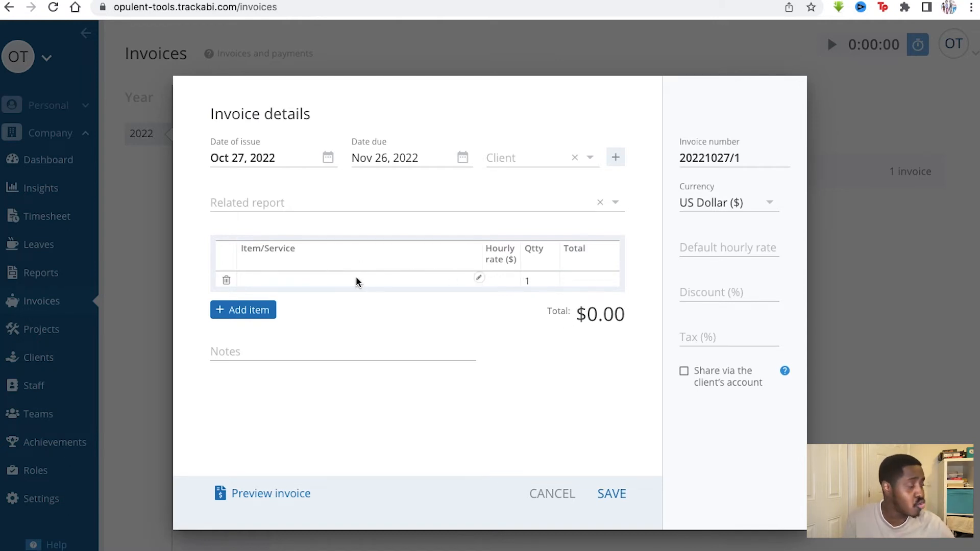
{"action": "mouse_move", "coordinate": [341, 465]}
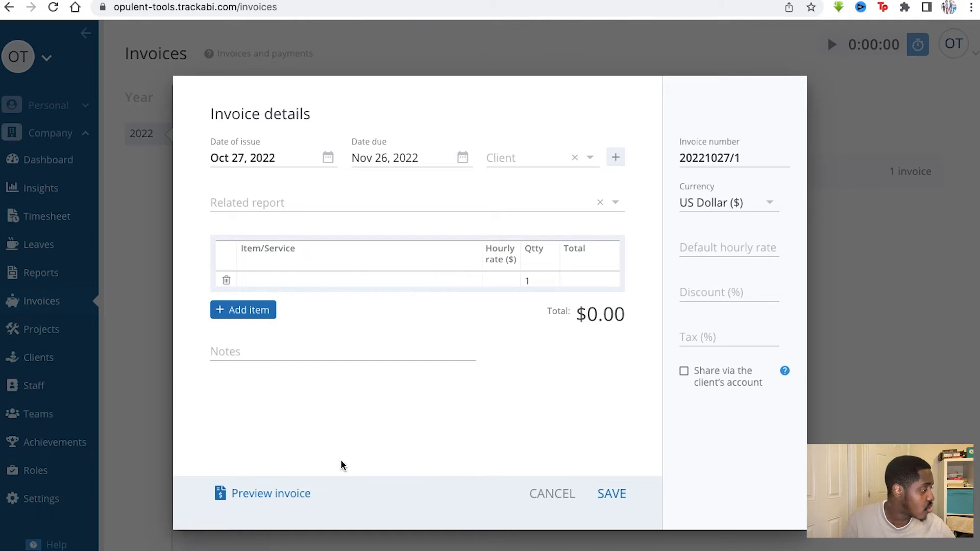
{"action": "left_click", "coordinate": [552, 494]}
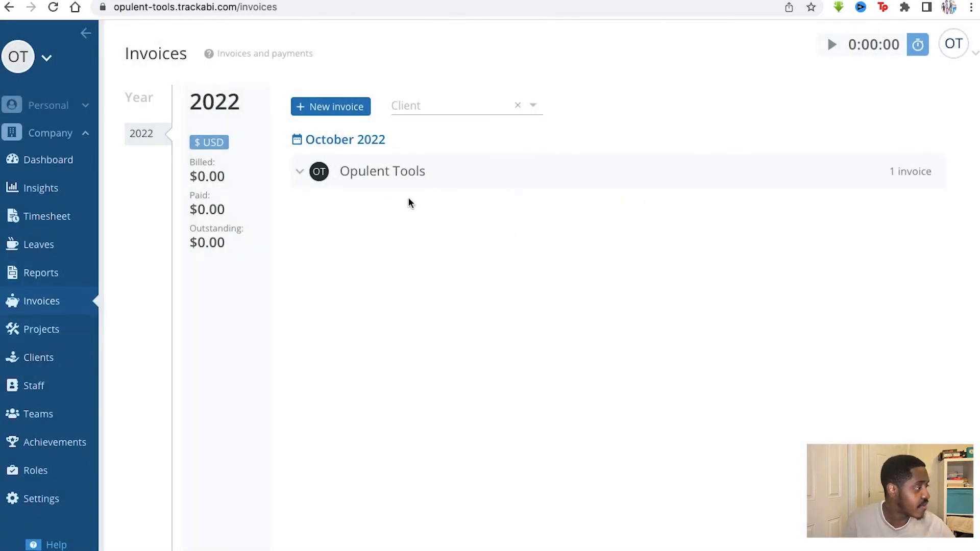
{"action": "mouse_move", "coordinate": [42, 330]}
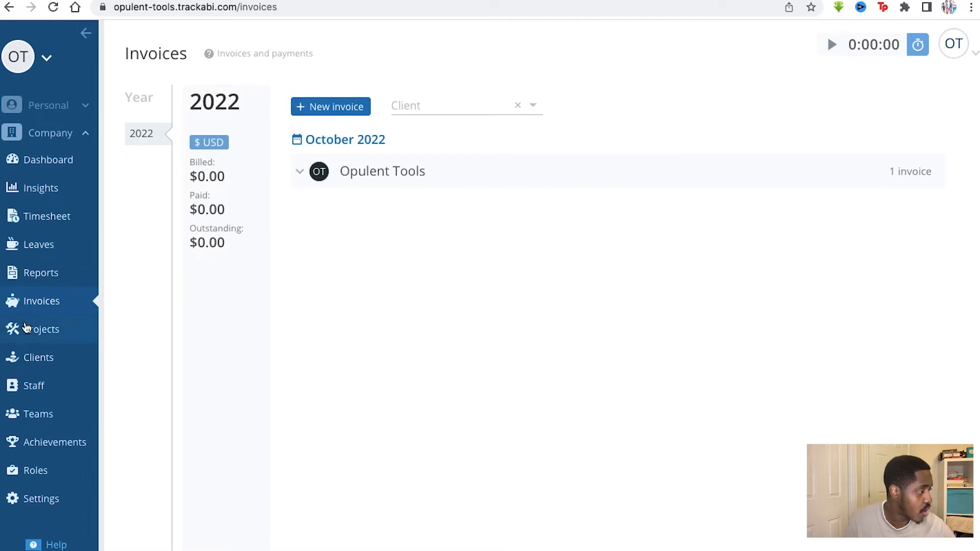
View the company Projects list showing active project Tools for Opulent Tools
{"action": "left_click", "coordinate": [43, 330]}
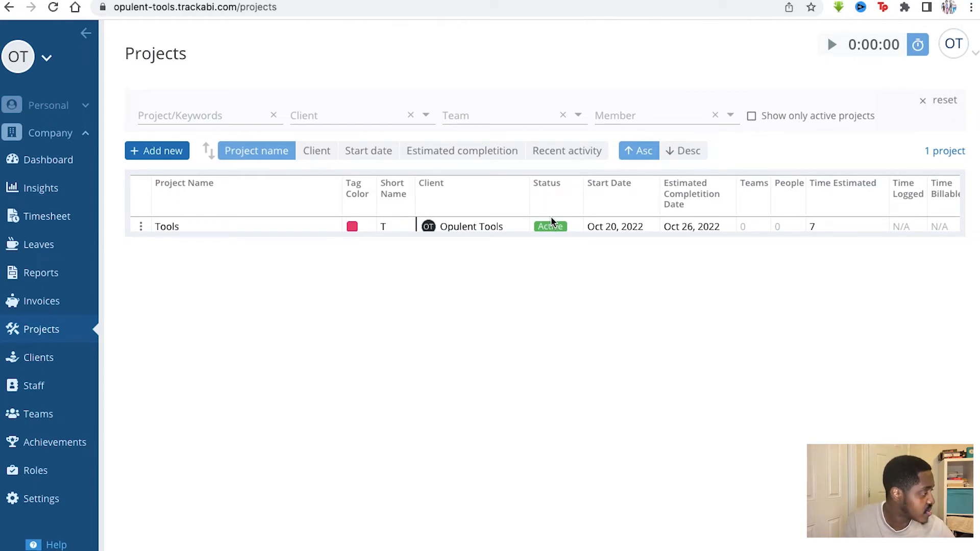
{"action": "mouse_move", "coordinate": [538, 226]}
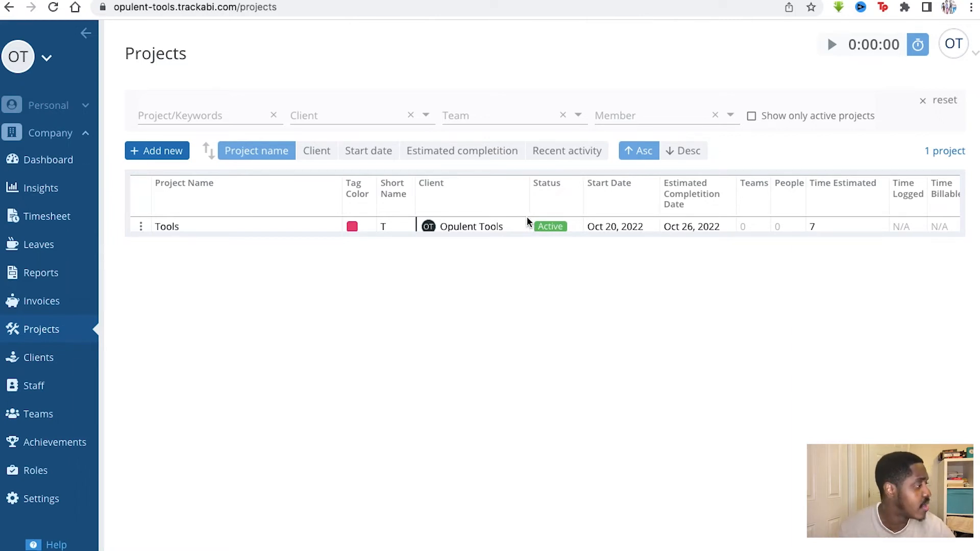
{"action": "mouse_move", "coordinate": [742, 226]}
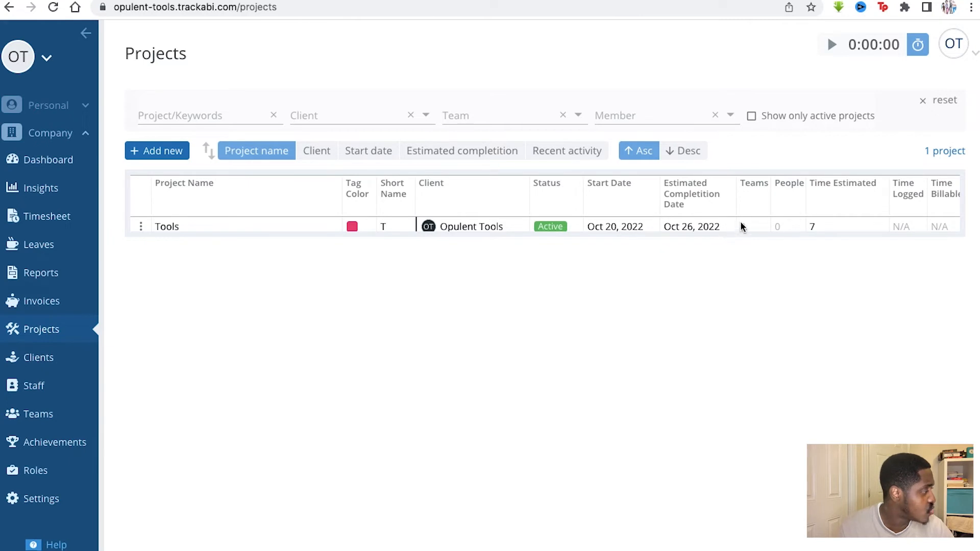
{"action": "mouse_move", "coordinate": [781, 225]}
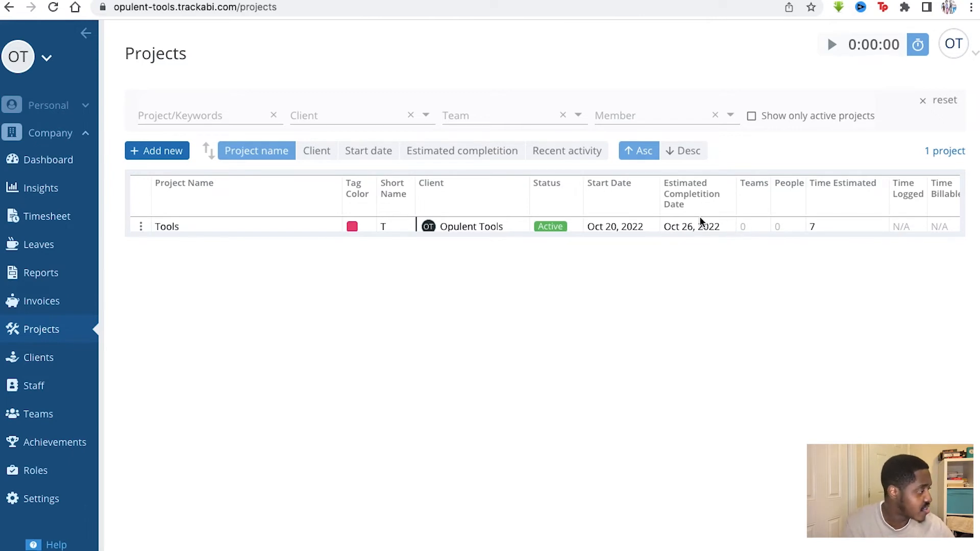
{"action": "mouse_move", "coordinate": [255, 151]}
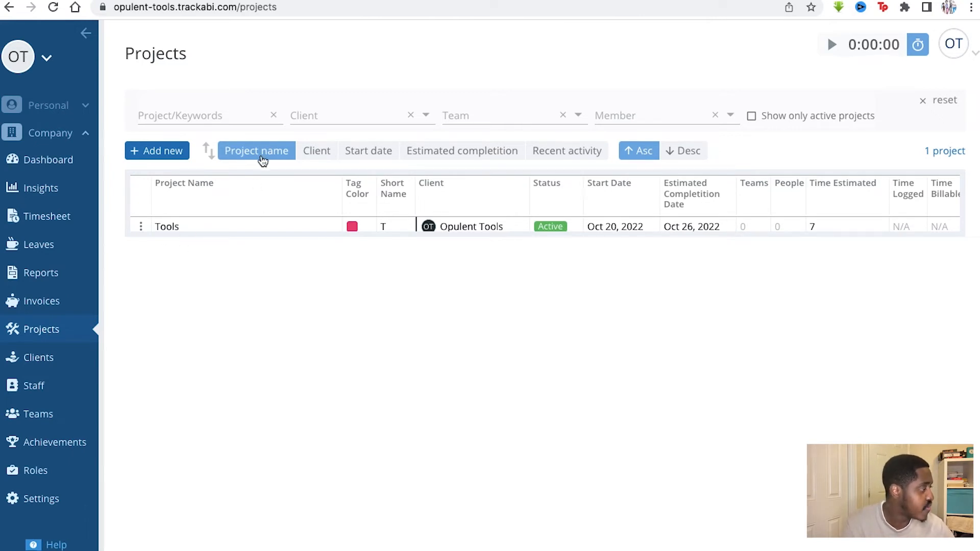
{"action": "mouse_move", "coordinate": [499, 172]}
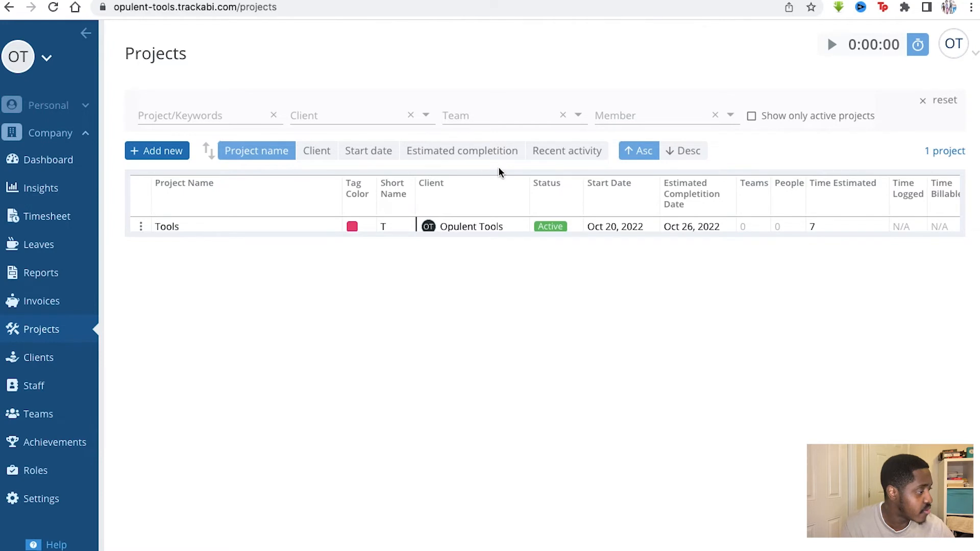
View the Opulent Tools client's users, showing no client users or pending invitations
{"action": "left_click", "coordinate": [38, 357]}
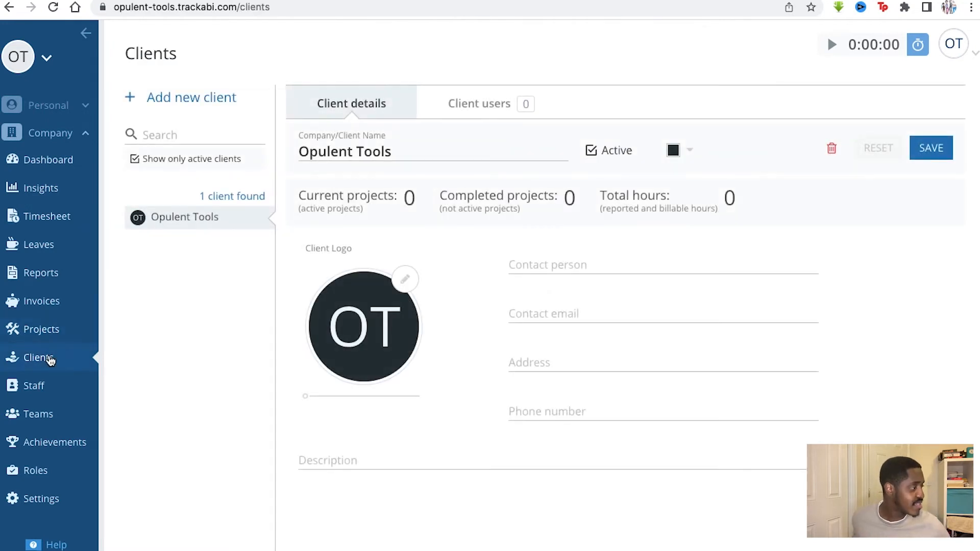
{"action": "mouse_move", "coordinate": [125, 260]}
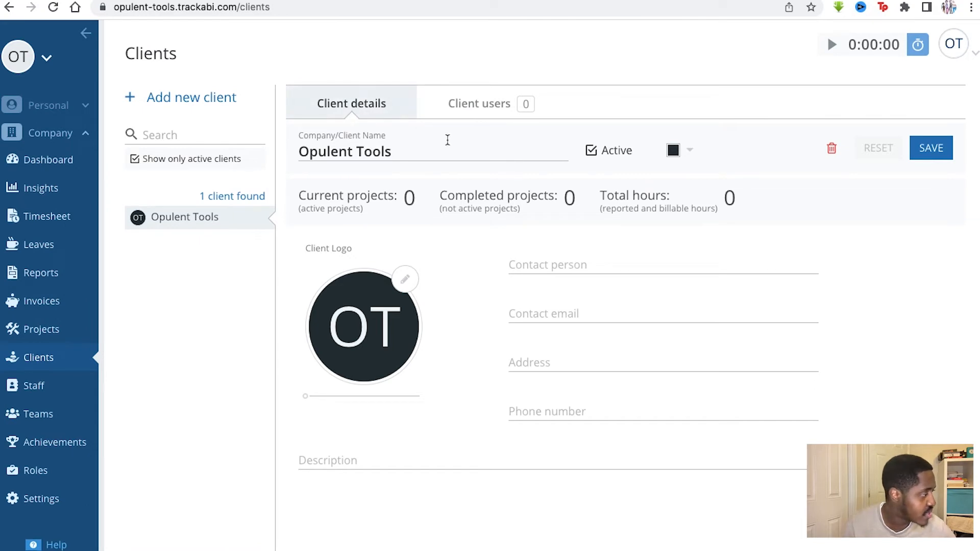
{"action": "mouse_move", "coordinate": [484, 162]}
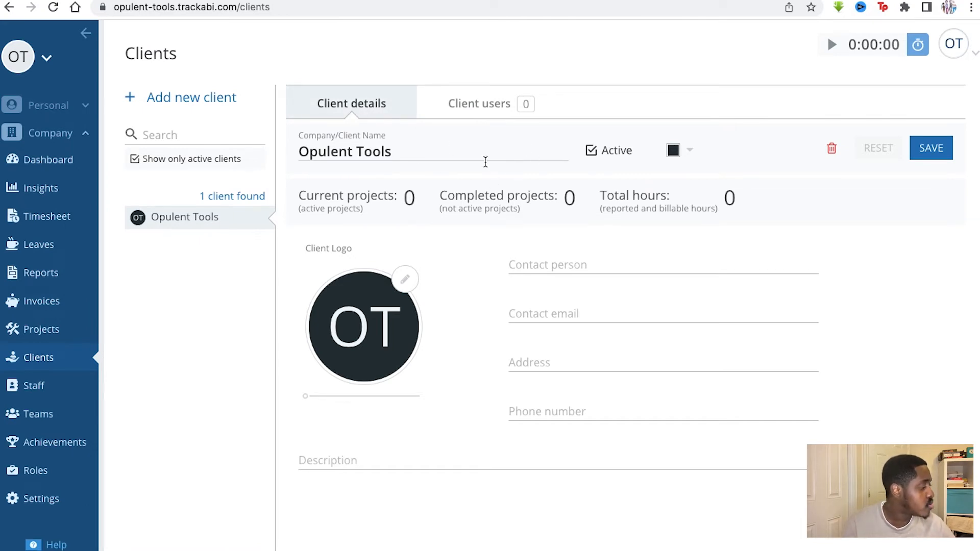
{"action": "mouse_move", "coordinate": [538, 256]}
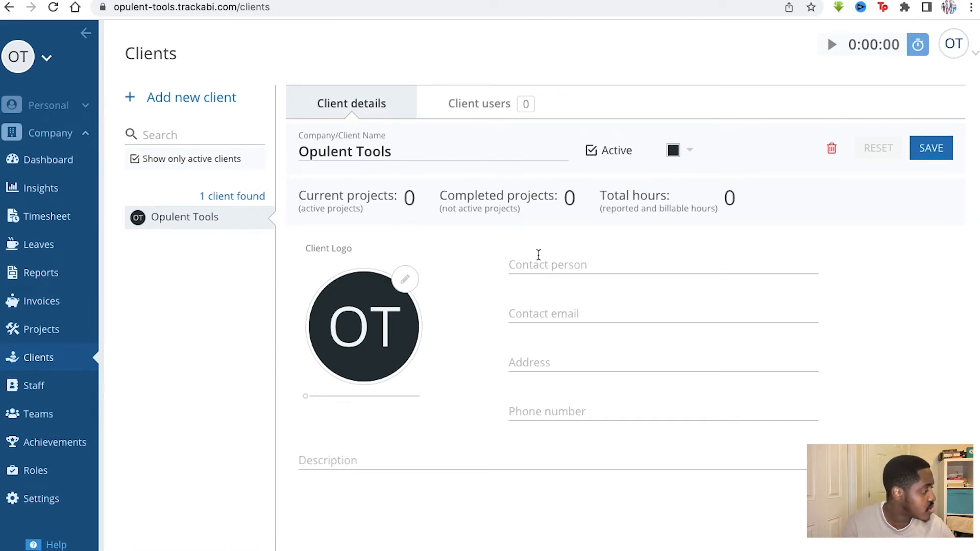
{"action": "mouse_move", "coordinate": [539, 412]}
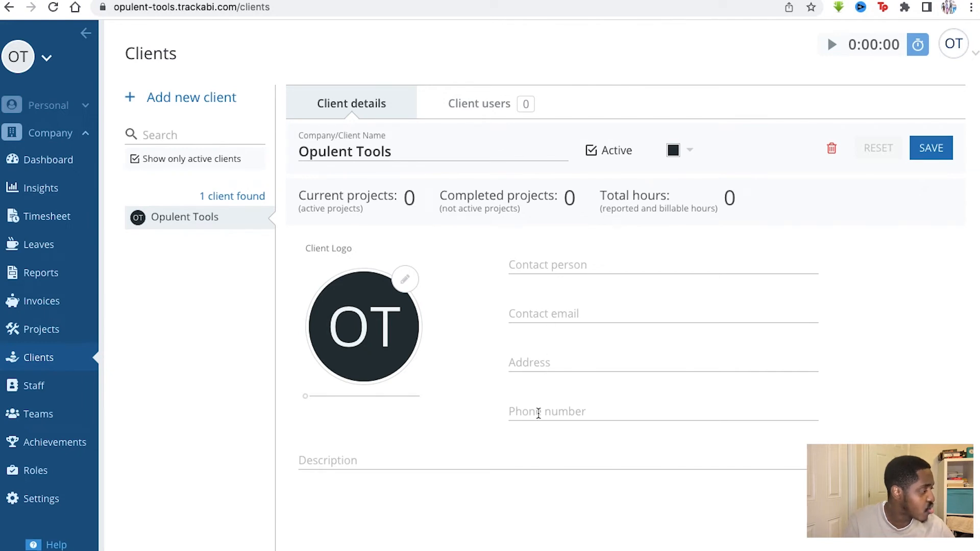
{"action": "mouse_move", "coordinate": [387, 328]}
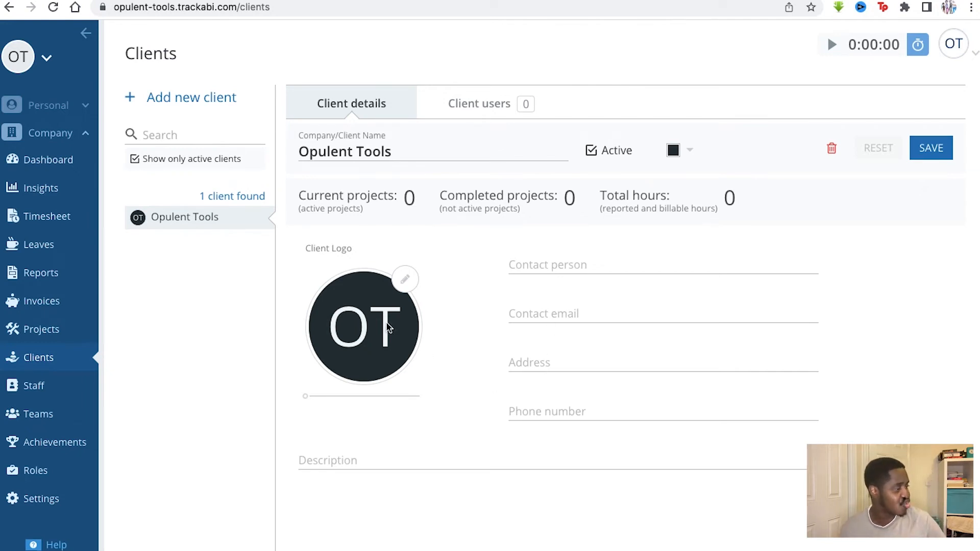
{"action": "mouse_move", "coordinate": [513, 185]}
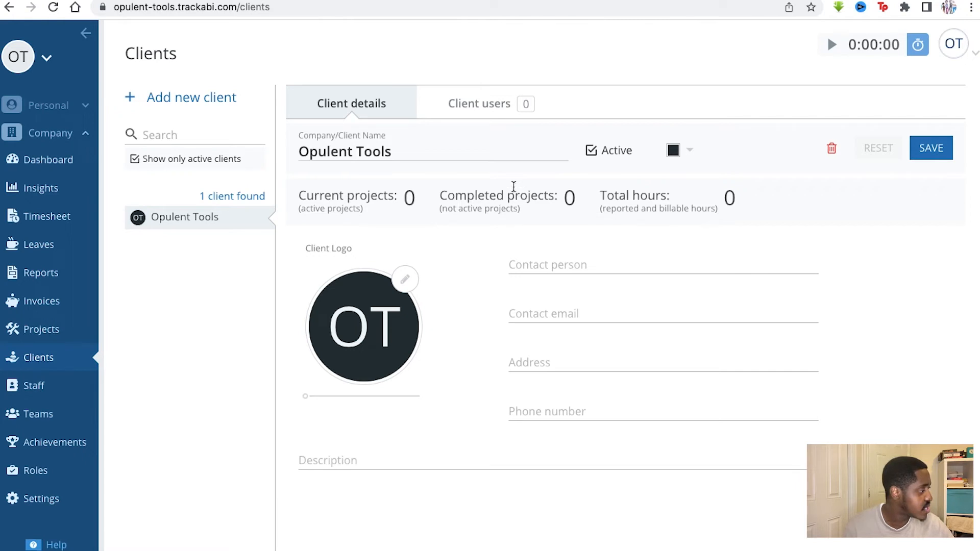
{"action": "left_click", "coordinate": [479, 103]}
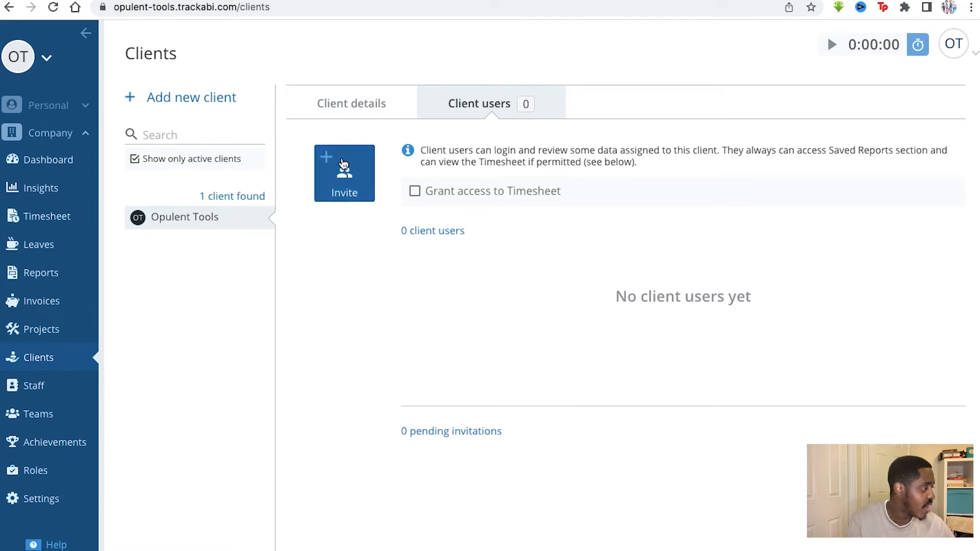
Add a new blank client entry above Opulent Tools
{"action": "left_click", "coordinate": [191, 97]}
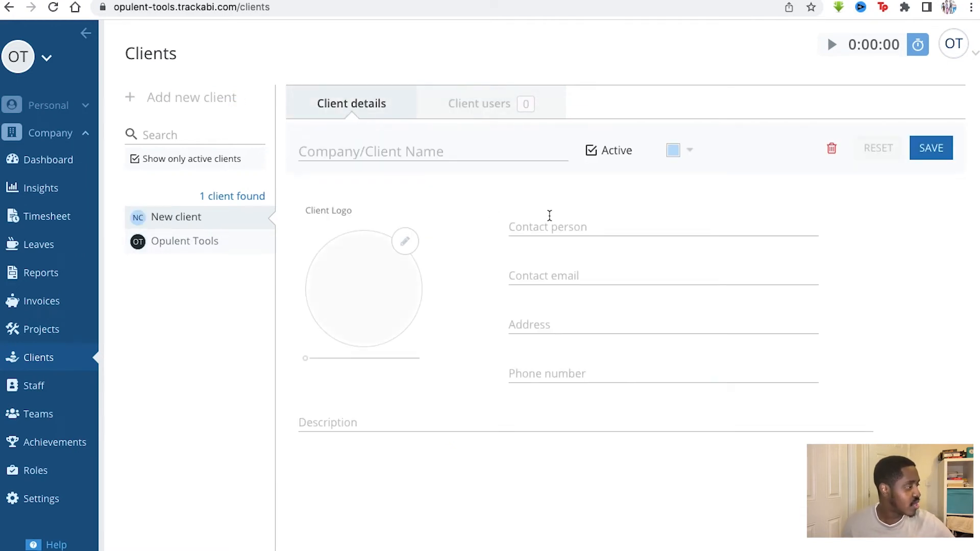
{"action": "mouse_move", "coordinate": [535, 227]}
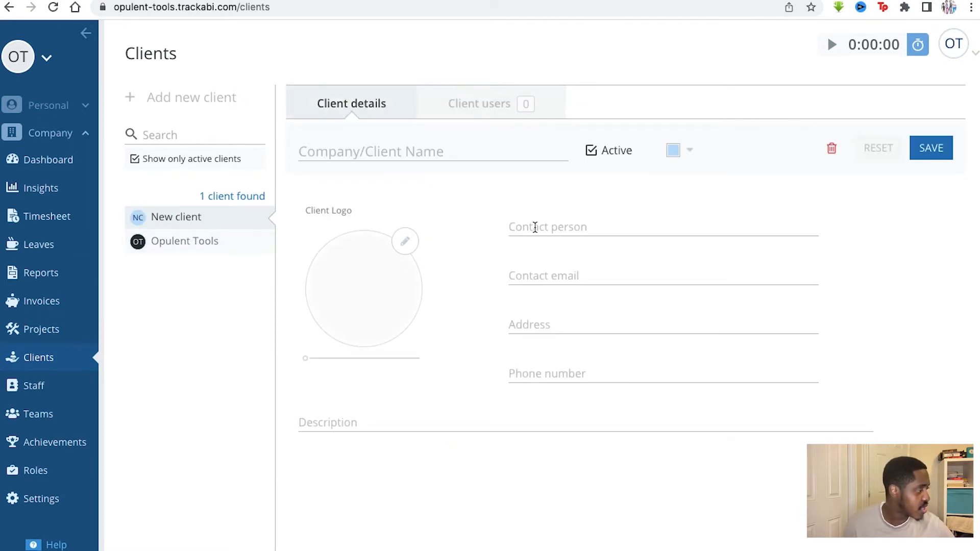
{"action": "mouse_move", "coordinate": [436, 315]}
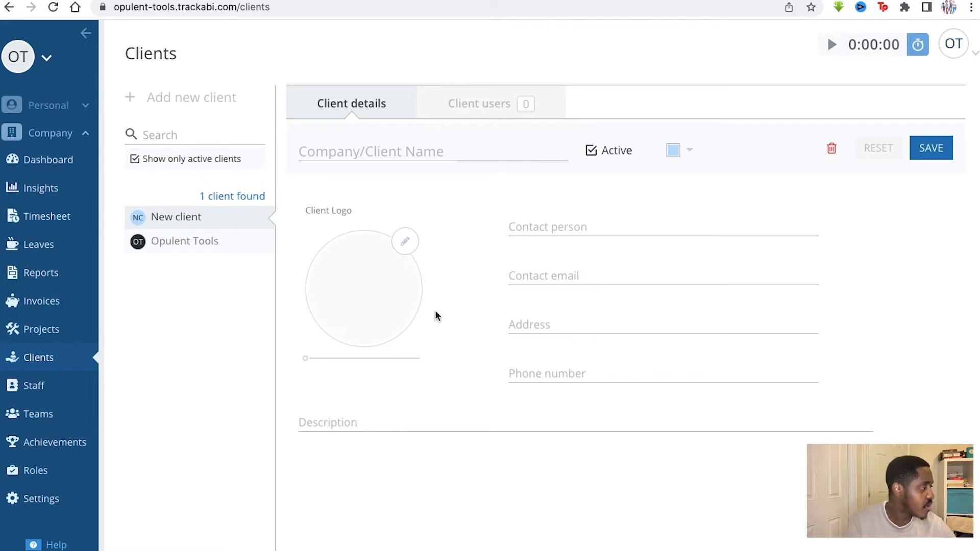
{"action": "mouse_move", "coordinate": [60, 386]}
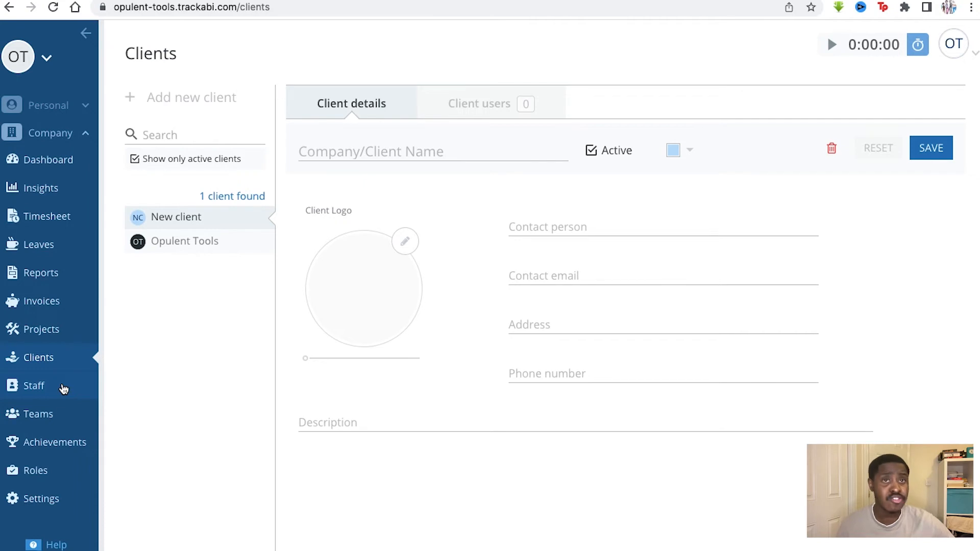
Check the Staff lists: one current owner, empty Pending Invitations and Former Employees
{"action": "left_click", "coordinate": [34, 386]}
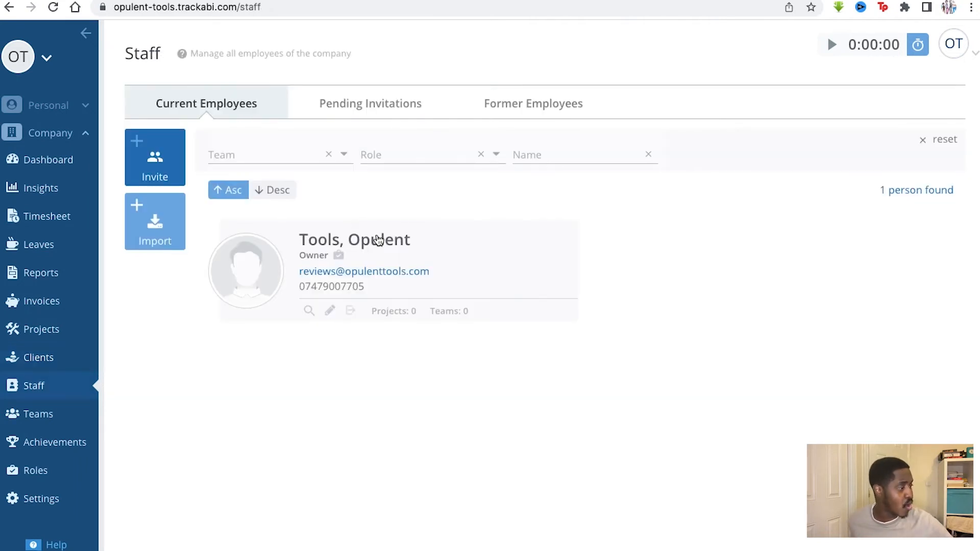
{"action": "mouse_move", "coordinate": [408, 261]}
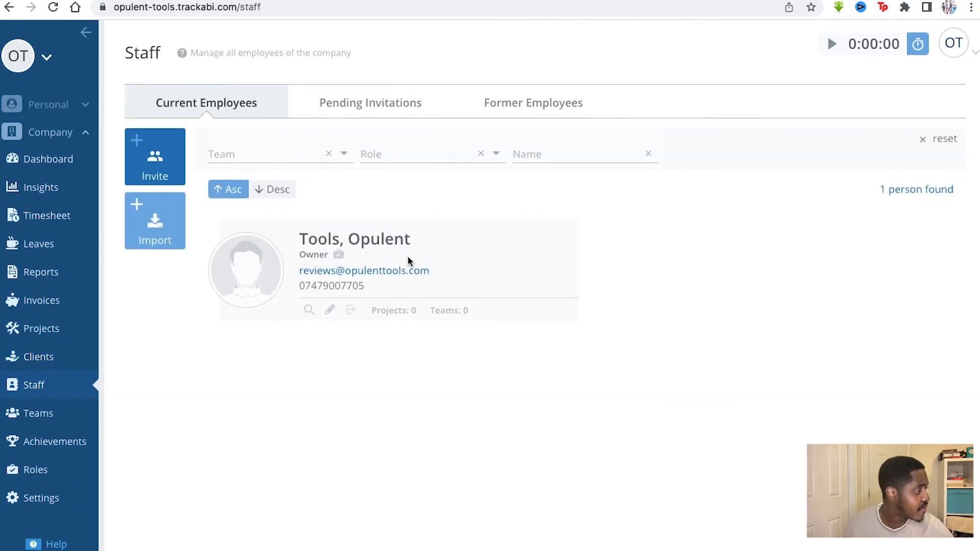
{"action": "mouse_move", "coordinate": [368, 294]}
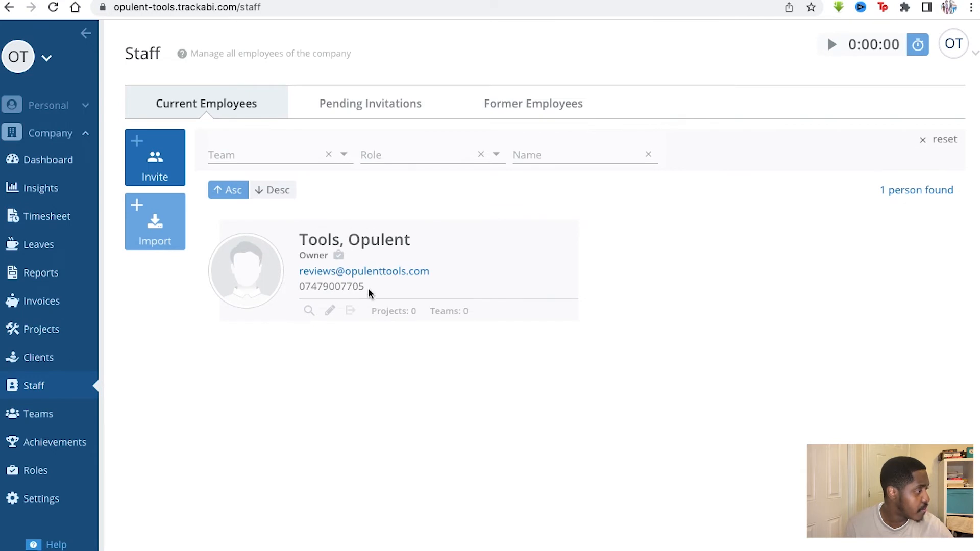
{"action": "mouse_move", "coordinate": [327, 233]}
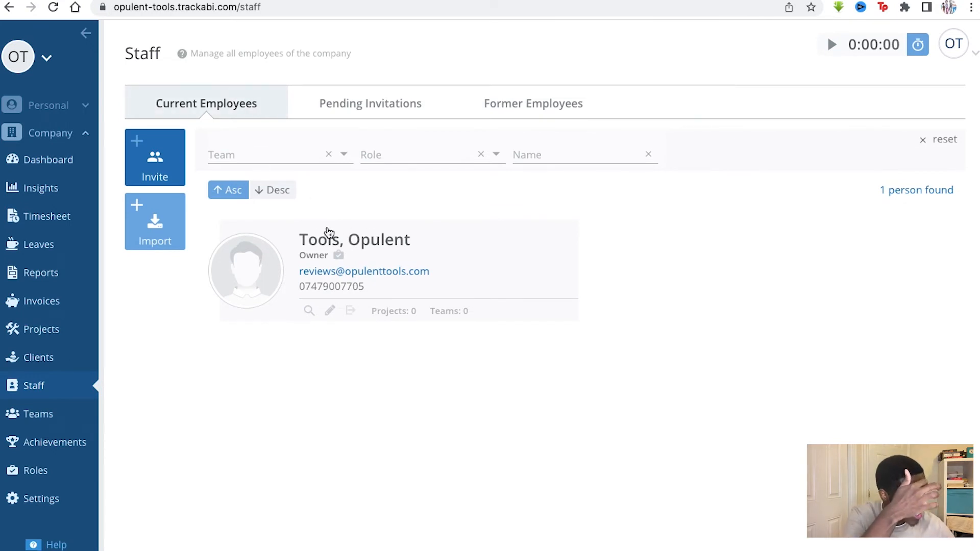
{"action": "mouse_move", "coordinate": [361, 283]}
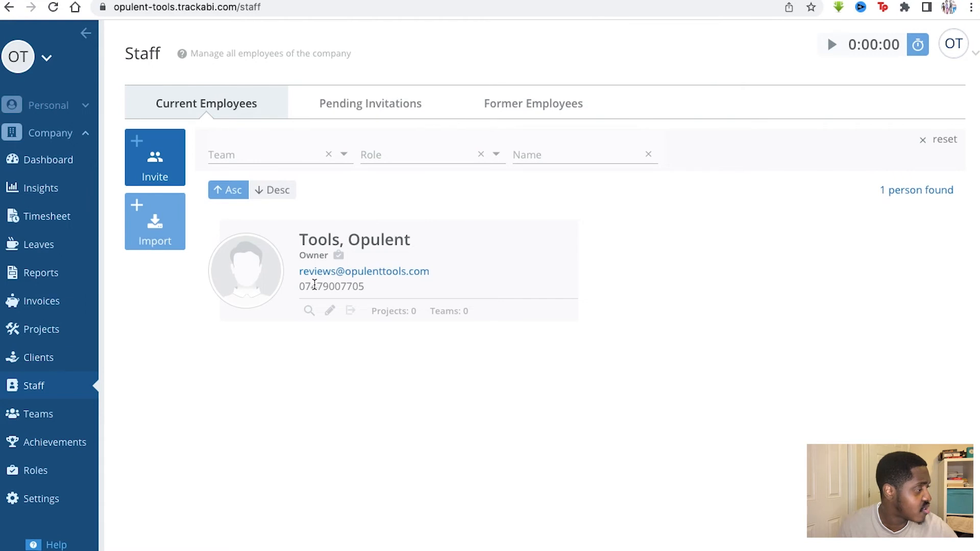
{"action": "mouse_move", "coordinate": [400, 193]}
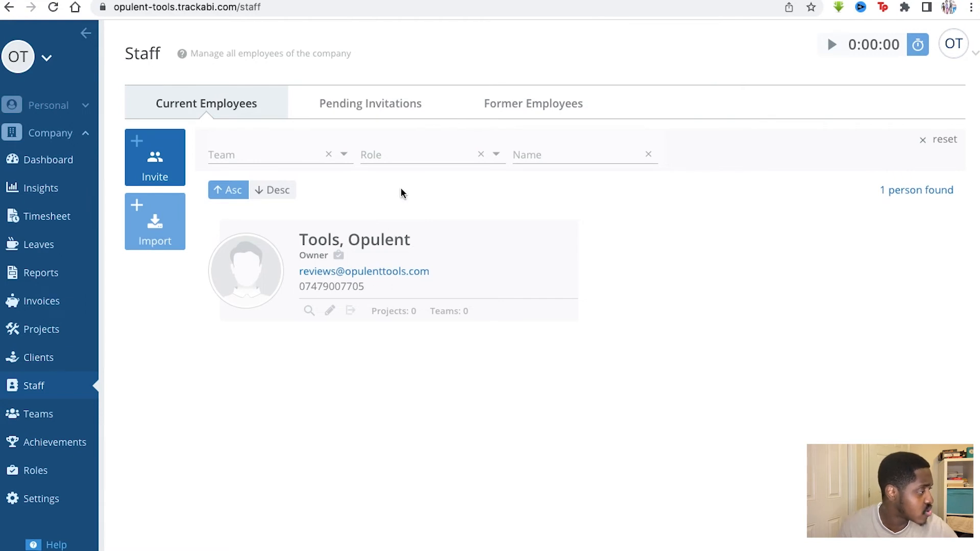
{"action": "left_click", "coordinate": [369, 103]}
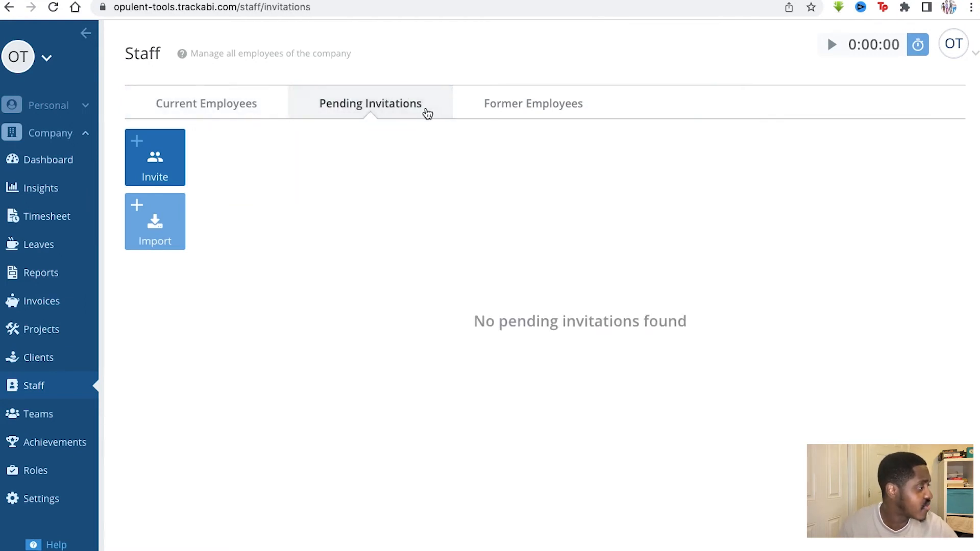
{"action": "left_click", "coordinate": [533, 104]}
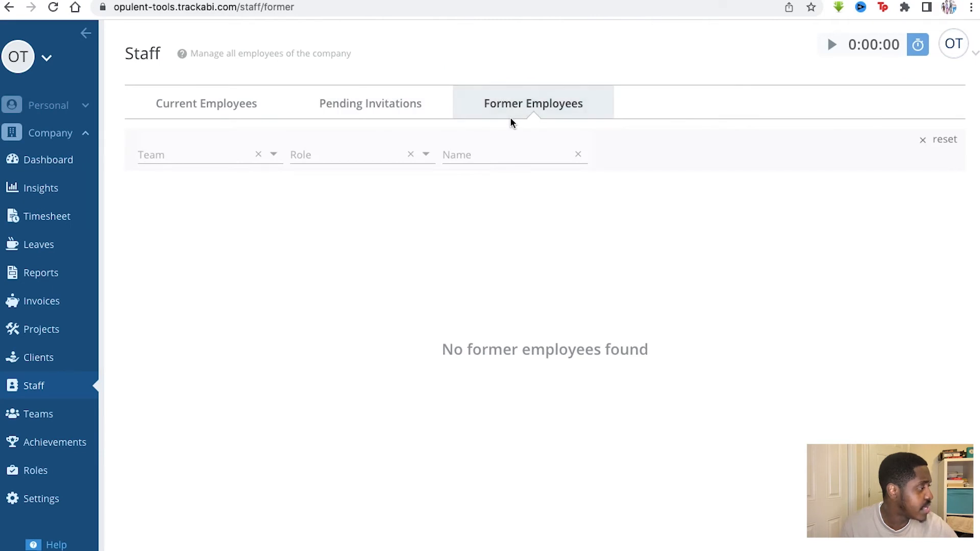
{"action": "left_click", "coordinate": [369, 103]}
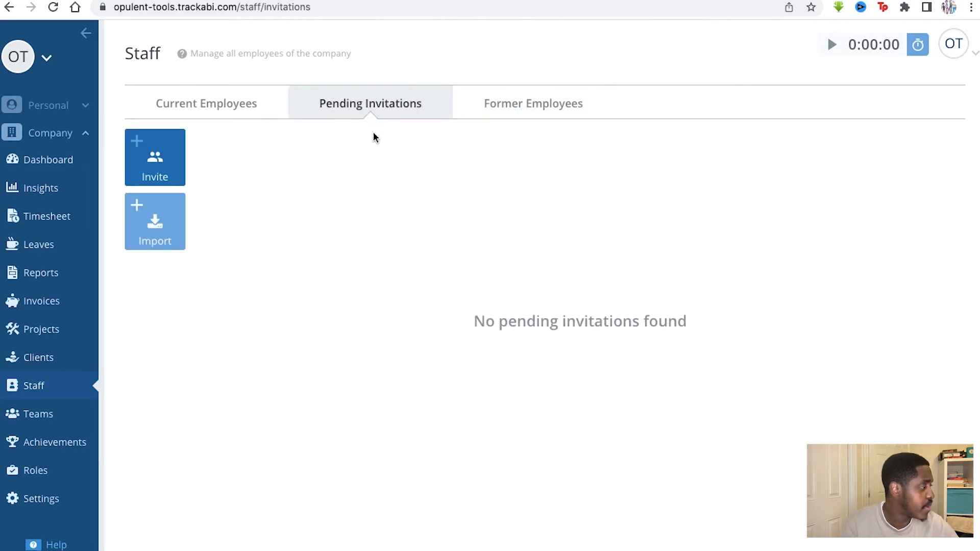
{"action": "mouse_move", "coordinate": [399, 117]}
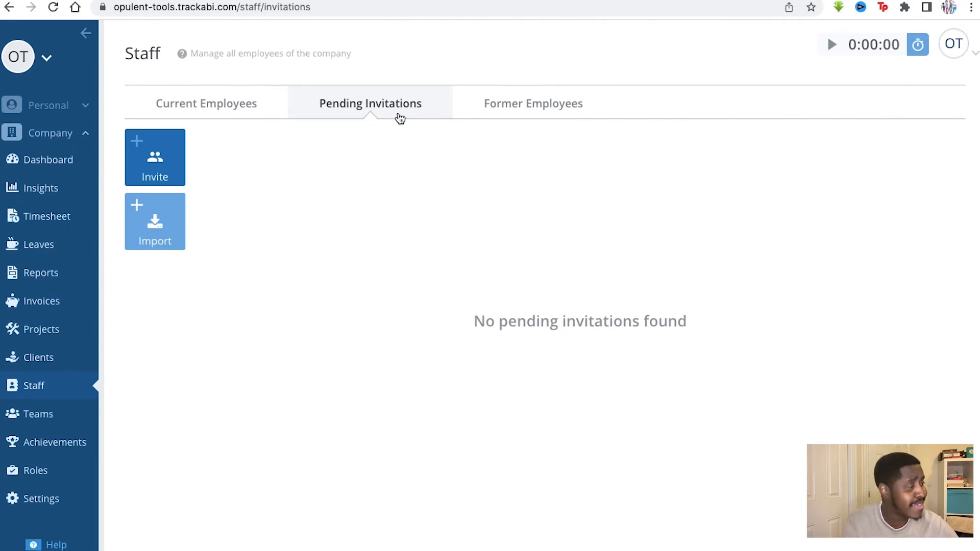
{"action": "mouse_move", "coordinate": [489, 109]}
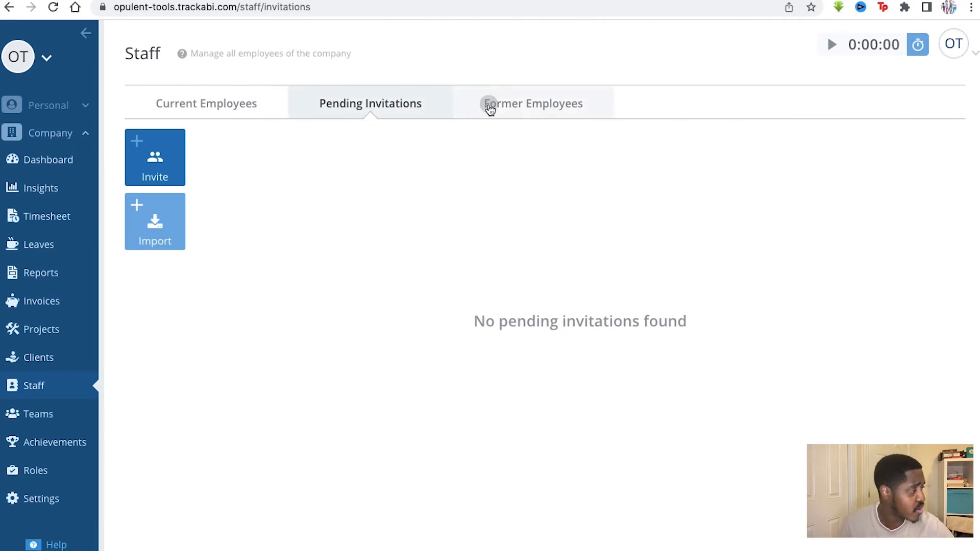
{"action": "left_click", "coordinate": [533, 103]}
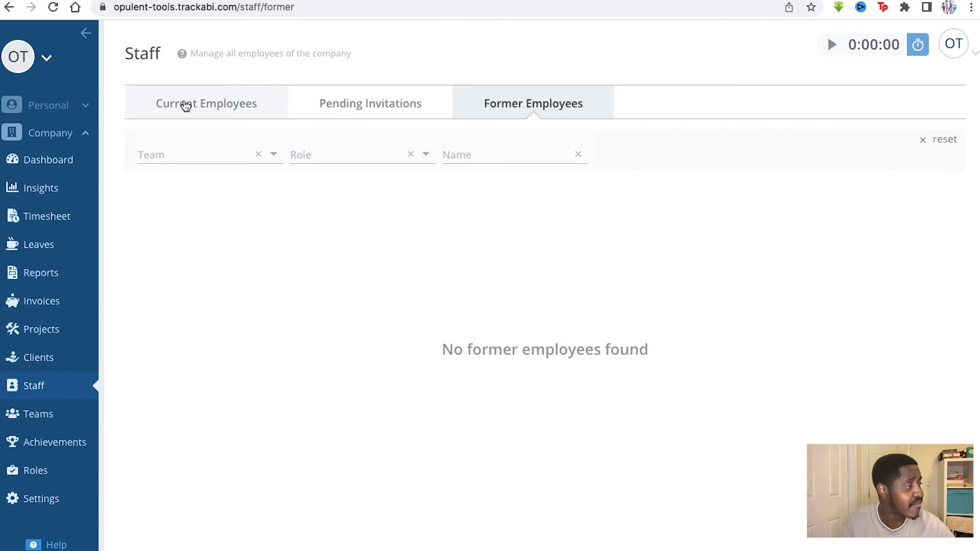
{"action": "left_click", "coordinate": [206, 103]}
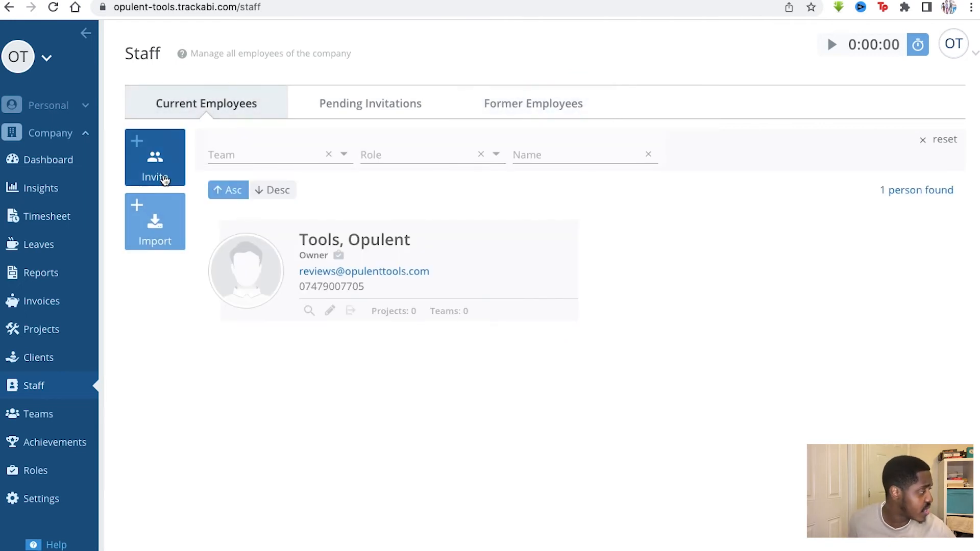
View the company Teams page, then move on to the Achievements list
{"action": "left_click", "coordinate": [38, 414]}
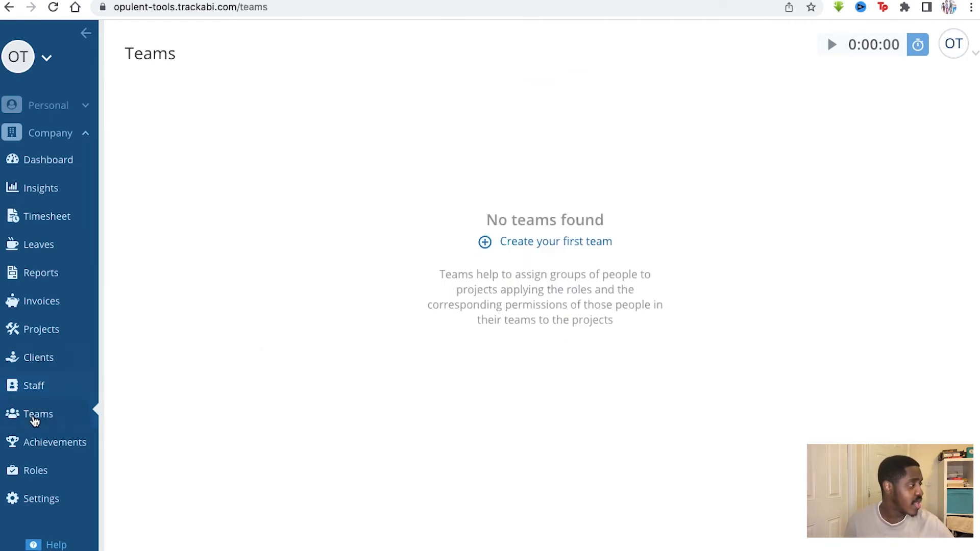
{"action": "mouse_move", "coordinate": [491, 242]}
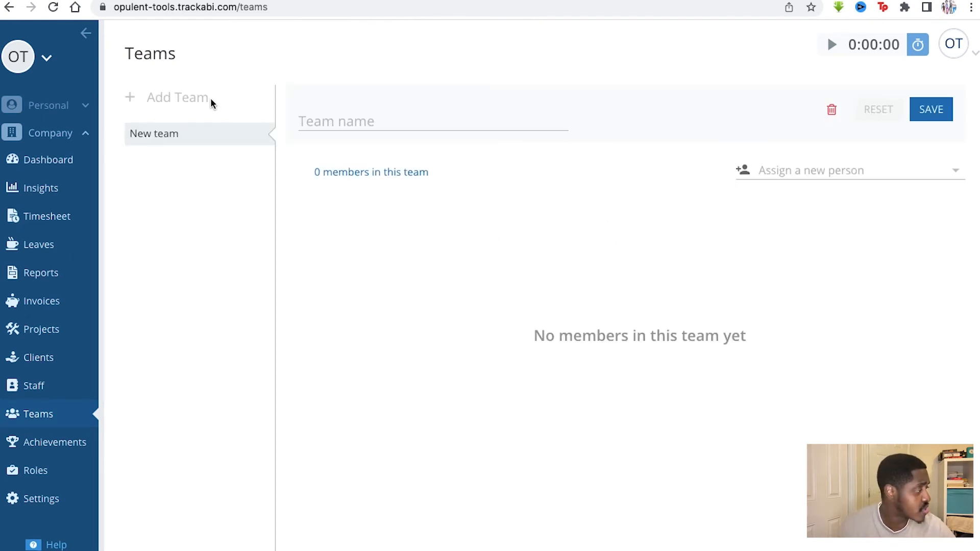
{"action": "mouse_move", "coordinate": [442, 206]}
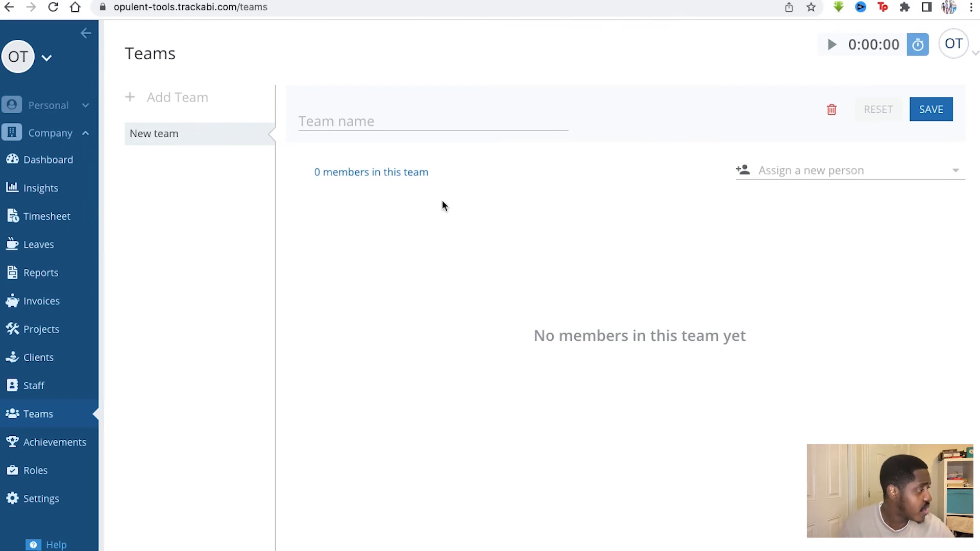
{"action": "mouse_move", "coordinate": [338, 199]}
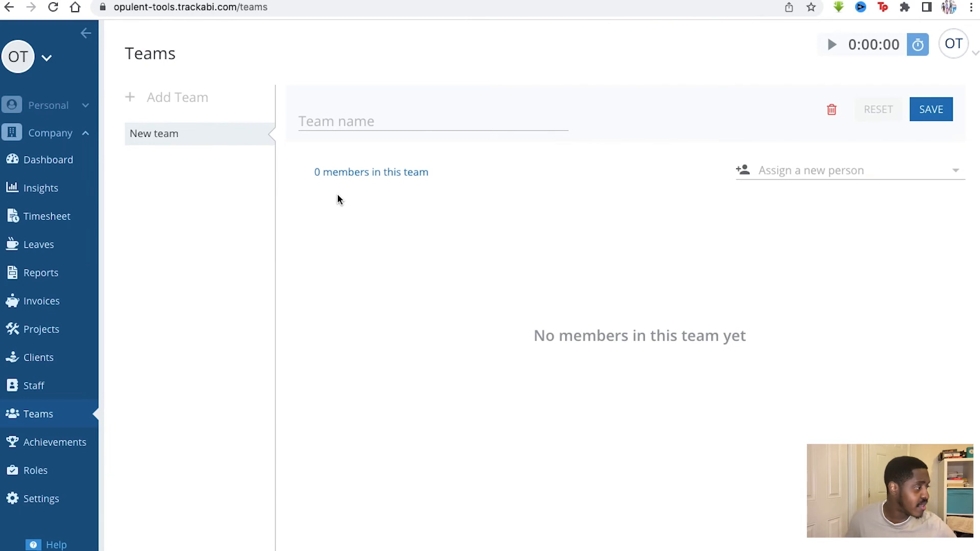
{"action": "mouse_move", "coordinate": [189, 249]}
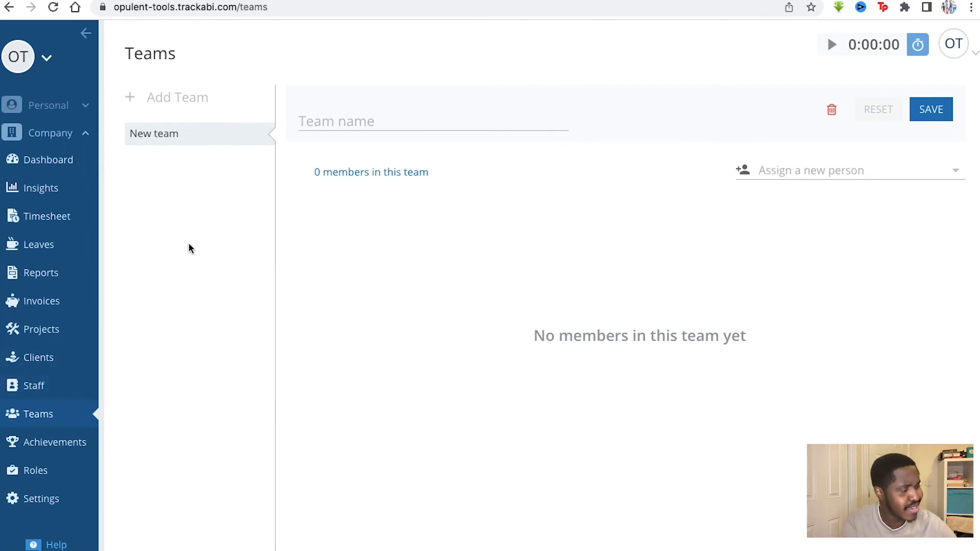
{"action": "left_click", "coordinate": [55, 442]}
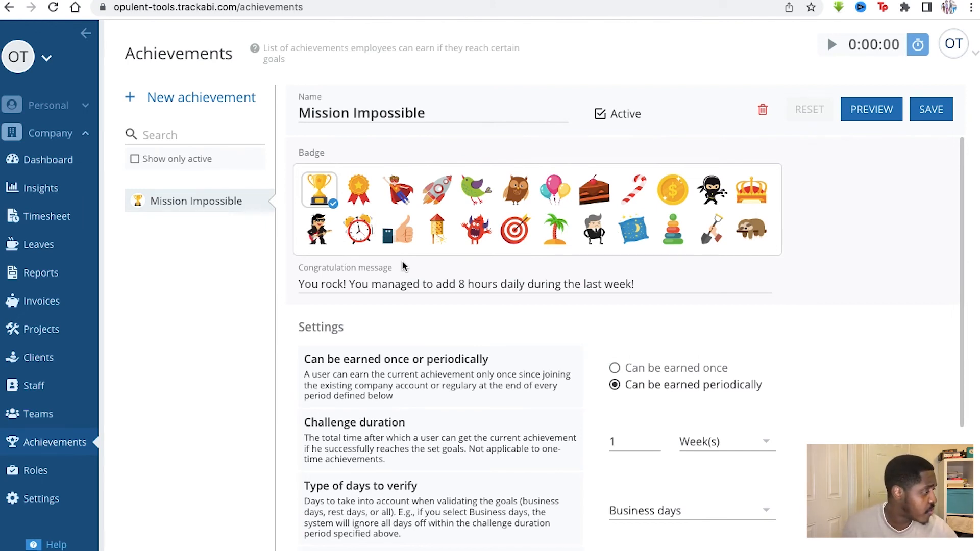
{"action": "mouse_move", "coordinate": [397, 190]}
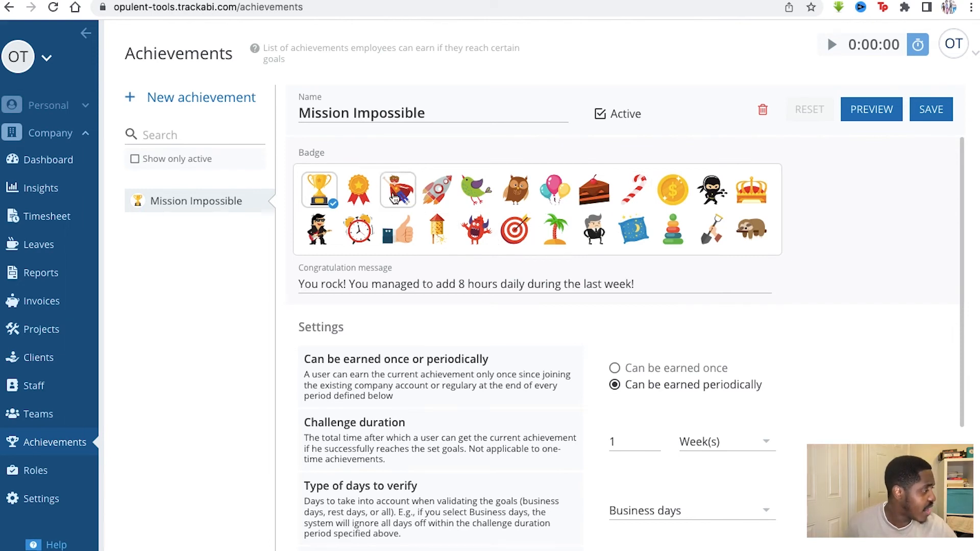
{"action": "mouse_move", "coordinate": [633, 229]}
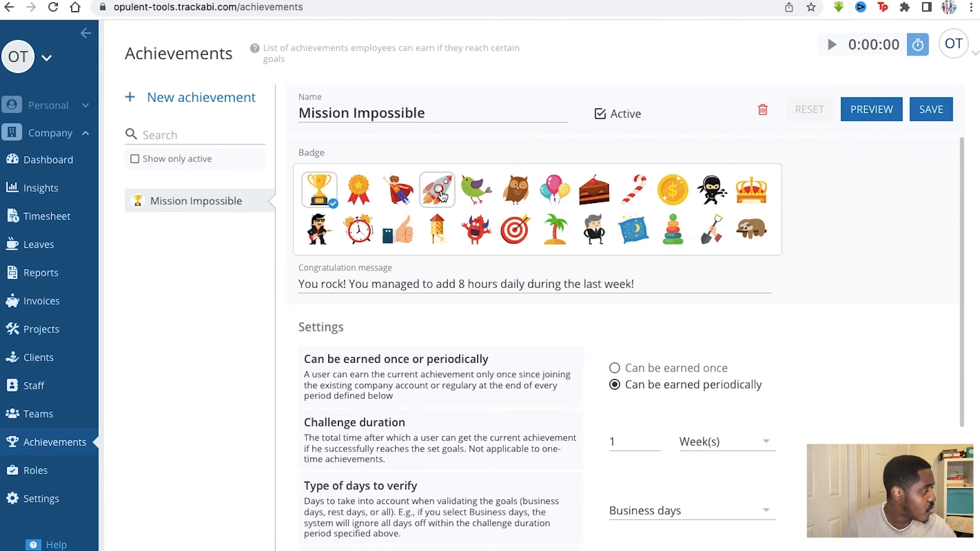
{"action": "mouse_move", "coordinate": [358, 229]}
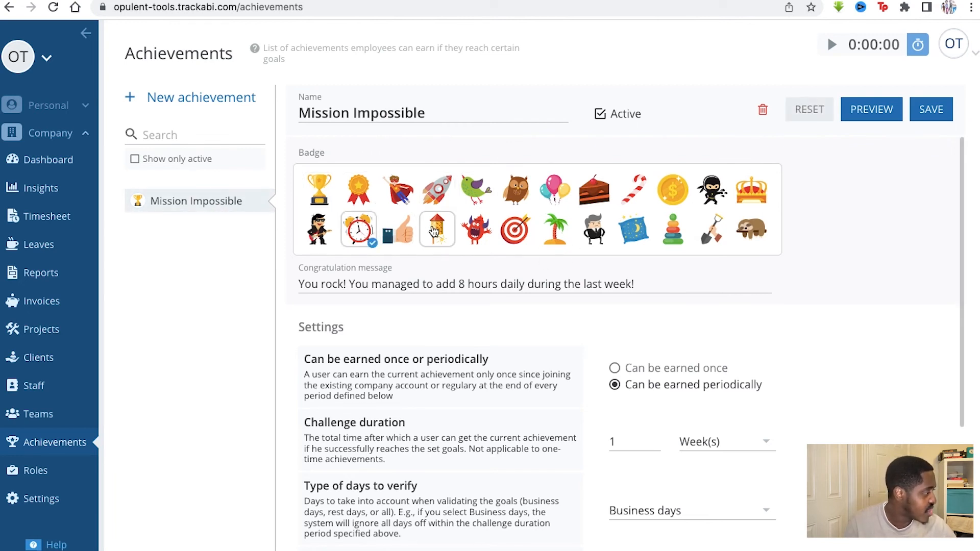
Browse Mission Impossible's badge choices, settings and goals
{"action": "left_click", "coordinate": [437, 190]}
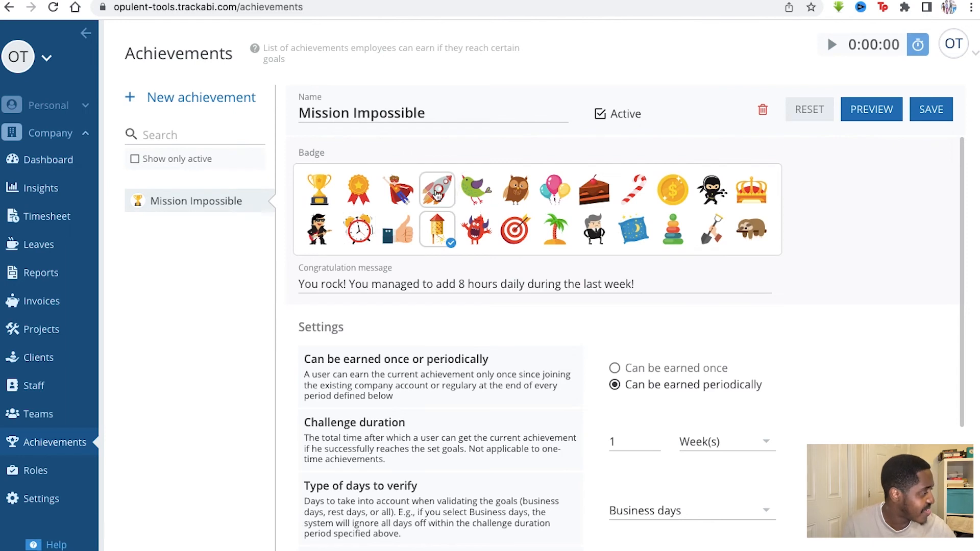
{"action": "scroll", "scroll_direction": "down", "scroll_amount": 3}
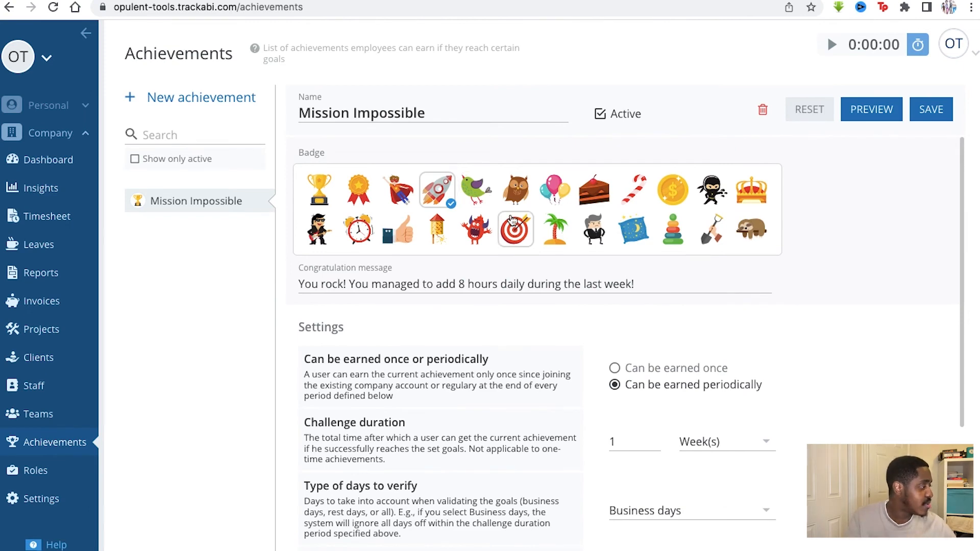
{"action": "scroll", "scroll_direction": "down", "scroll_amount": 3}
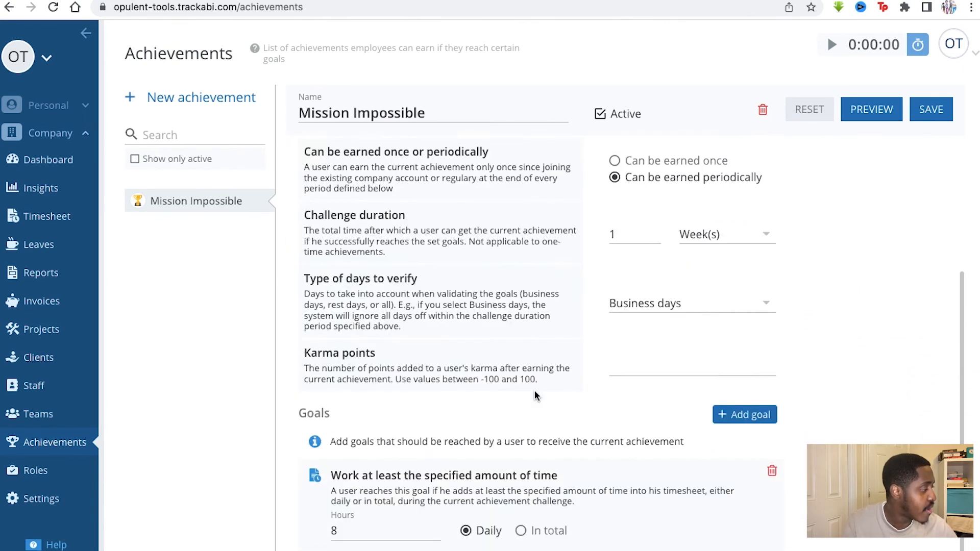
{"action": "scroll", "scroll_direction": "down", "scroll_amount": 3}
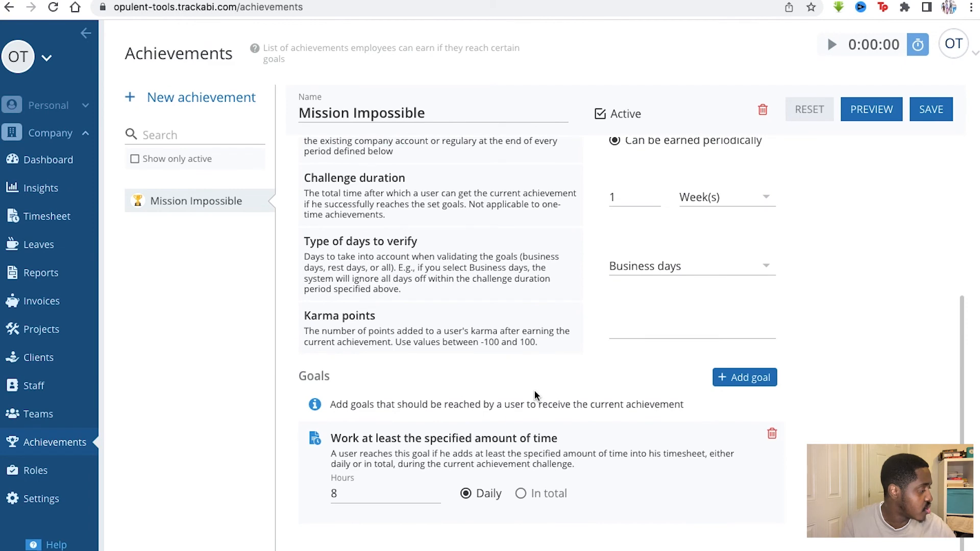
{"action": "mouse_move", "coordinate": [392, 458]}
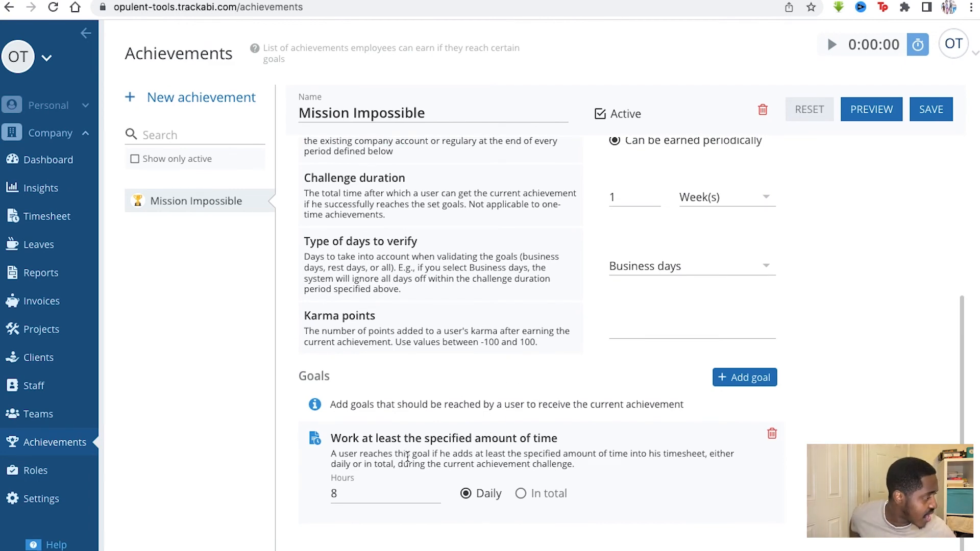
{"action": "scroll", "scroll_direction": "up", "scroll_amount": 3}
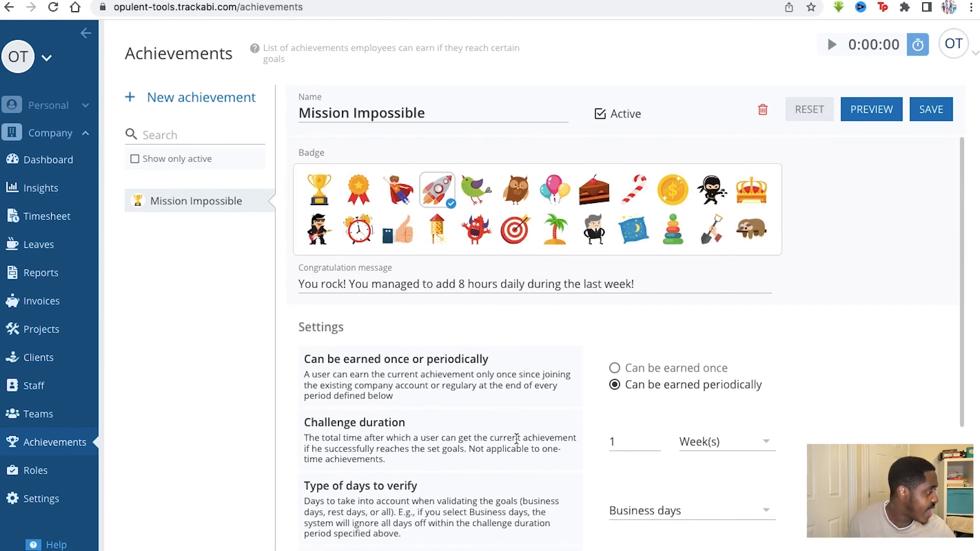
{"action": "mouse_move", "coordinate": [438, 317]}
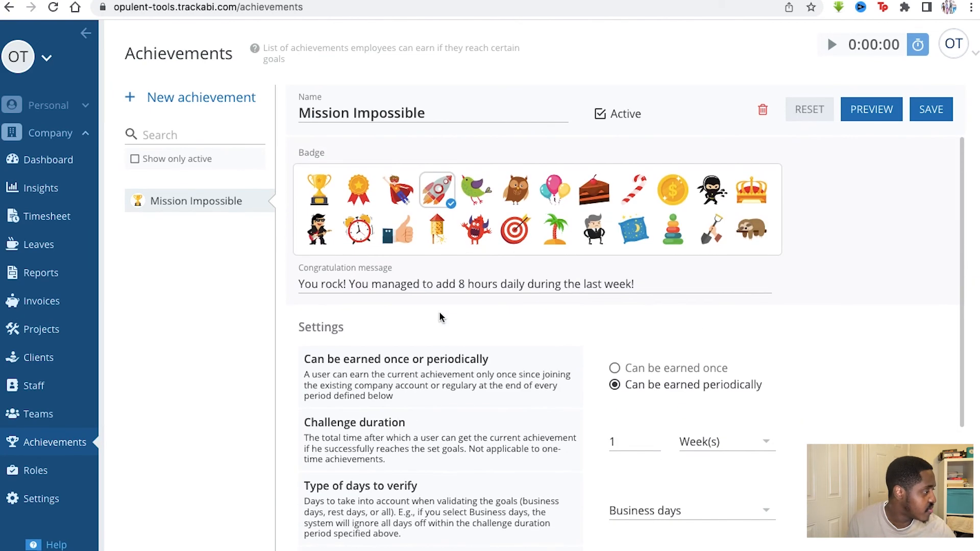
{"action": "mouse_move", "coordinate": [166, 107]}
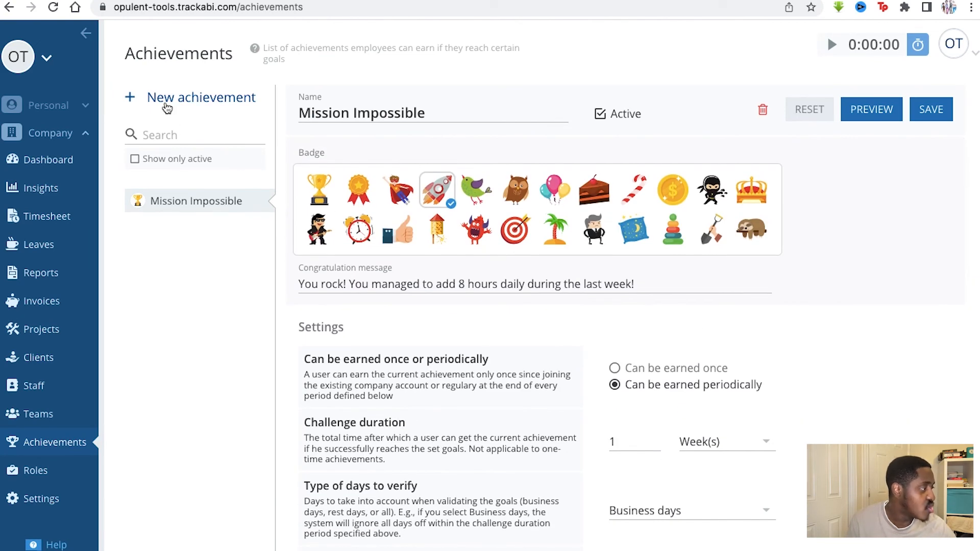
Start a blank new achievement, discarding the unsaved Mission Impossible changes
{"action": "left_click", "coordinate": [202, 97]}
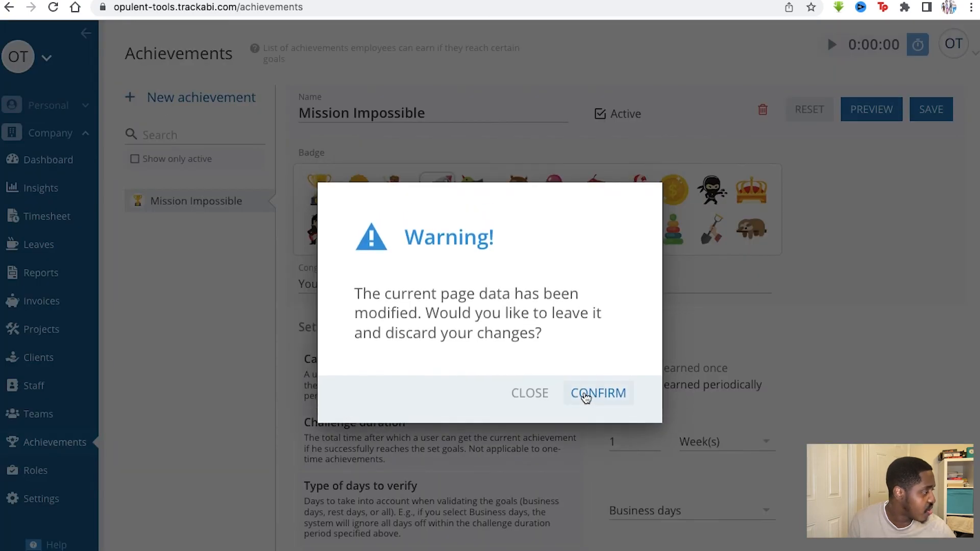
{"action": "left_click", "coordinate": [597, 393]}
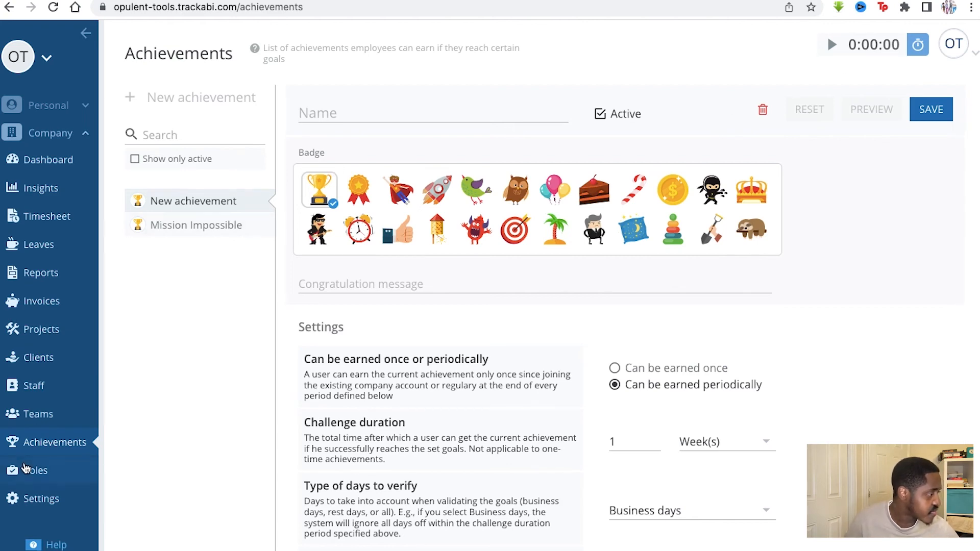
Review the Employee role's settings and permissions list on the Roles page
{"action": "left_click", "coordinate": [35, 469]}
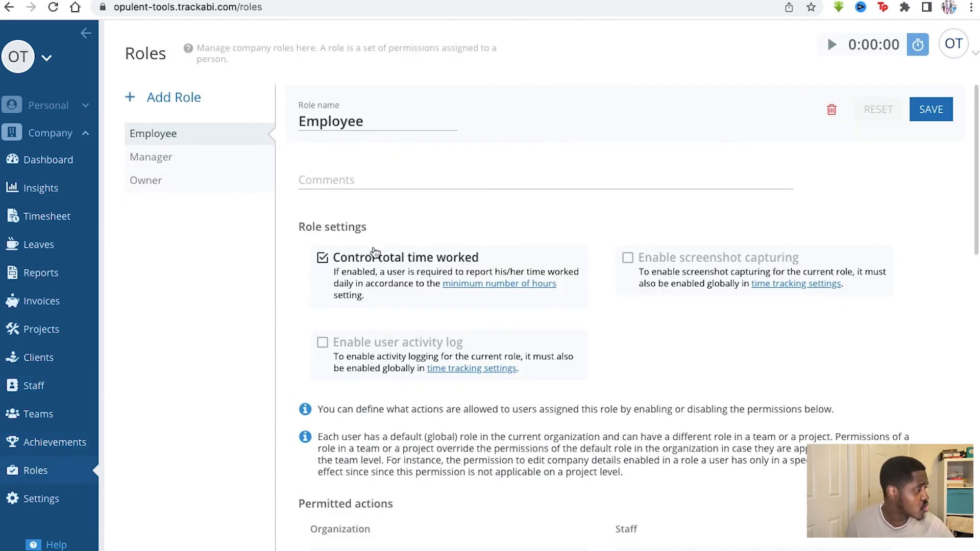
{"action": "scroll", "scroll_direction": "down", "scroll_amount": 3}
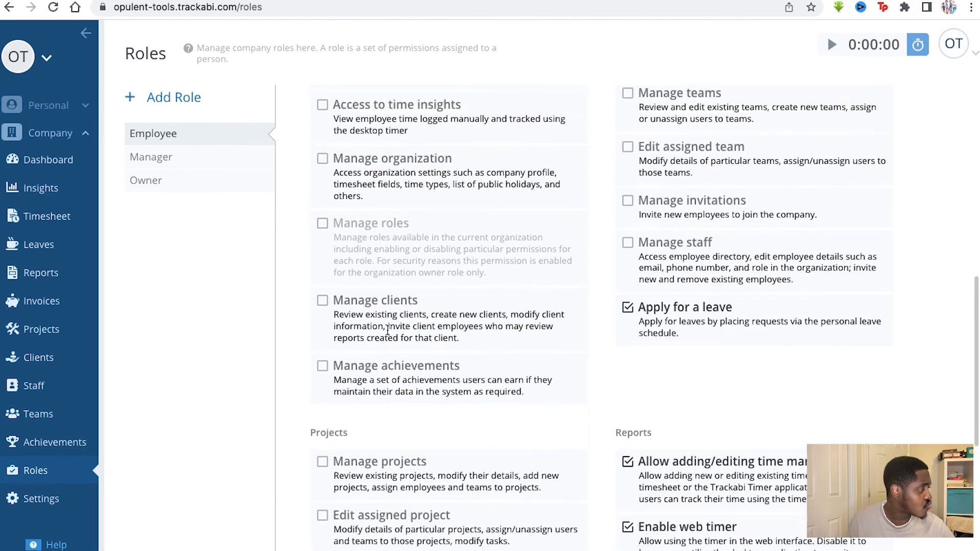
{"action": "scroll", "scroll_direction": "up", "scroll_amount": 3}
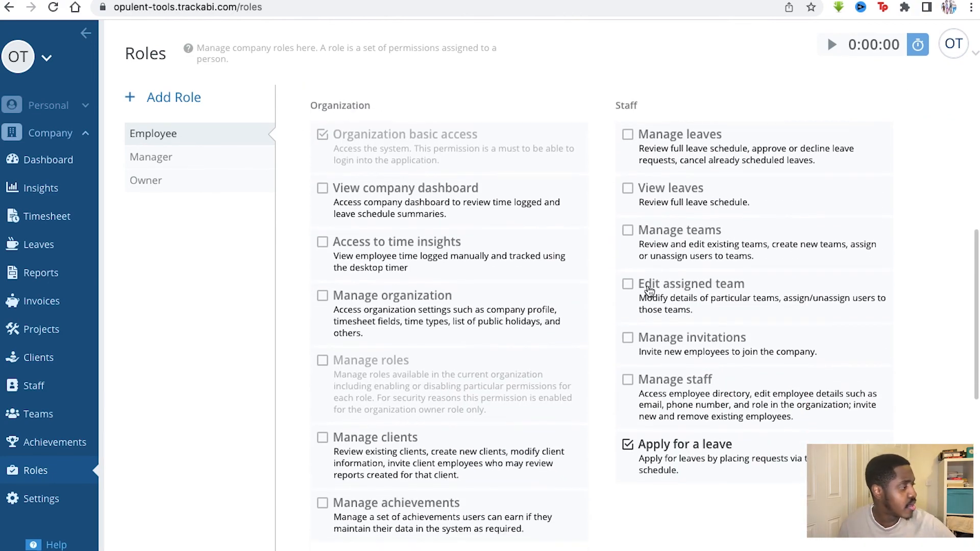
{"action": "scroll", "scroll_direction": "down", "scroll_amount": 3}
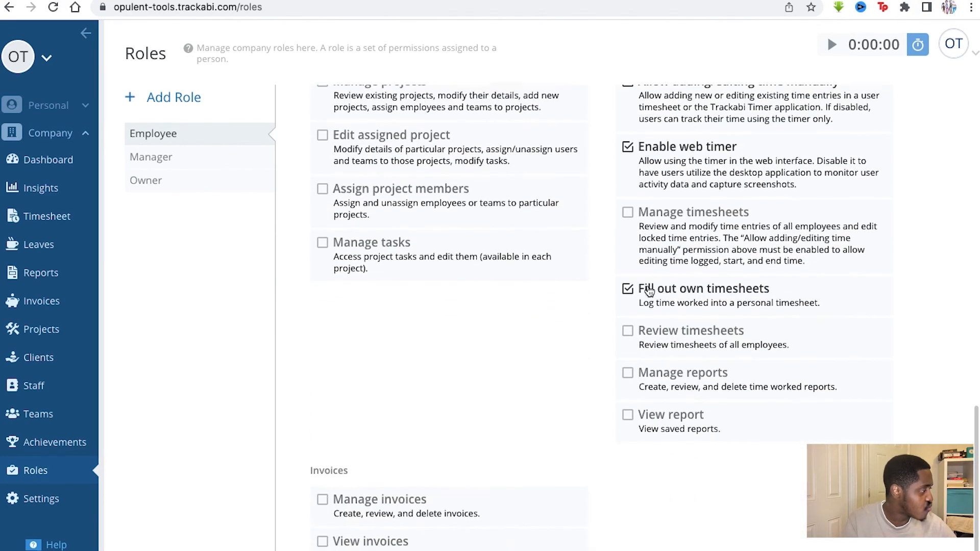
{"action": "scroll", "scroll_direction": "up", "scroll_amount": 3}
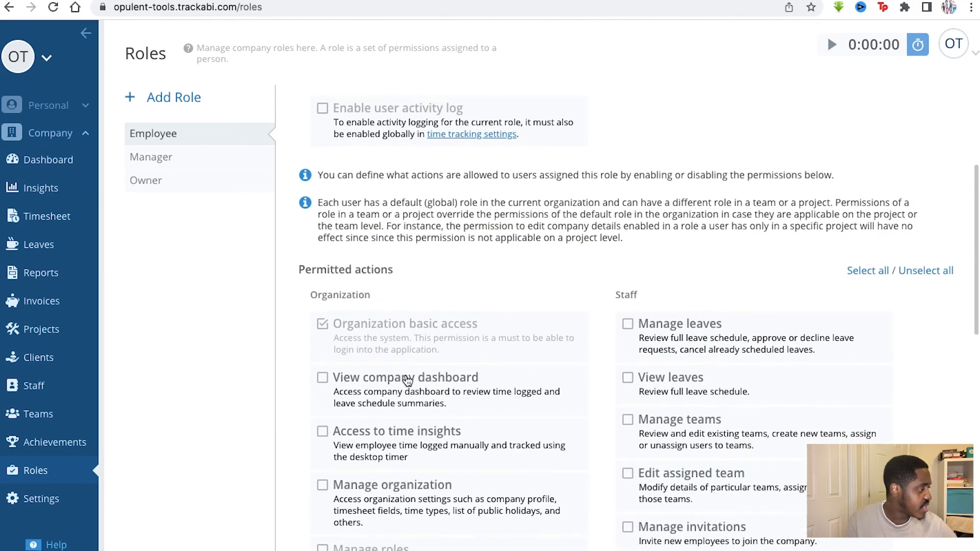
{"action": "scroll", "scroll_direction": "down", "scroll_amount": 3}
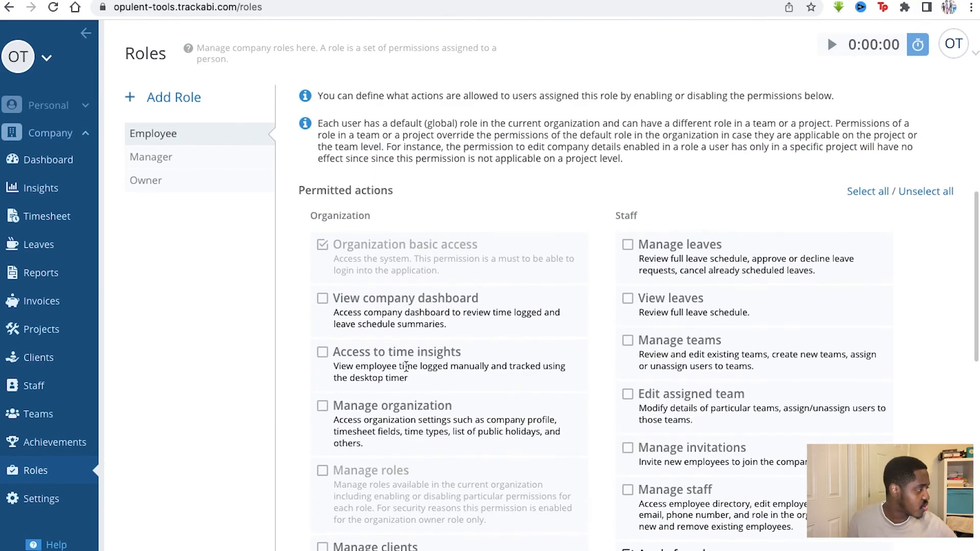
{"action": "scroll", "scroll_direction": "up", "scroll_amount": 3}
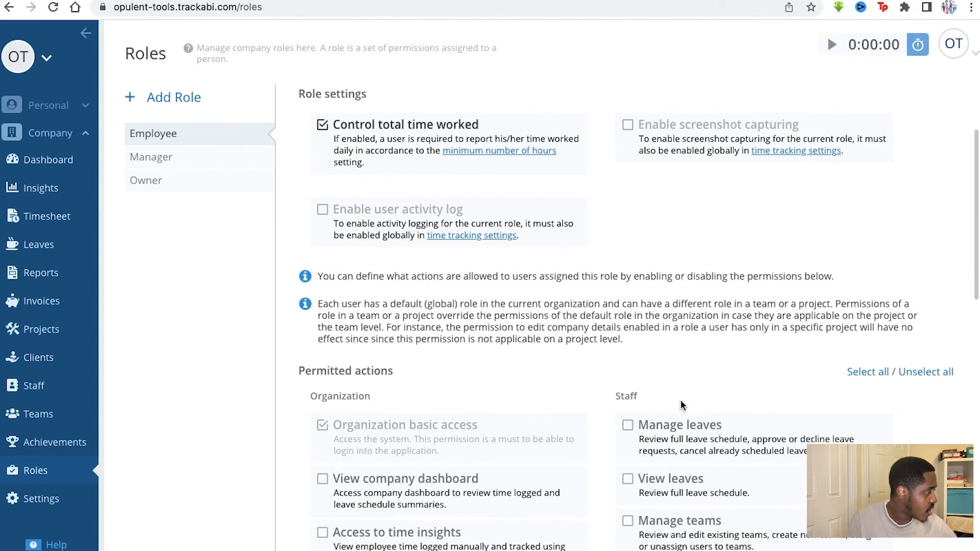
{"action": "scroll", "scroll_direction": "down", "scroll_amount": 3}
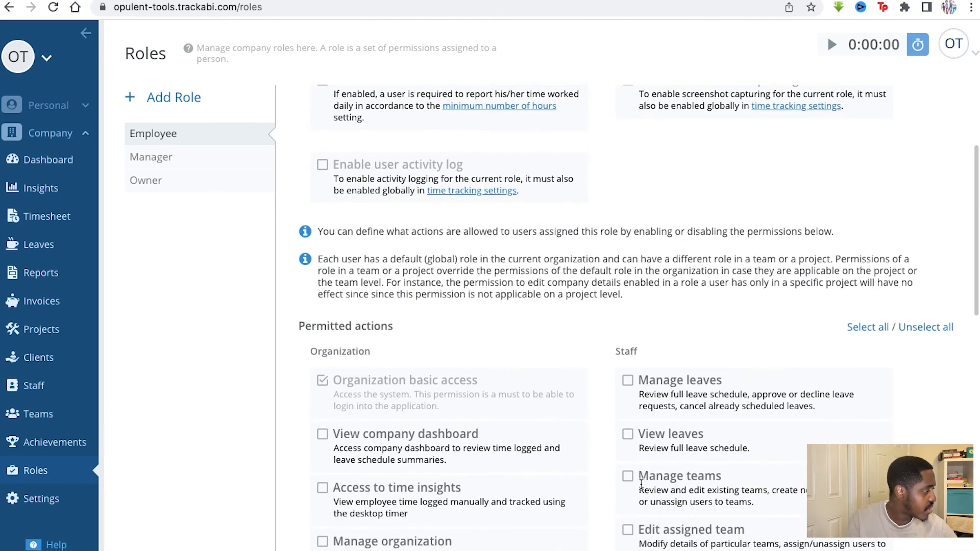
{"action": "scroll", "scroll_direction": "up", "scroll_amount": 3}
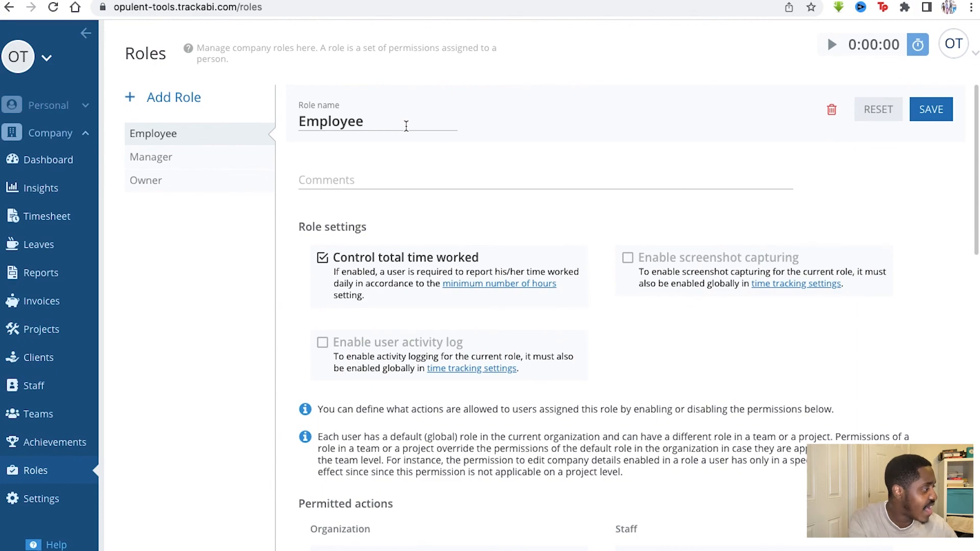
{"action": "scroll", "scroll_direction": "down", "scroll_amount": 3}
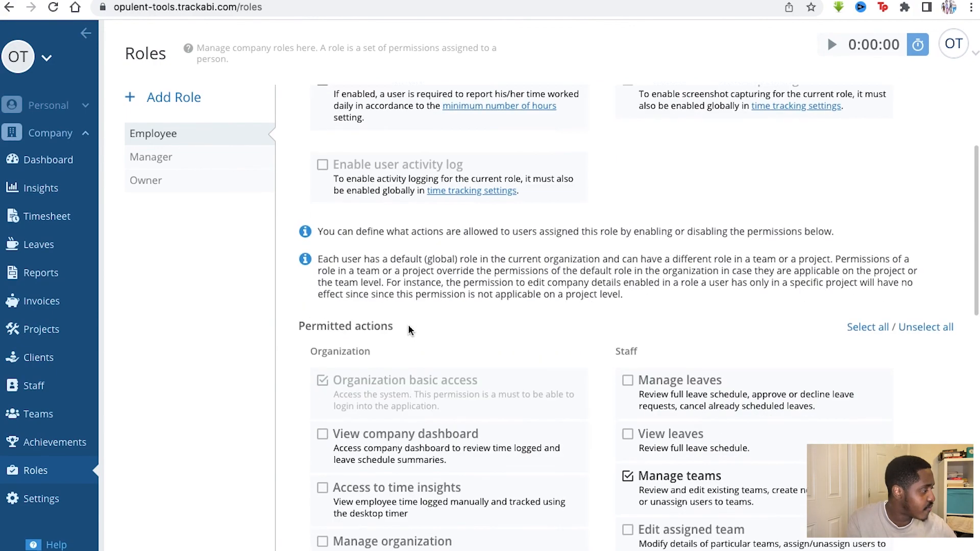
{"action": "scroll", "scroll_direction": "down", "scroll_amount": 3}
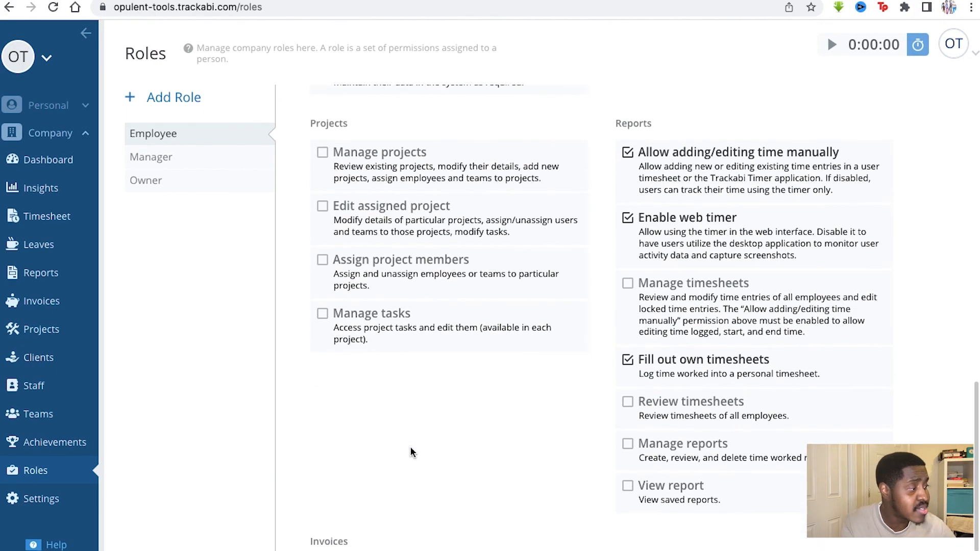
{"action": "scroll", "scroll_direction": "up", "scroll_amount": 3}
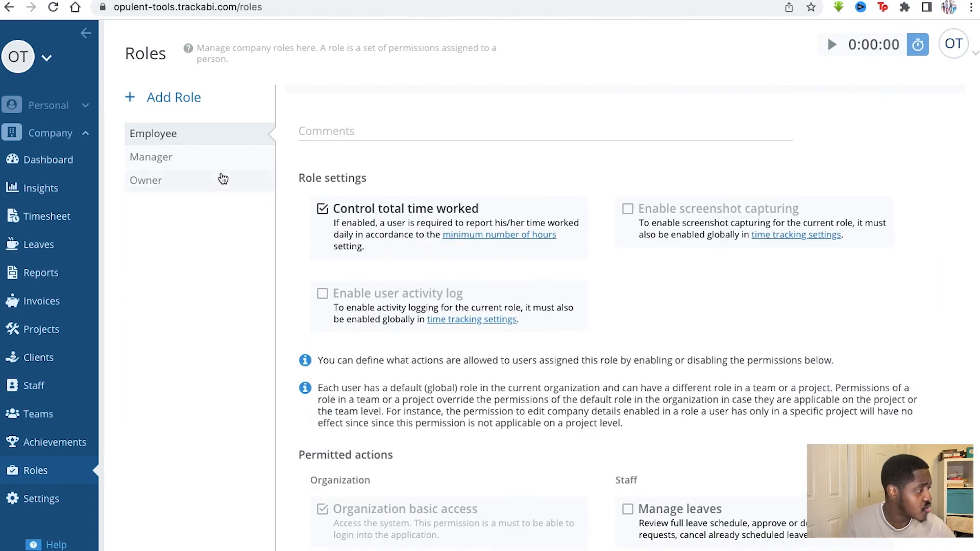
Switch to the Owner role discarding Employee changes, then go to System Settings
{"action": "left_click", "coordinate": [151, 157]}
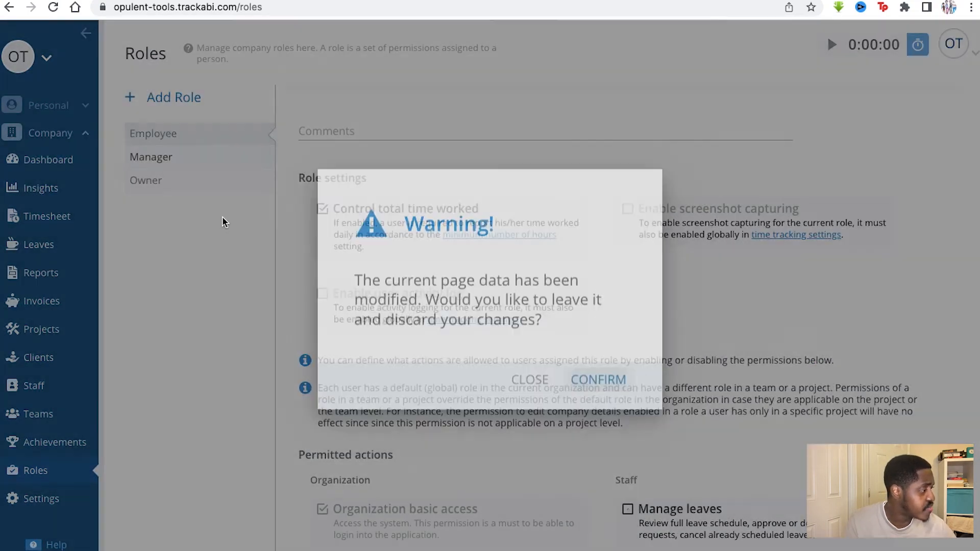
{"action": "left_click", "coordinate": [597, 379]}
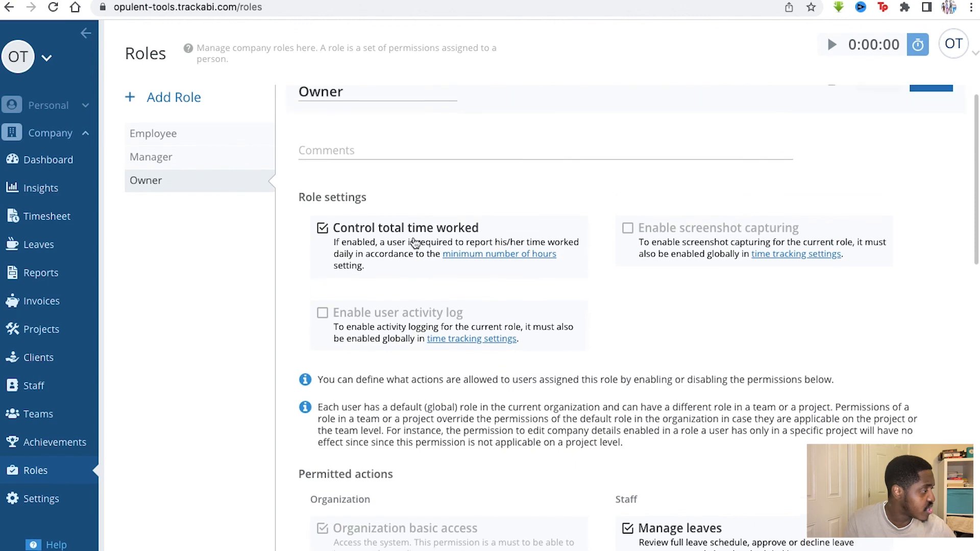
{"action": "left_click", "coordinate": [41, 498]}
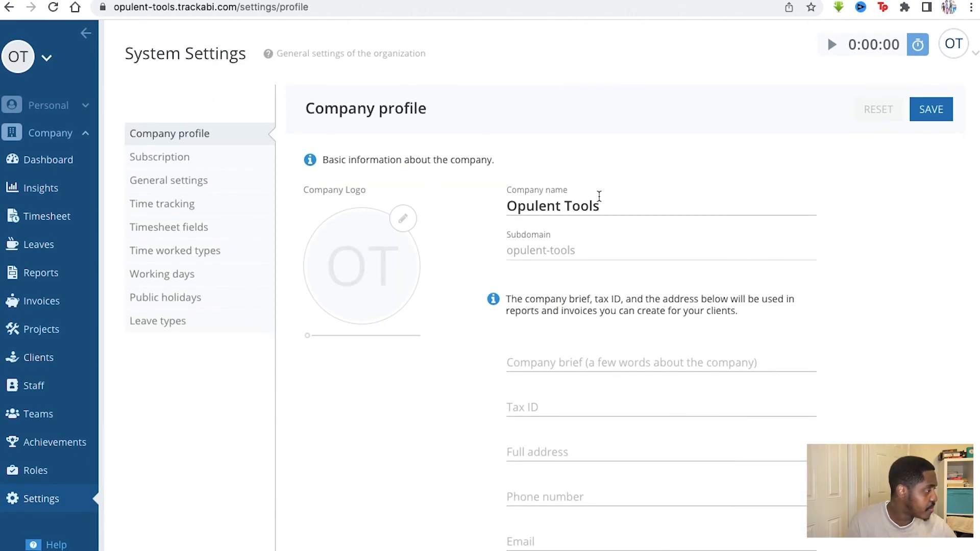
{"action": "mouse_move", "coordinate": [573, 362]}
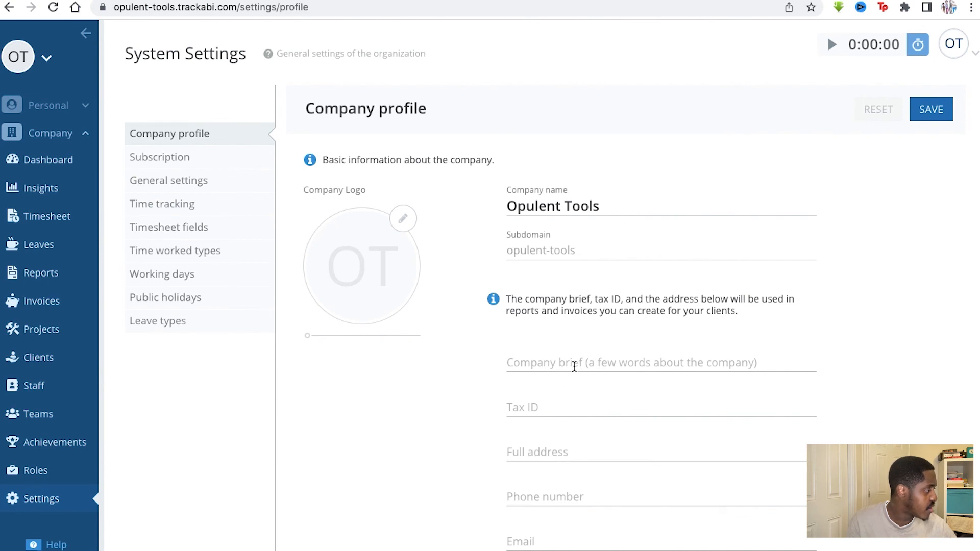
{"action": "mouse_move", "coordinate": [469, 473]}
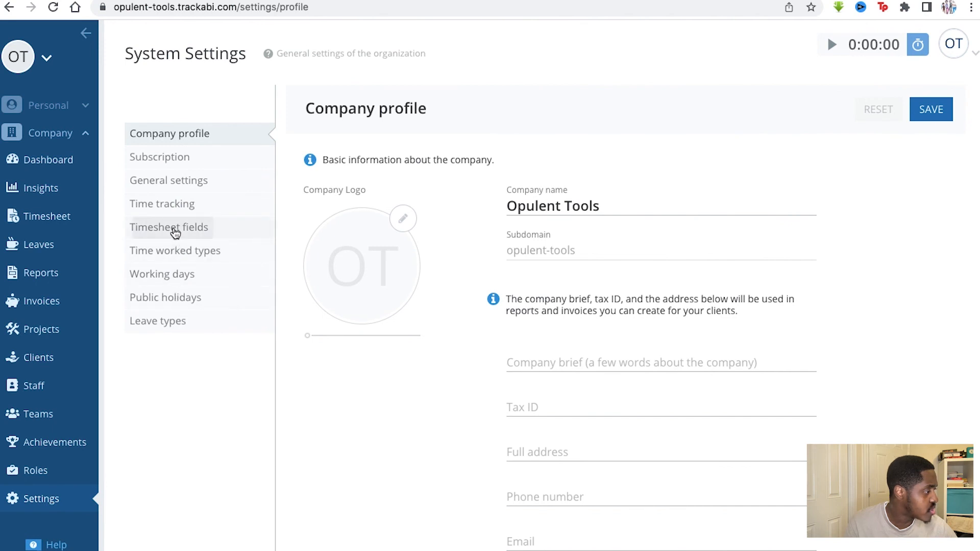
Browse Timesheet fields and Public holidays settings, return to Company profile, then show the OT account menu
{"action": "left_click", "coordinate": [168, 226]}
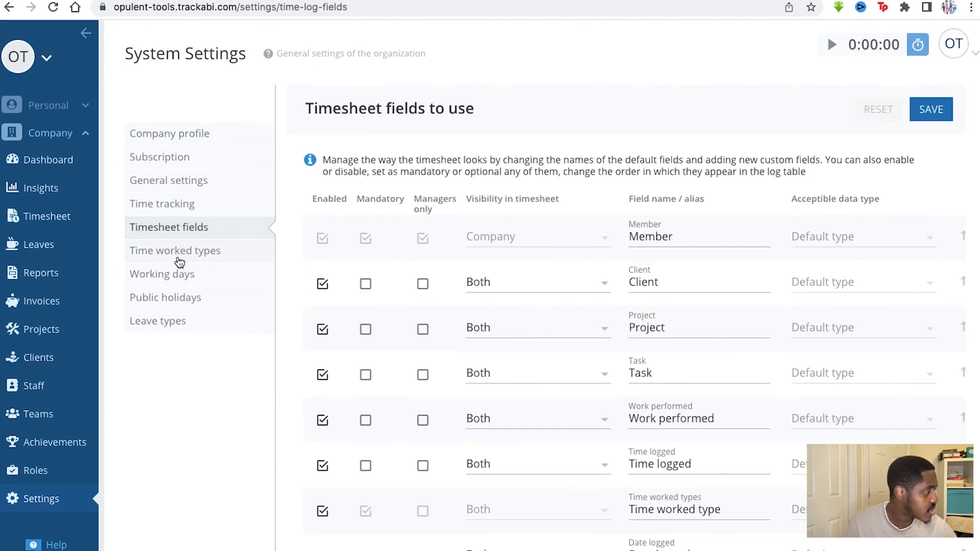
{"action": "left_click", "coordinate": [166, 297]}
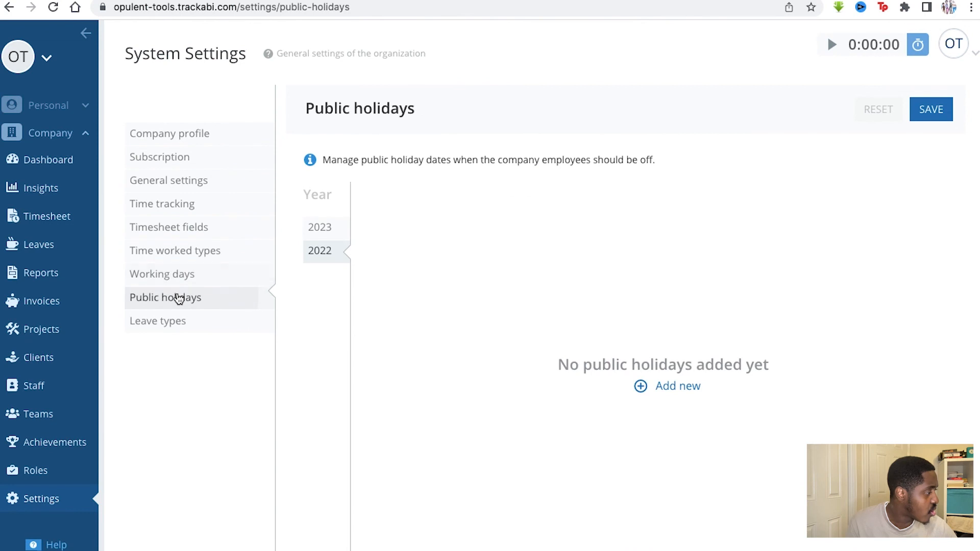
{"action": "left_click", "coordinate": [169, 133]}
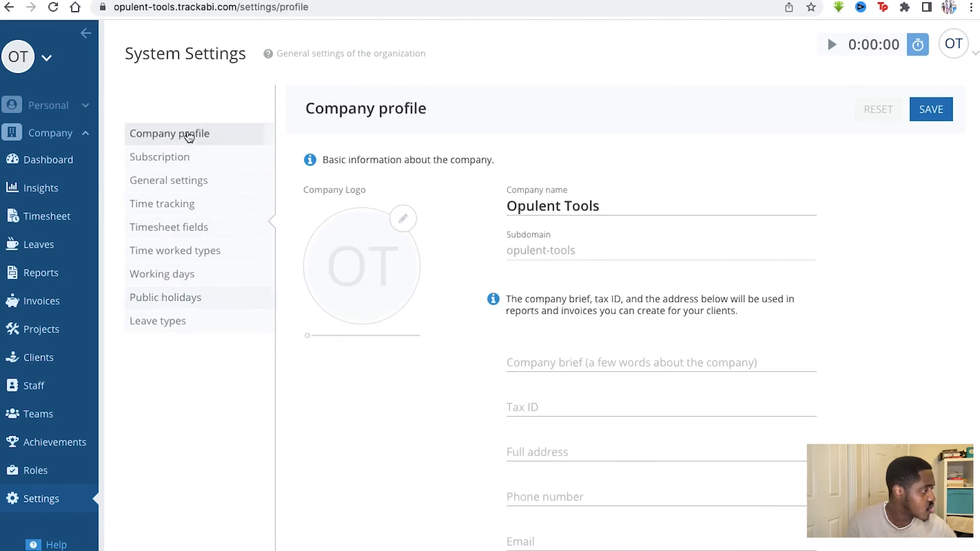
{"action": "left_click", "coordinate": [954, 44]}
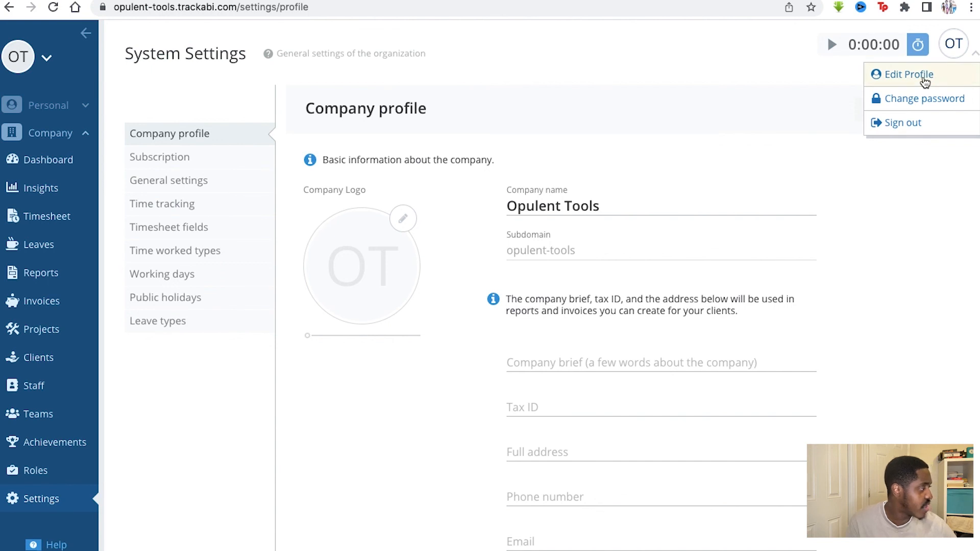
{"action": "mouse_move", "coordinate": [338, 102]}
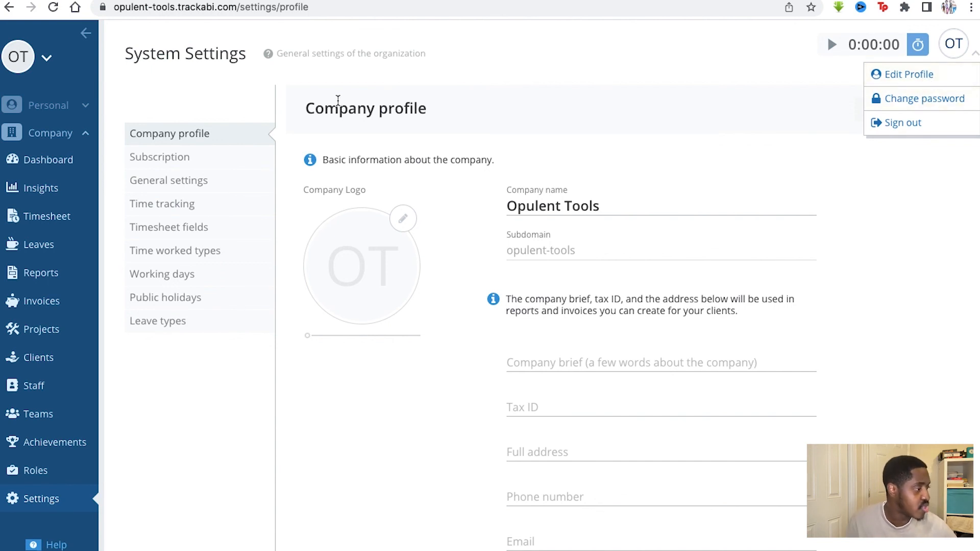